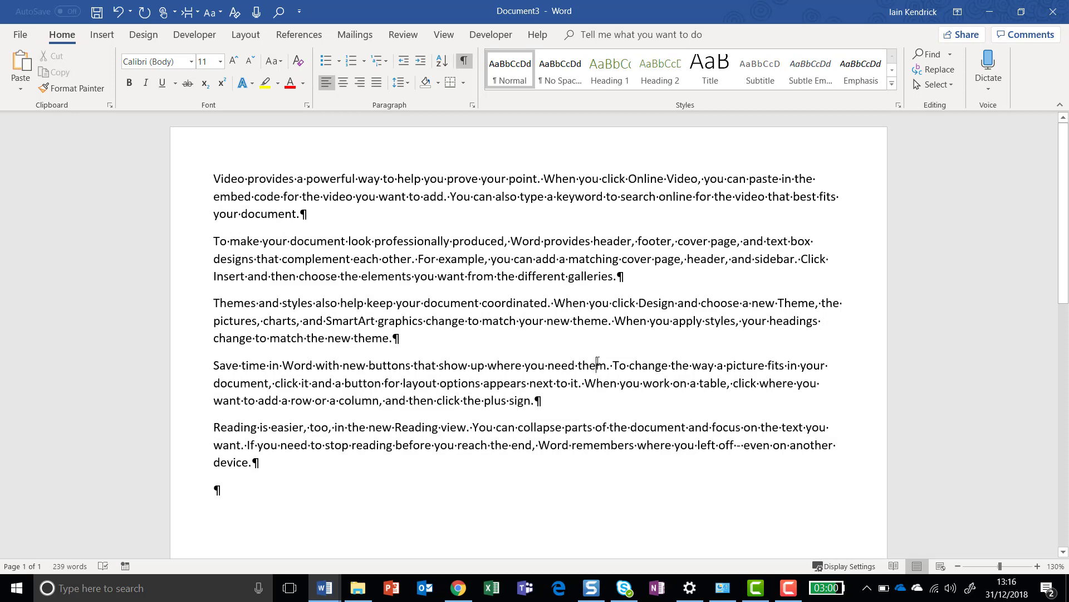
- Save the Word document to the OneDrive demo folder under the name test
{"action": "left_click", "coordinate": [96, 11]}
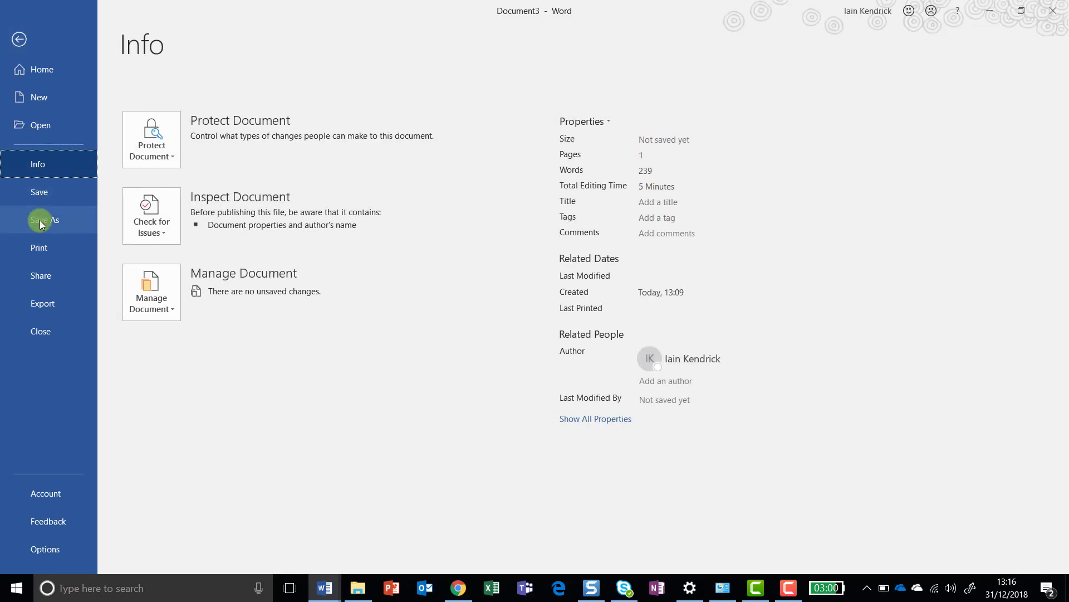
{"action": "left_click", "coordinate": [45, 220]}
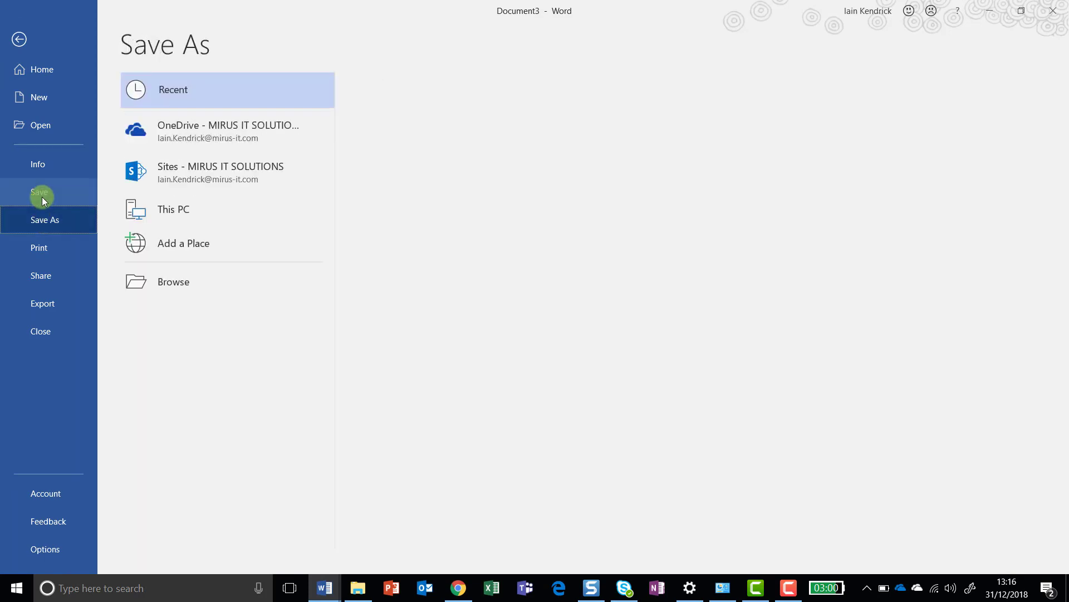
{"action": "left_click", "coordinate": [205, 129]}
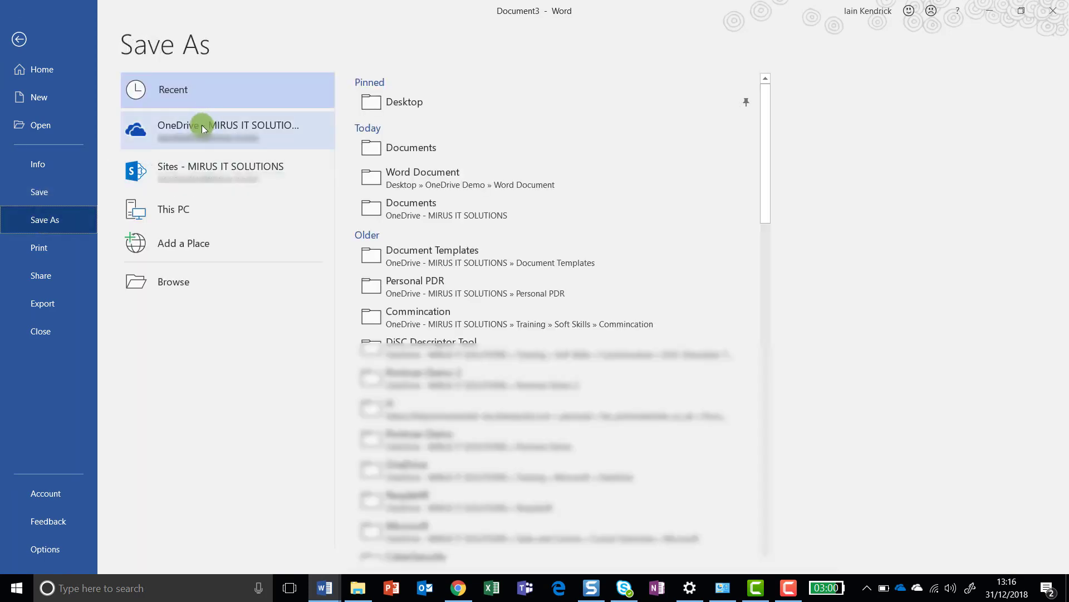
{"action": "left_click", "coordinate": [228, 129]}
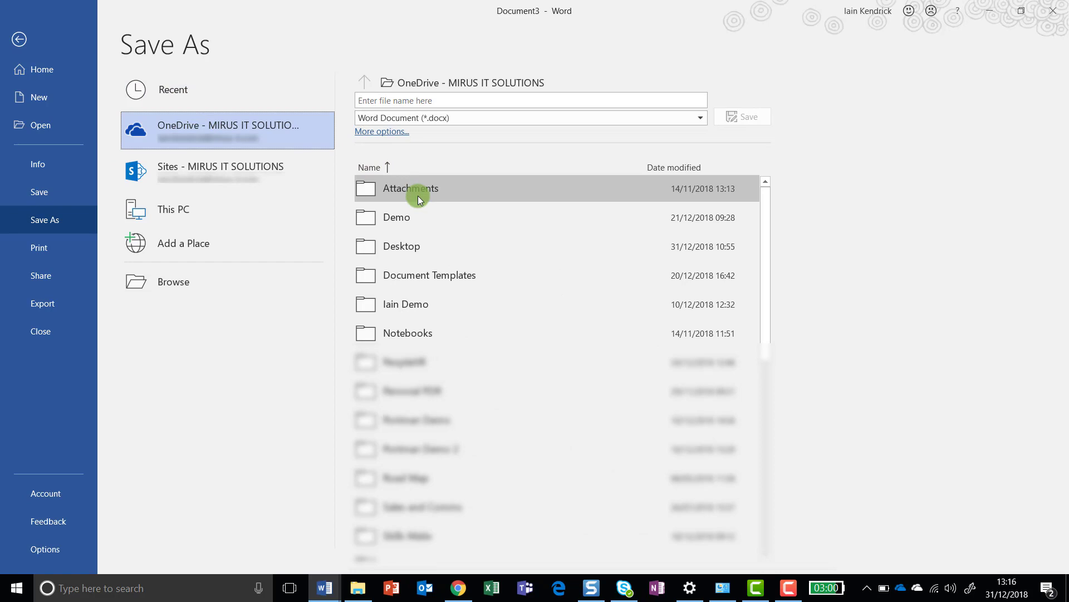
{"action": "mouse_move", "coordinate": [420, 216]}
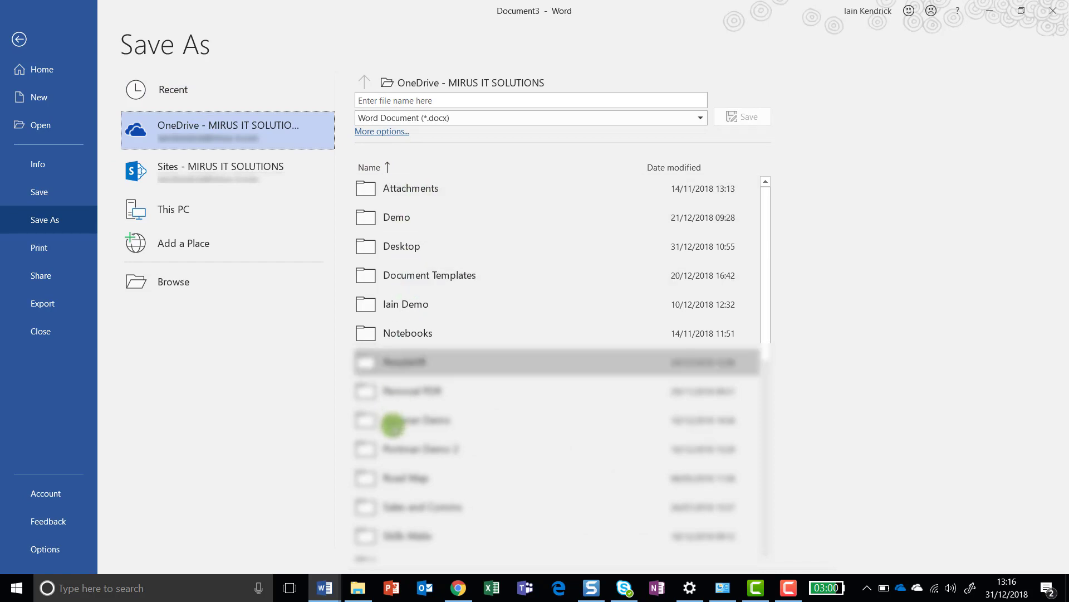
{"action": "double_click", "coordinate": [405, 304]}
{"action": "type", "text": "test"}
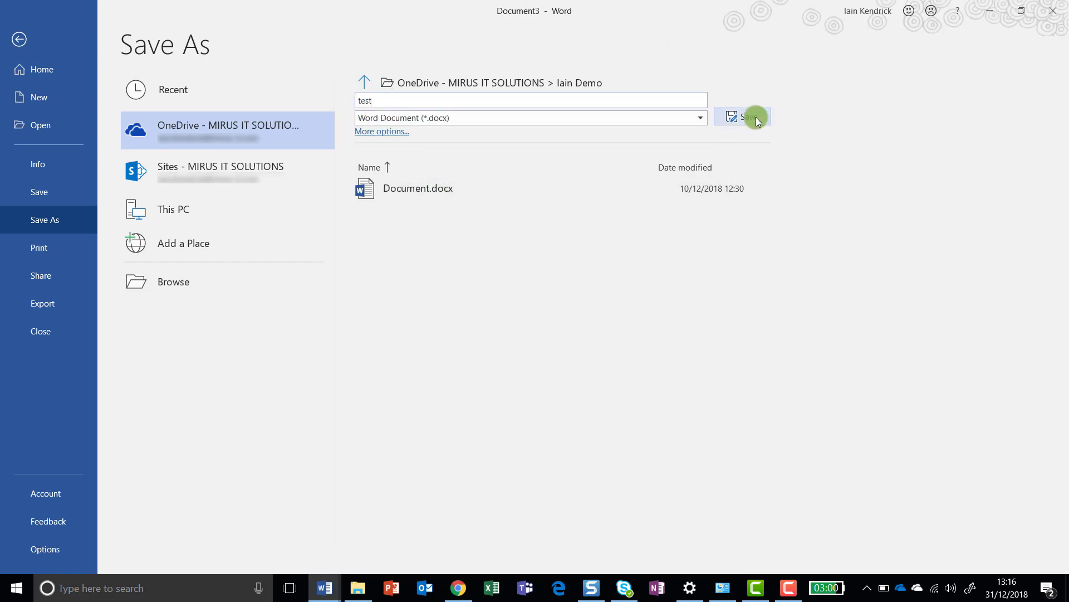
{"action": "left_click", "coordinate": [743, 117]}
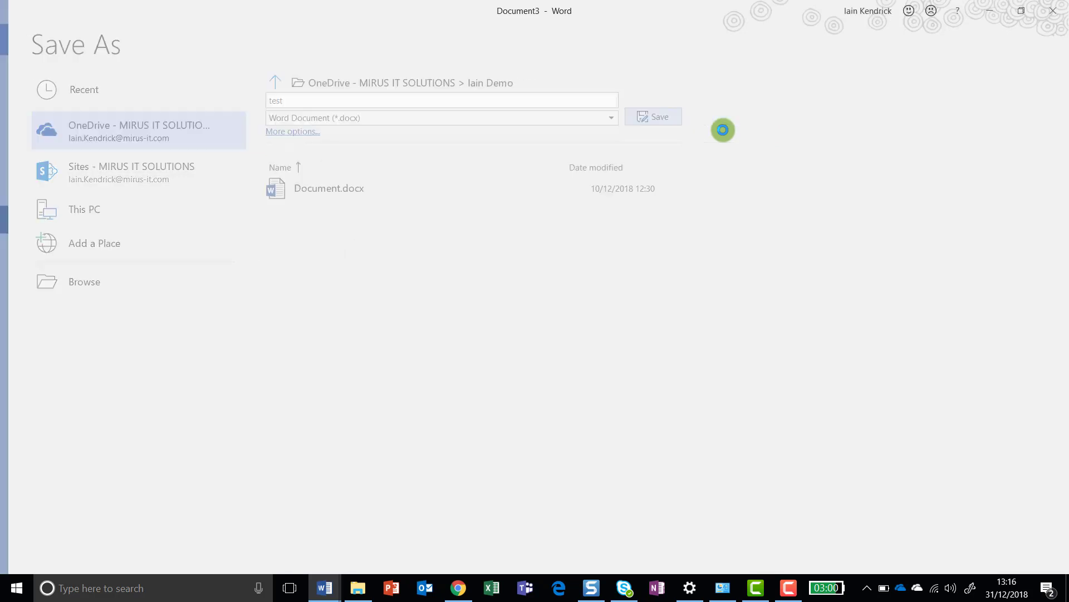
- Return to the test document with AutoSave on, then move toward Excel on the taskbar
{"action": "left_click", "coordinate": [653, 117]}
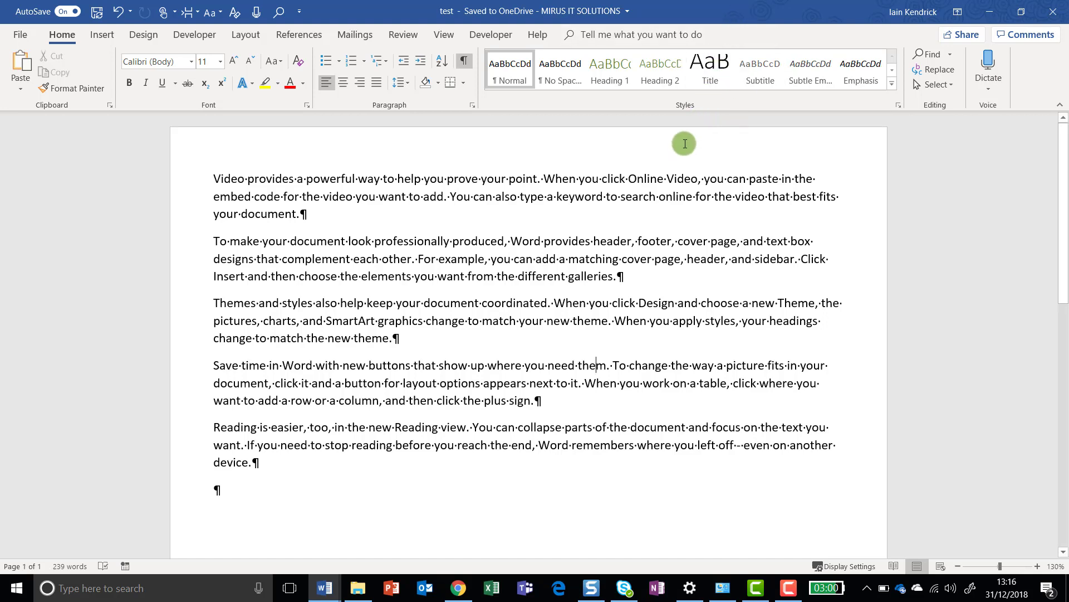
{"action": "mouse_move", "coordinate": [684, 144]}
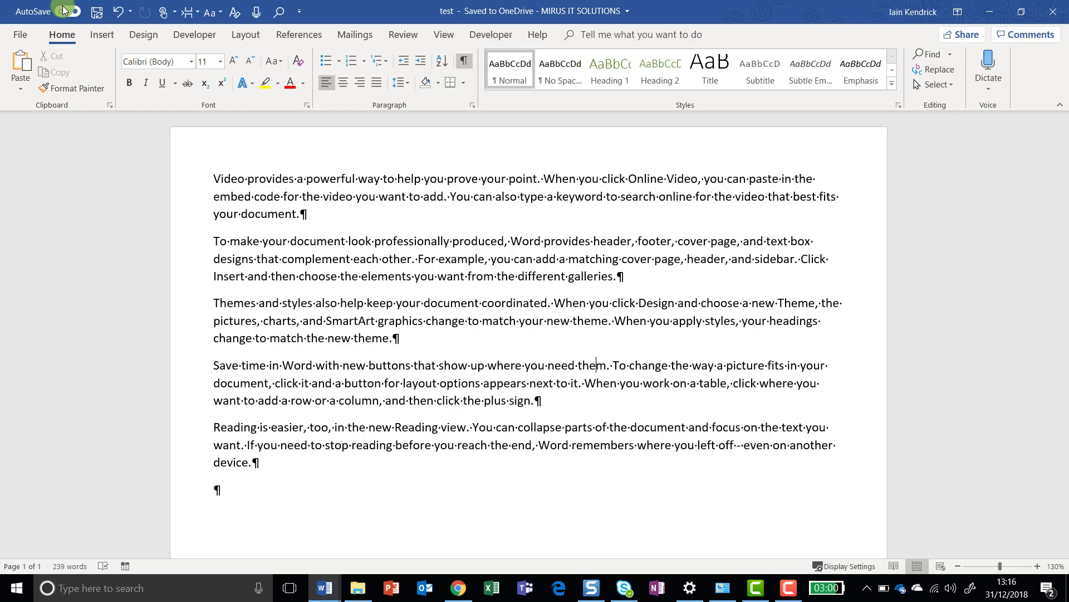
{"action": "mouse_move", "coordinate": [65, 10]}
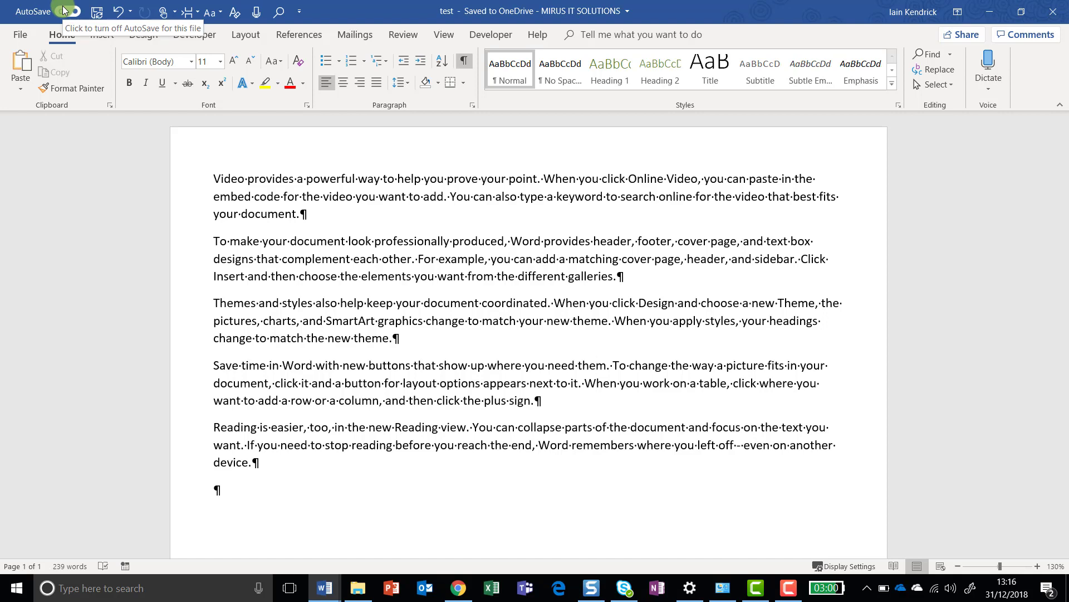
{"action": "left_click", "coordinate": [598, 366]}
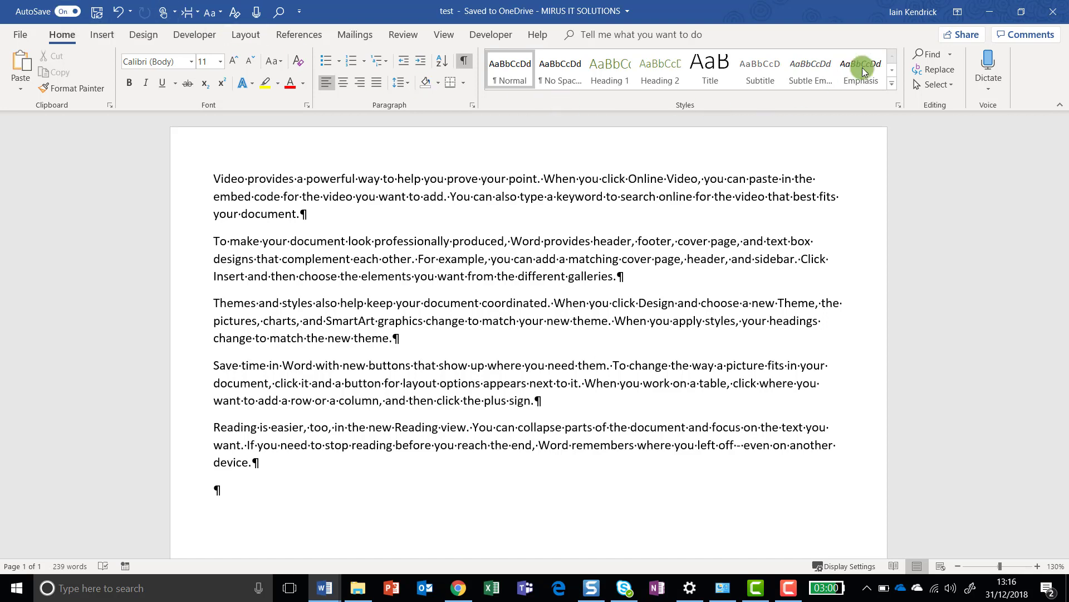
{"action": "left_click", "coordinate": [961, 35]}
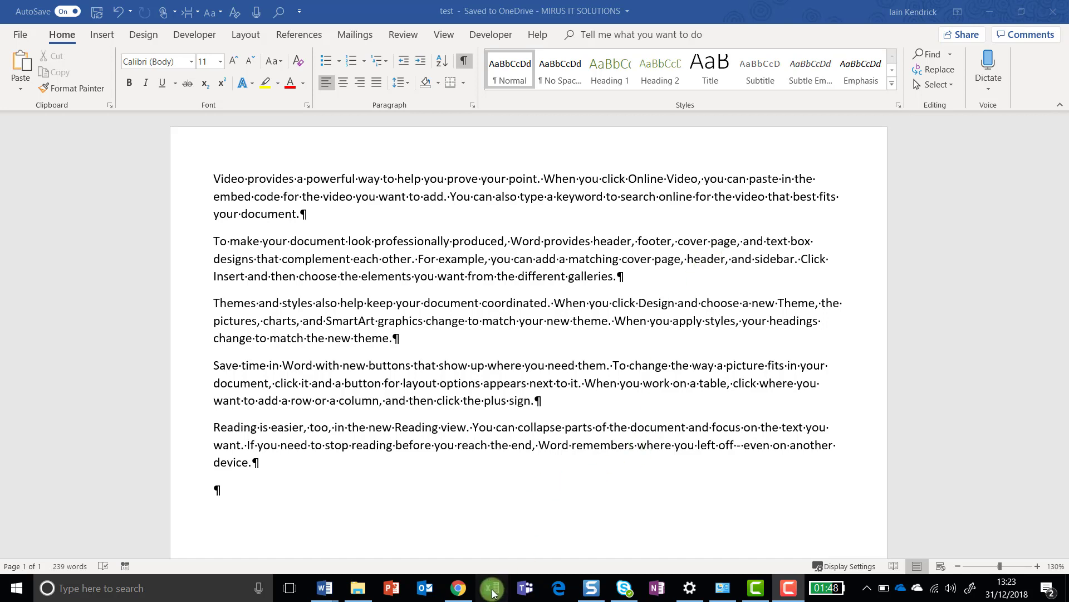
- Save the blank Excel workbook into the OneDrive demo folder as test 2
{"action": "left_click", "coordinate": [493, 588]}
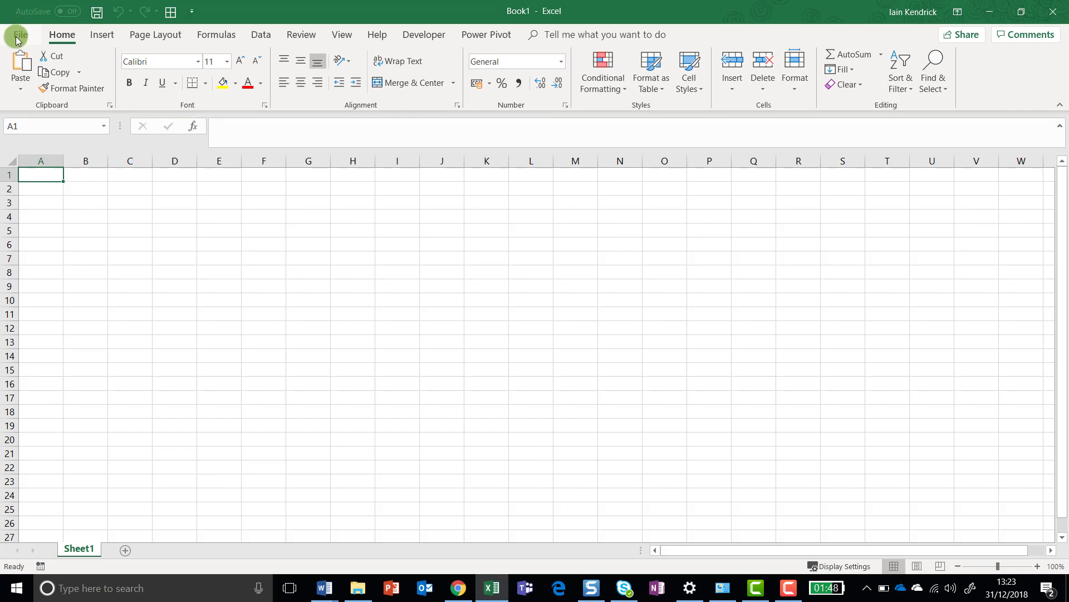
{"action": "left_click", "coordinate": [17, 35]}
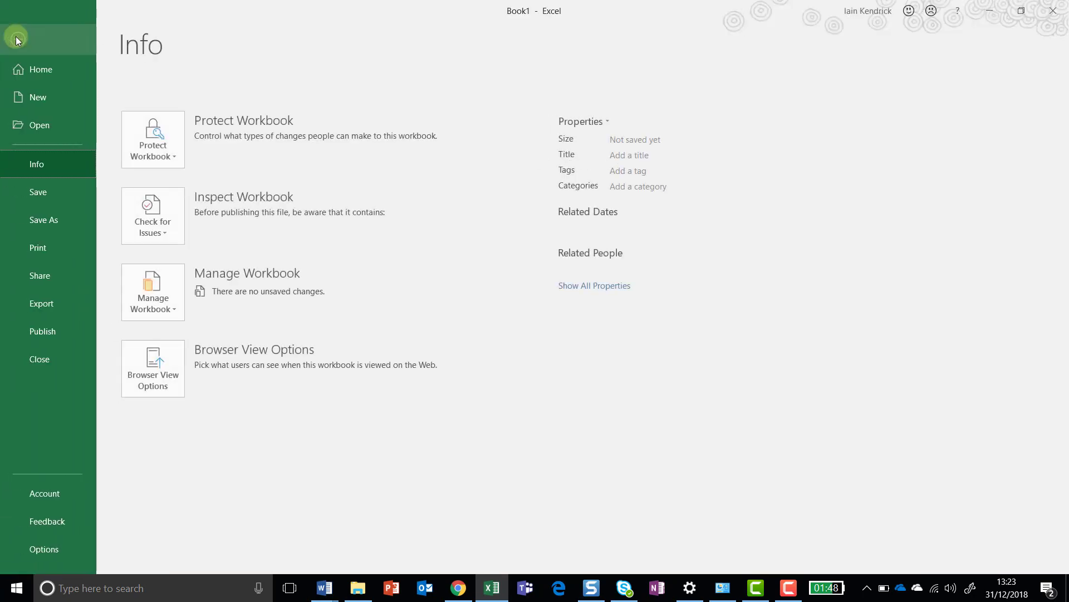
{"action": "left_click", "coordinate": [43, 219]}
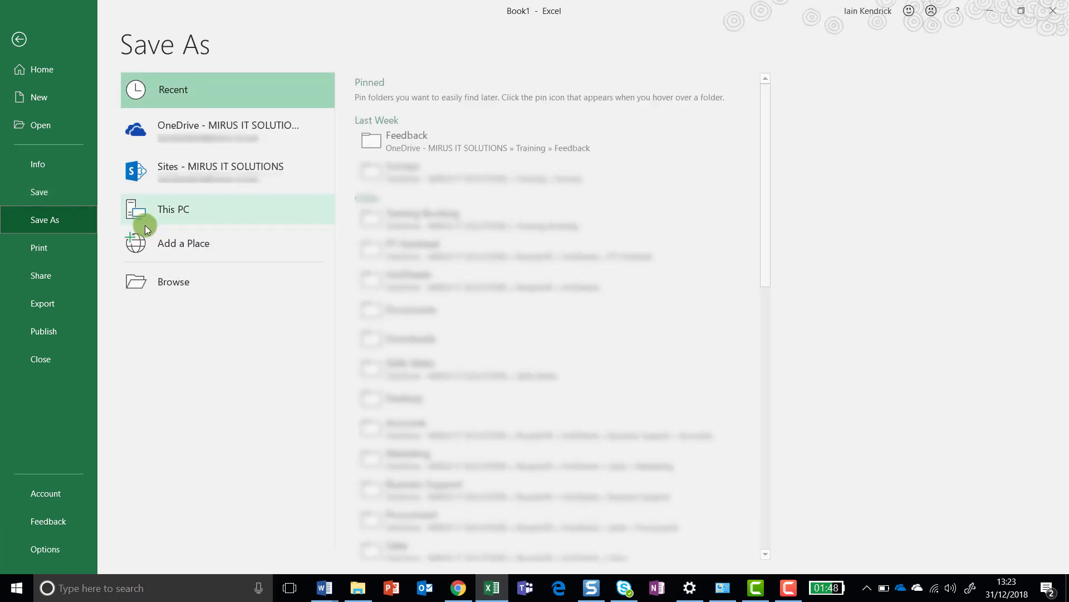
{"action": "left_click", "coordinate": [227, 129]}
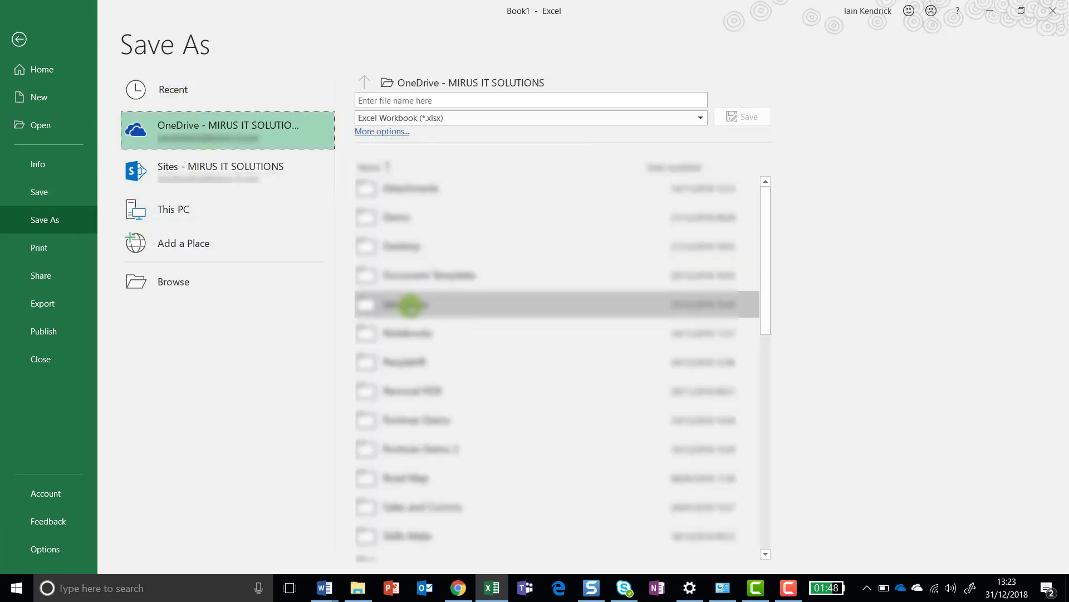
{"action": "double_click", "coordinate": [412, 304]}
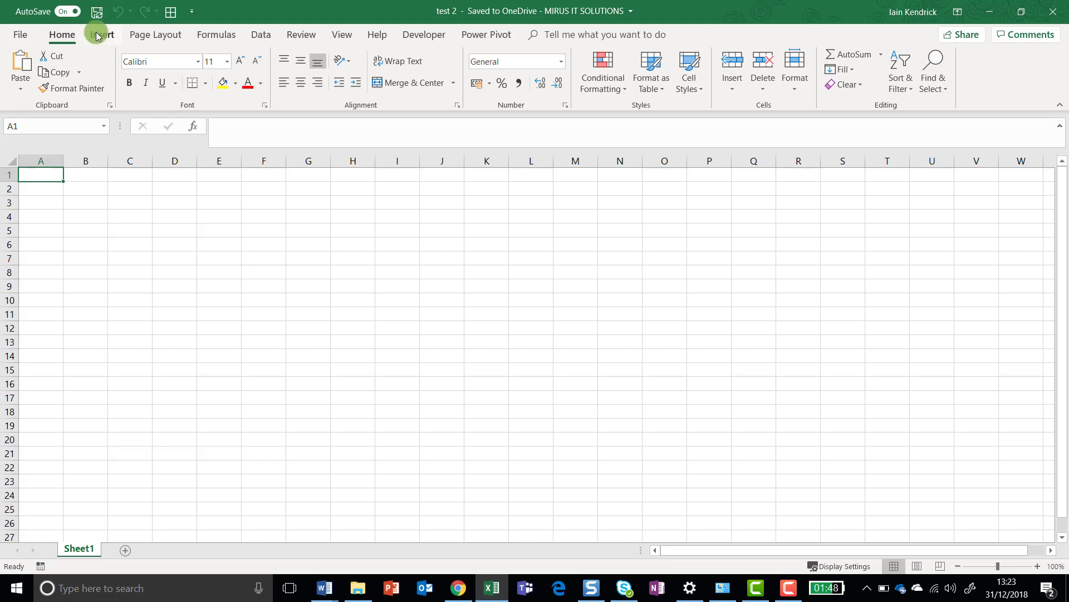
{"action": "mouse_move", "coordinate": [442, 5]}
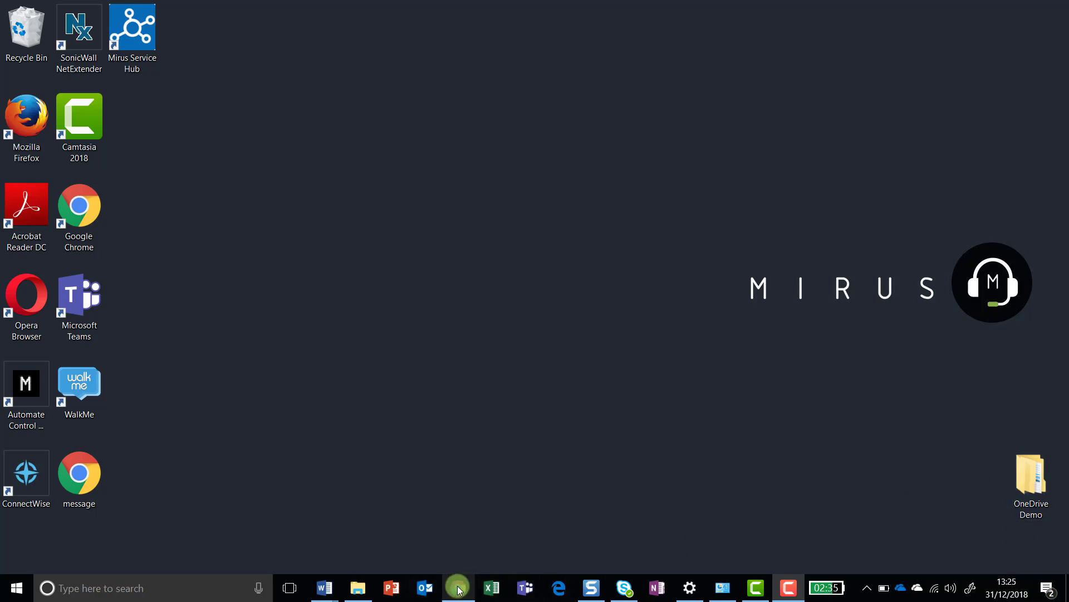
- Sign in to onedrive.live.com in Chrome with the account email and password
{"action": "left_click", "coordinate": [458, 589]}
{"action": "type", "text": "one"}
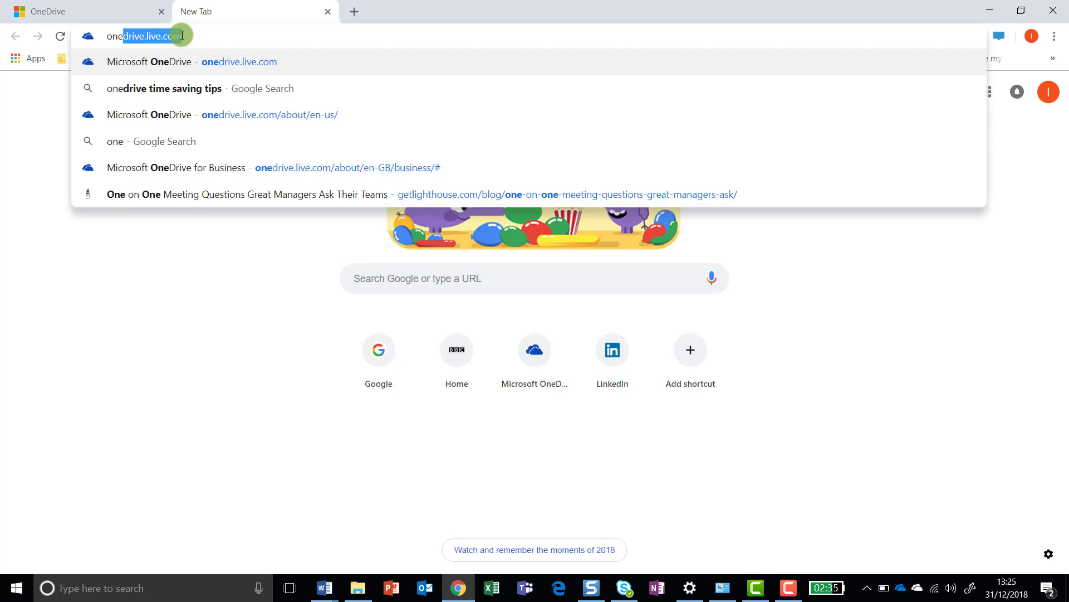
{"action": "mouse_move", "coordinate": [229, 69]}
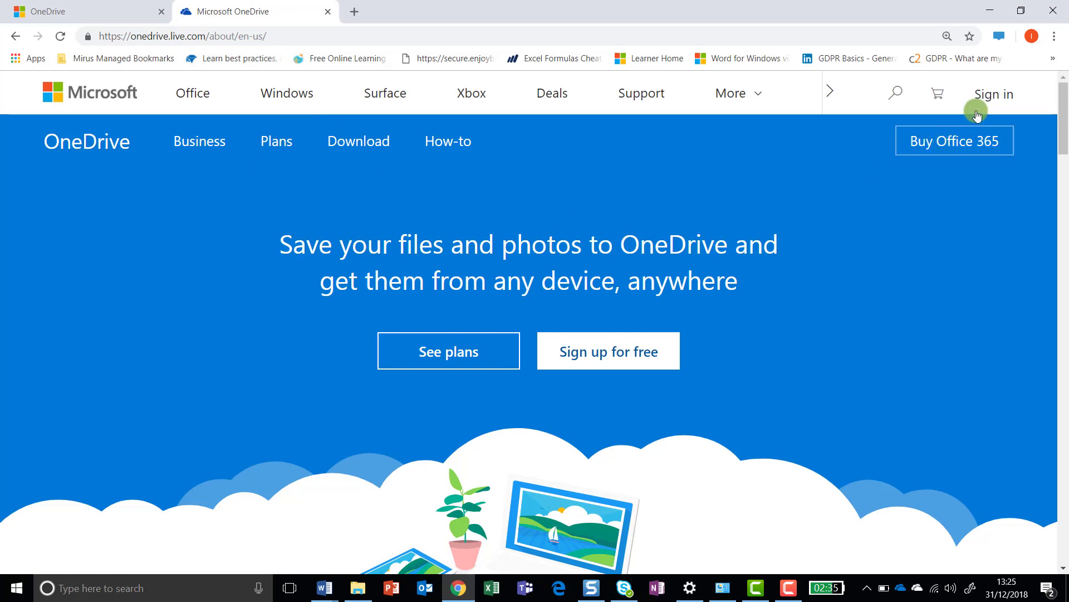
{"action": "left_click", "coordinate": [994, 93]}
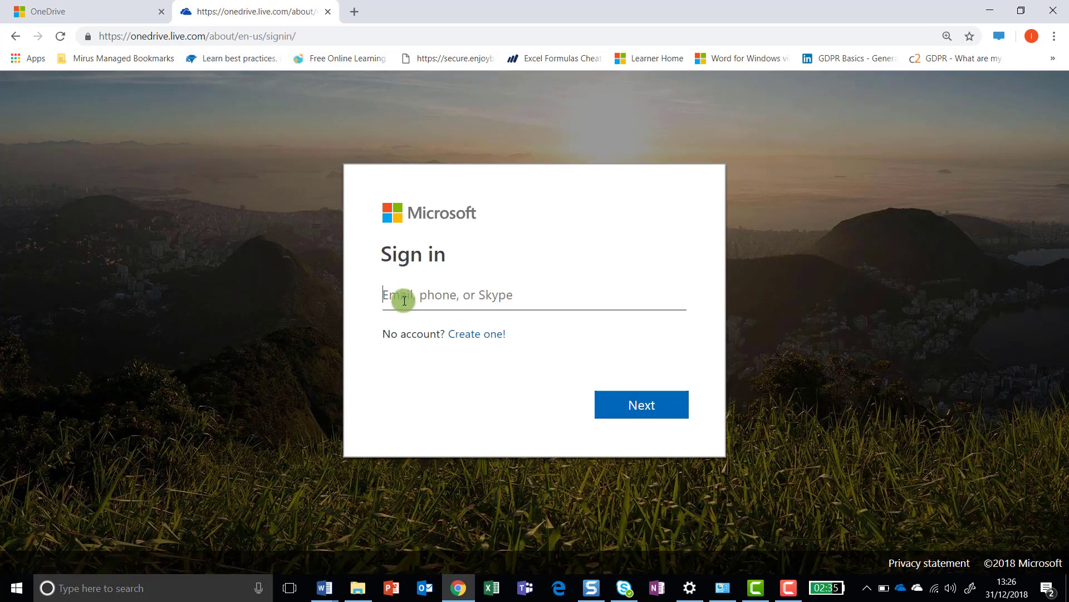
{"action": "mouse_move", "coordinate": [302, 7]}
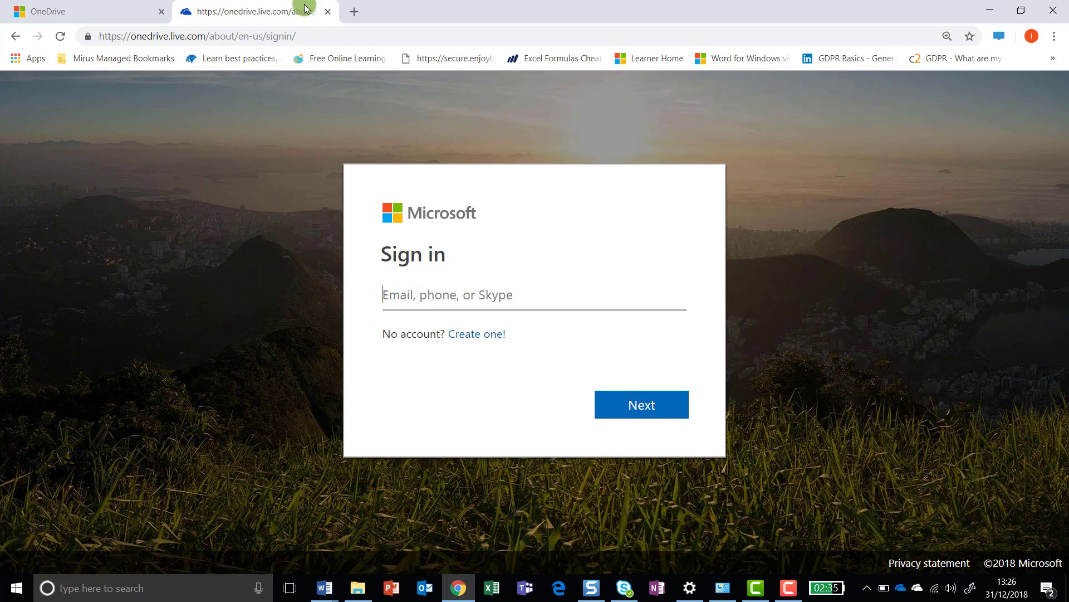
{"action": "left_click", "coordinate": [642, 405]}
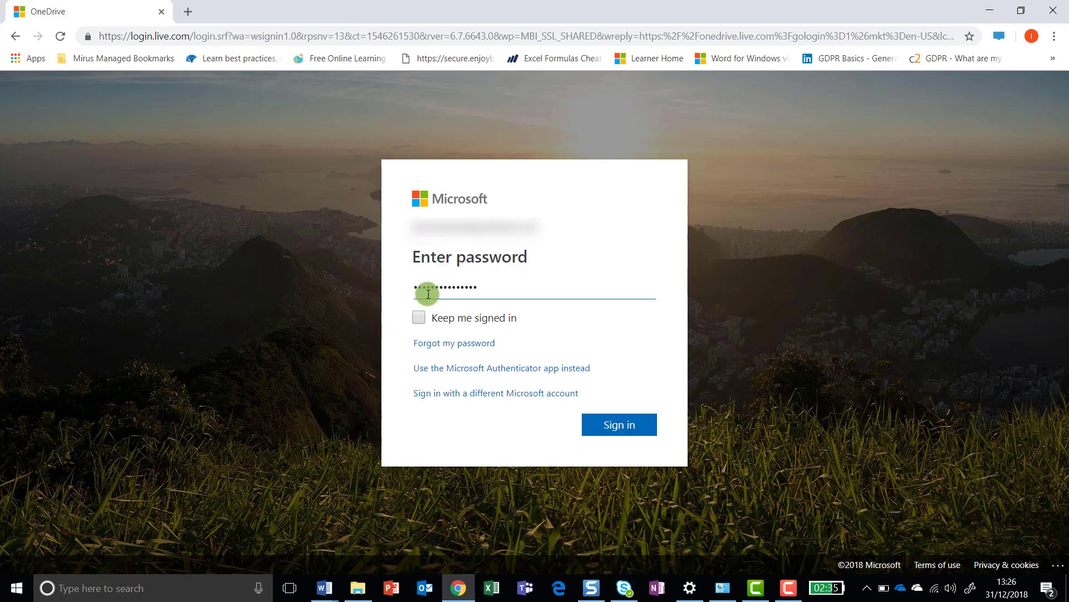
{"action": "left_click", "coordinate": [620, 425]}
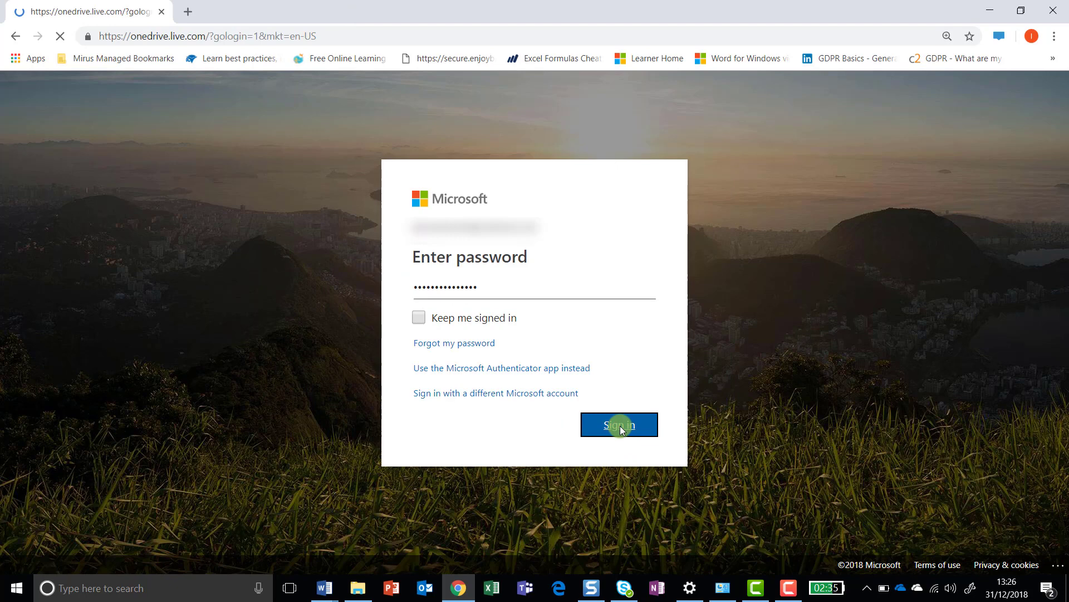
{"action": "left_click", "coordinate": [620, 424]}
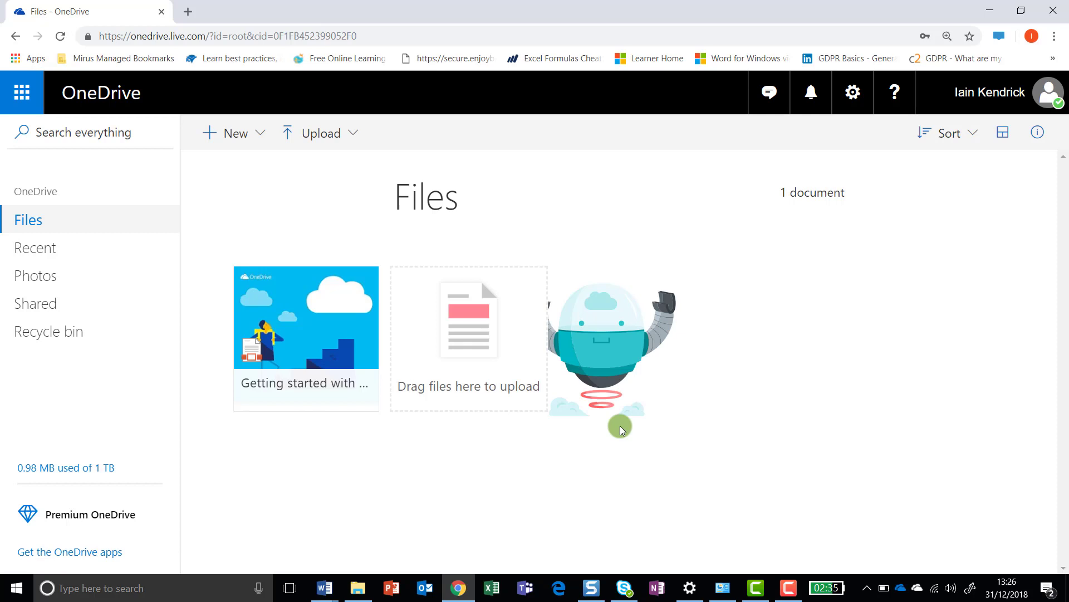
{"action": "mouse_move", "coordinate": [668, 13]}
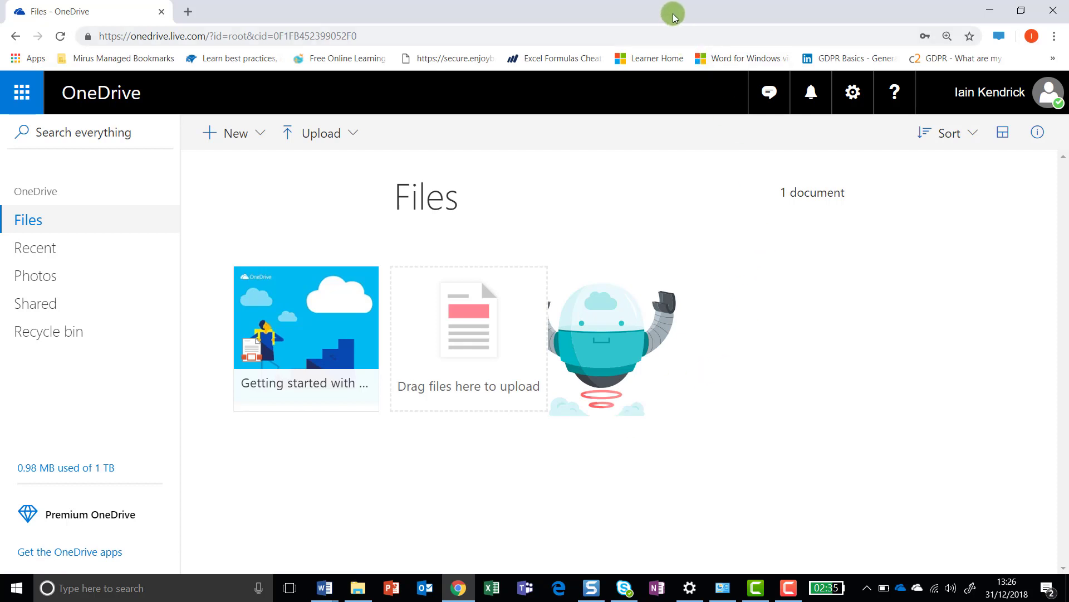
{"action": "mouse_move", "coordinate": [342, 182]}
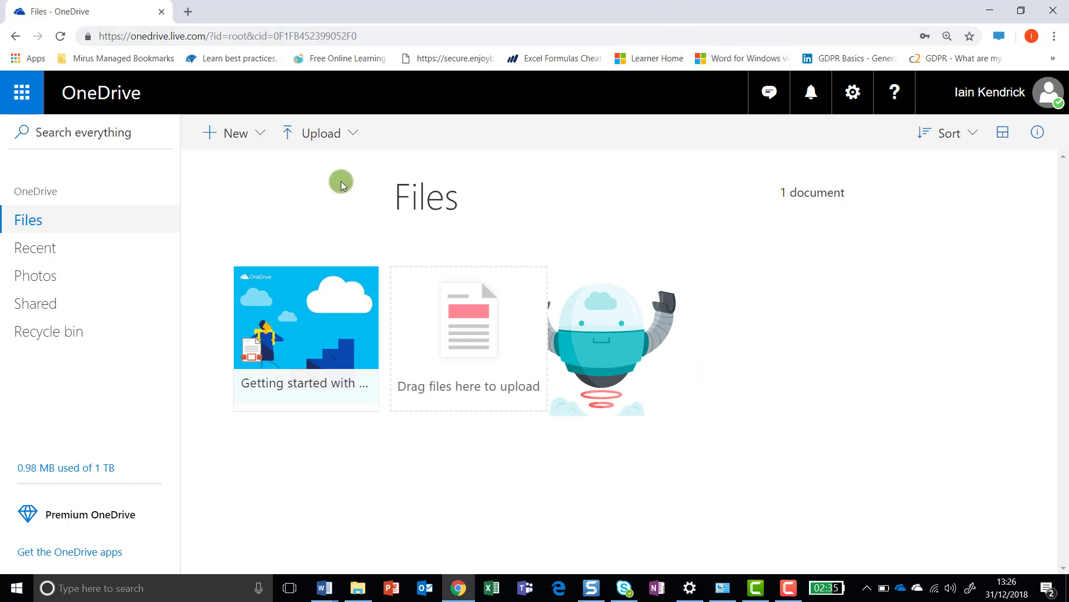
{"action": "mouse_move", "coordinate": [341, 181]}
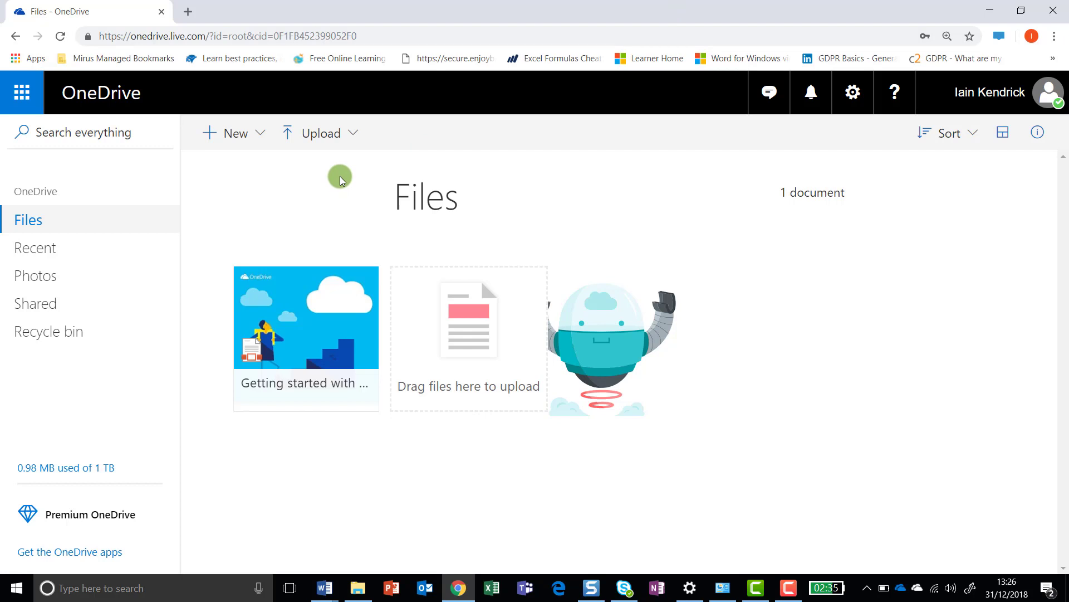
{"action": "mouse_move", "coordinate": [357, 185]}
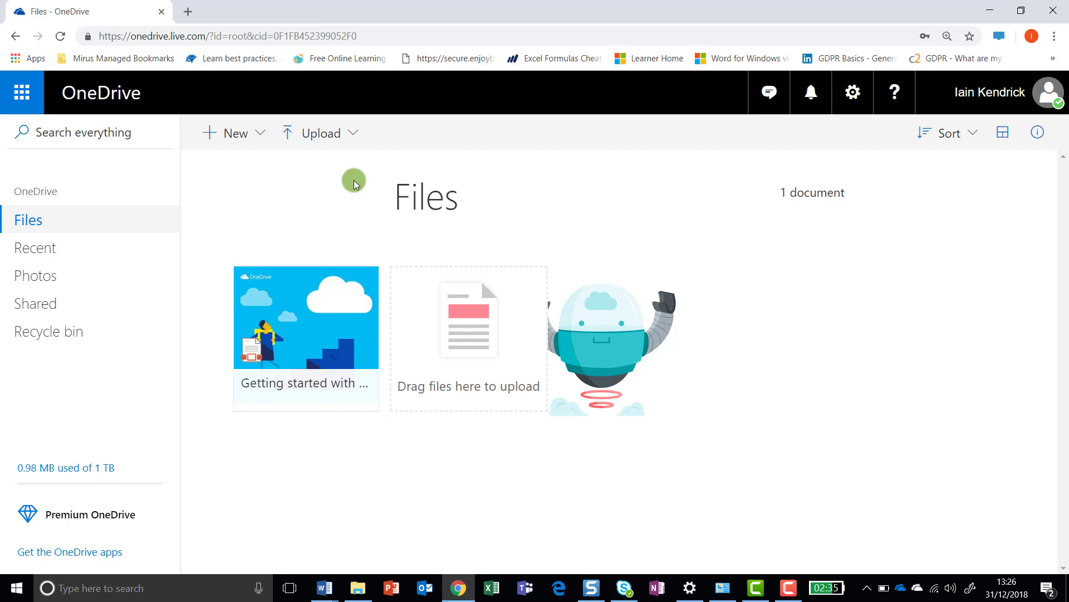
{"action": "mouse_move", "coordinate": [362, 182]}
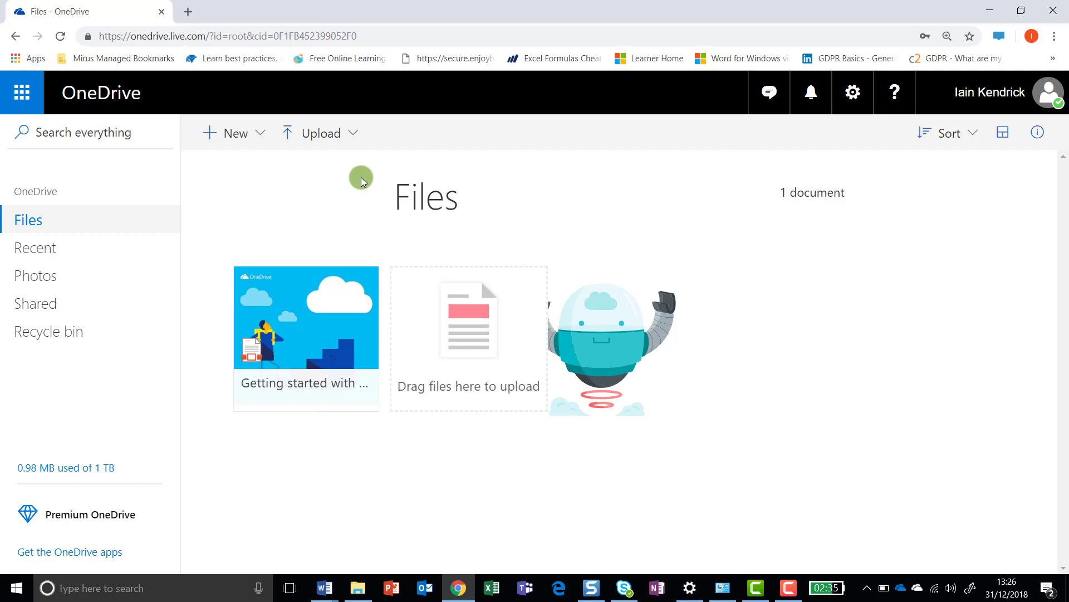
{"action": "mouse_move", "coordinate": [385, 183]}
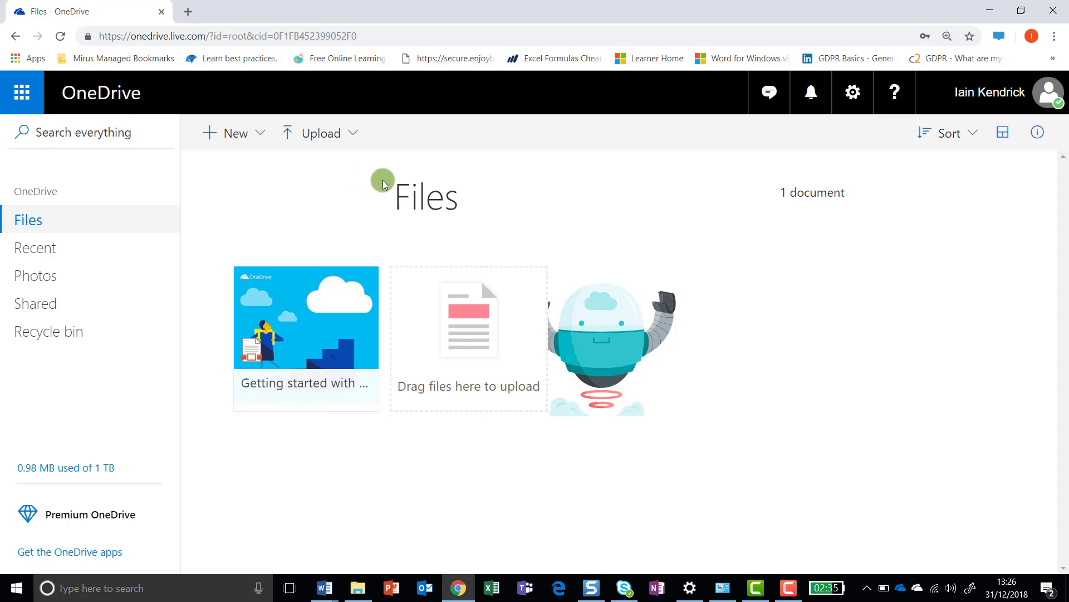
{"action": "left_click", "coordinate": [330, 134]}
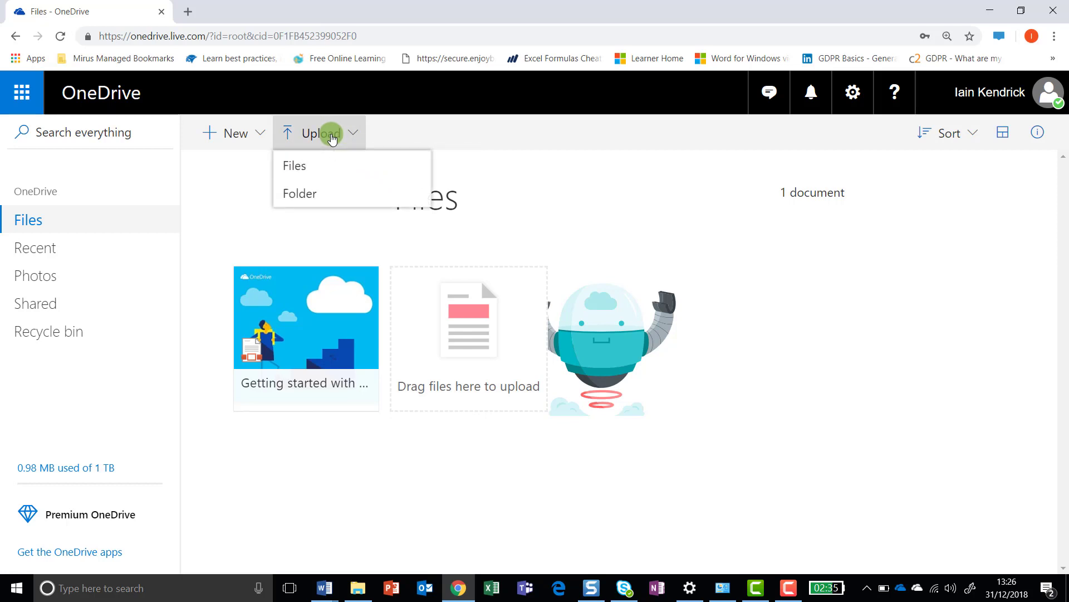
- Upload the OneDrive Demo folder from the Desktop, approving its three files
{"action": "left_click", "coordinate": [300, 194]}
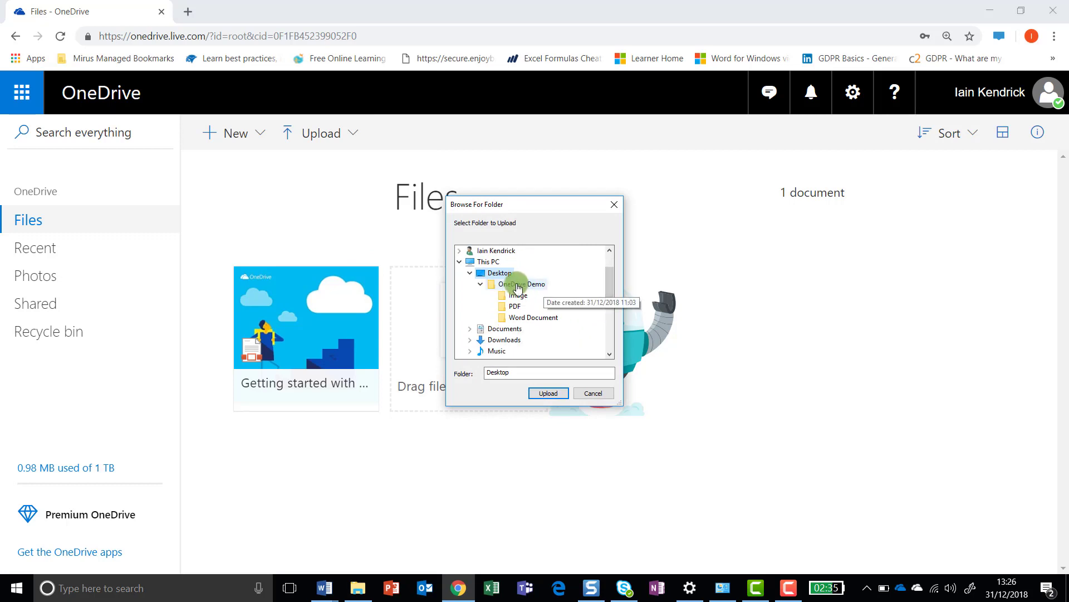
{"action": "left_click", "coordinate": [522, 284]}
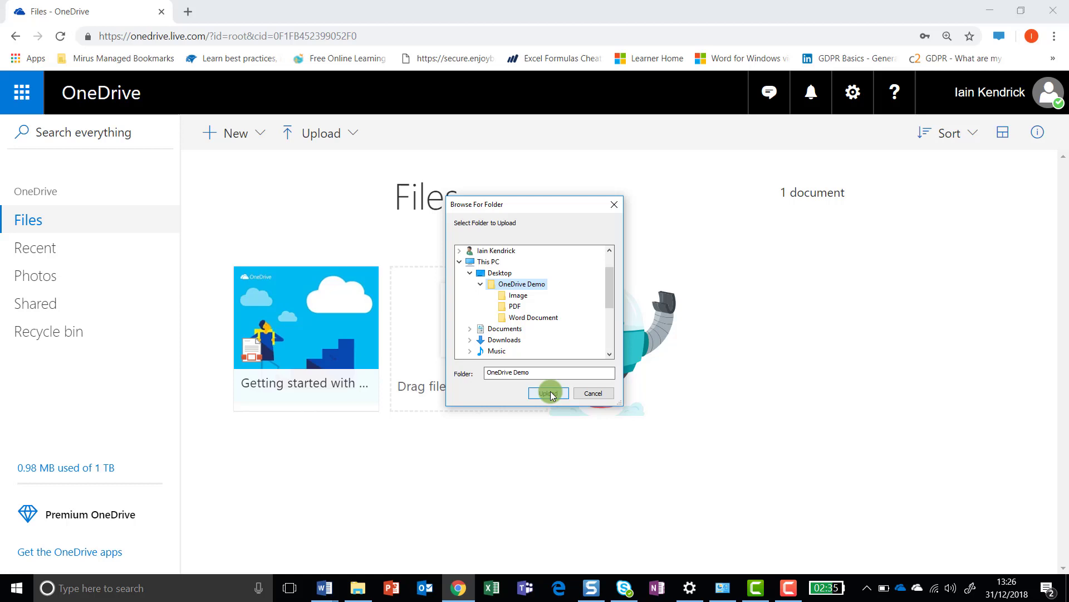
{"action": "left_click", "coordinate": [548, 393]}
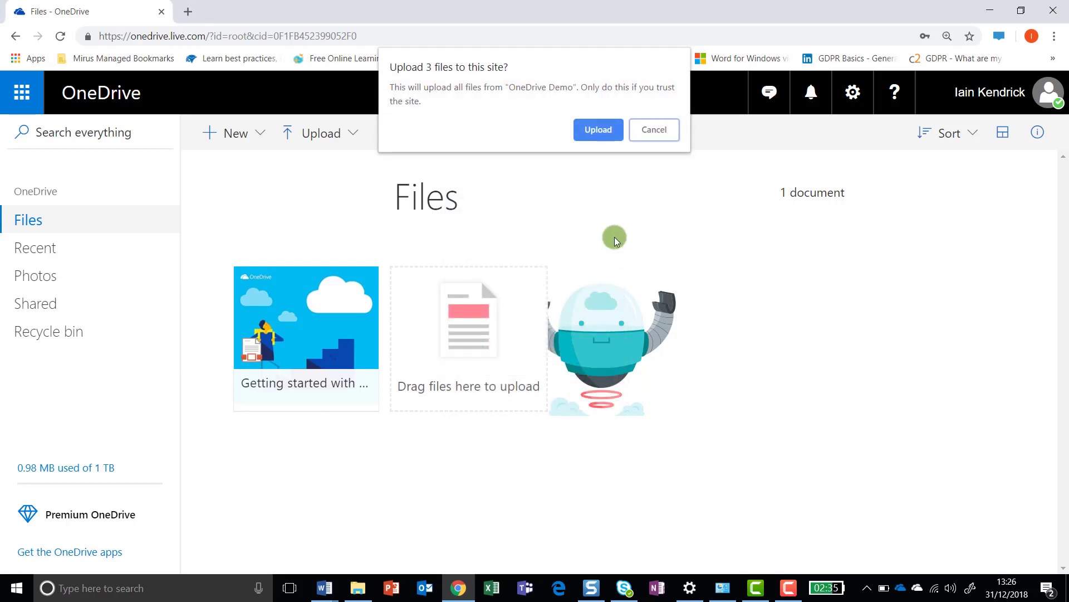
{"action": "left_click", "coordinate": [598, 125]}
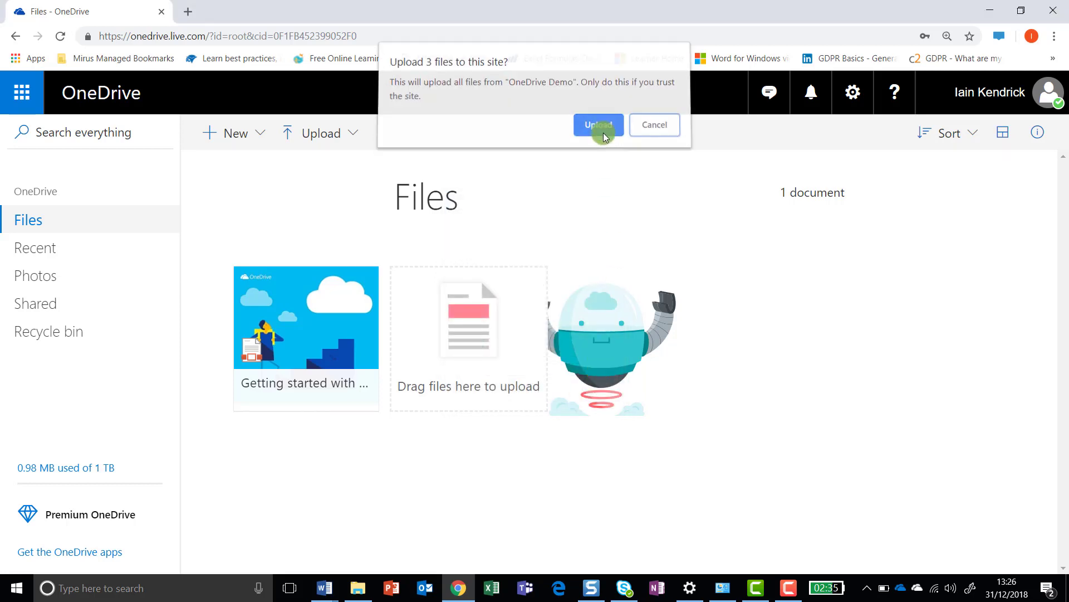
{"action": "left_click", "coordinate": [598, 125]}
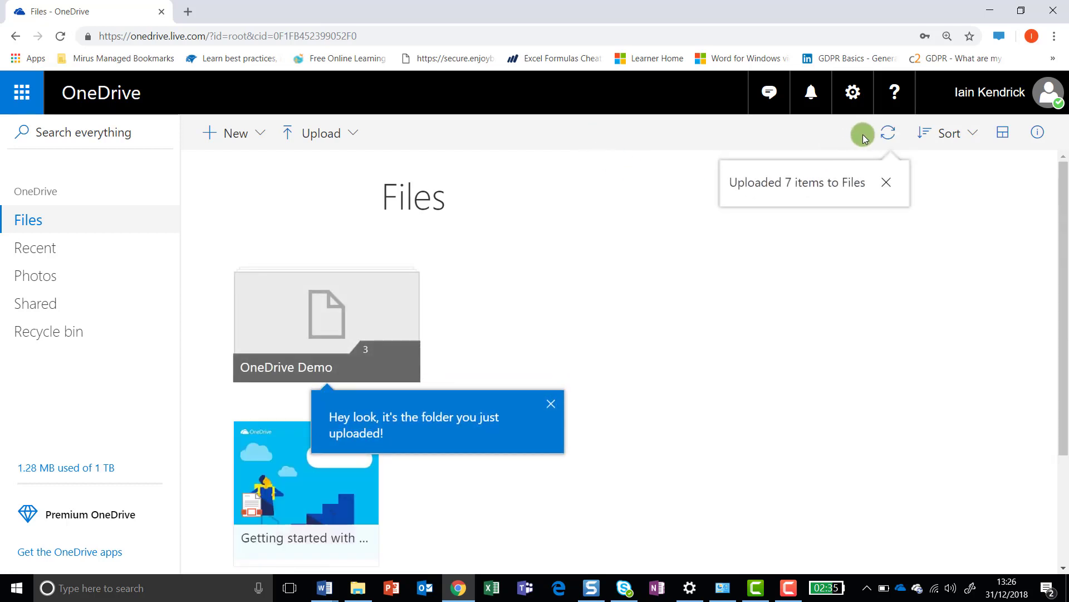
{"action": "mouse_move", "coordinate": [347, 323]}
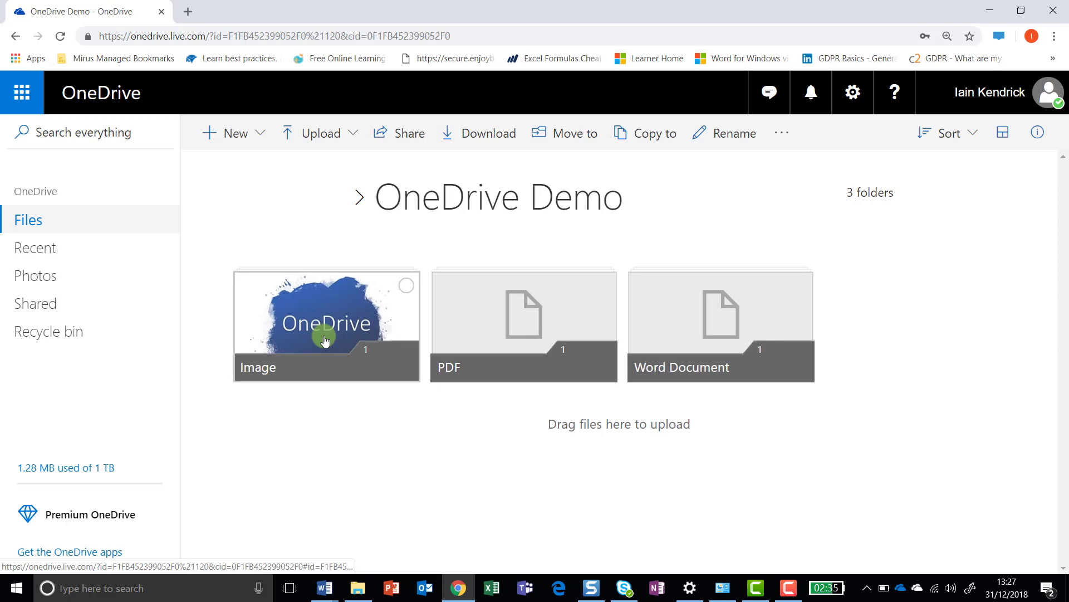
{"action": "mouse_move", "coordinate": [713, 345]}
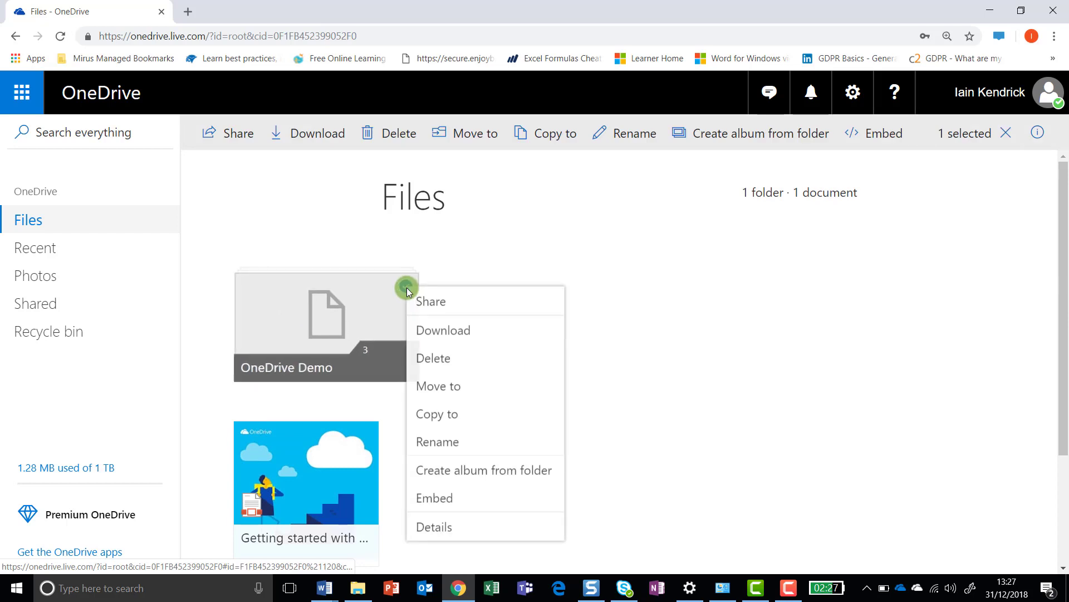
- Delete the uploaded OneDrive Demo folder from Files
{"action": "left_click", "coordinate": [433, 358]}
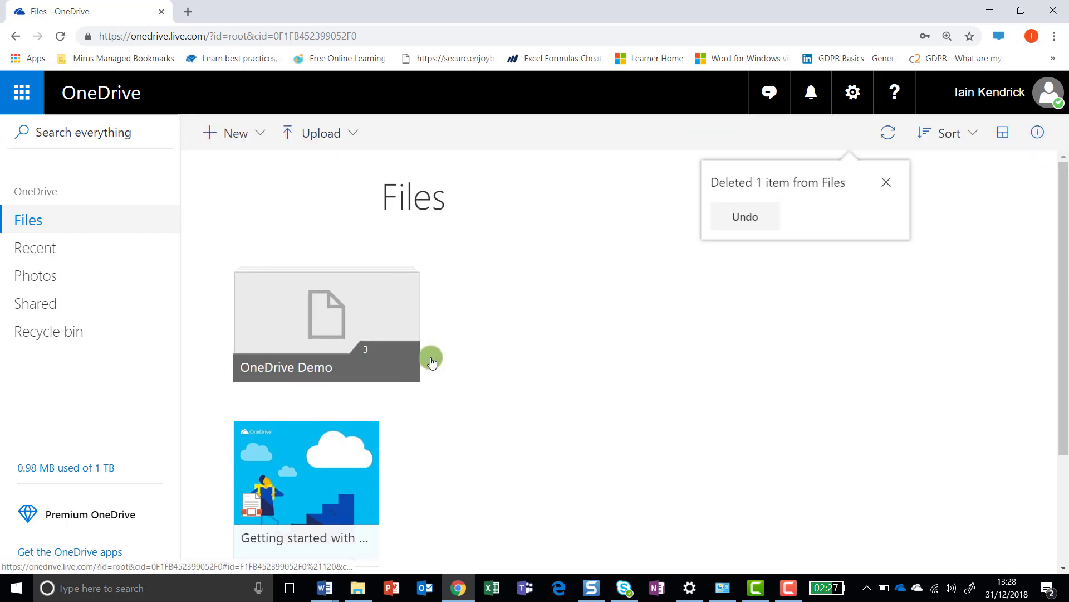
{"action": "left_click", "coordinate": [887, 183]}
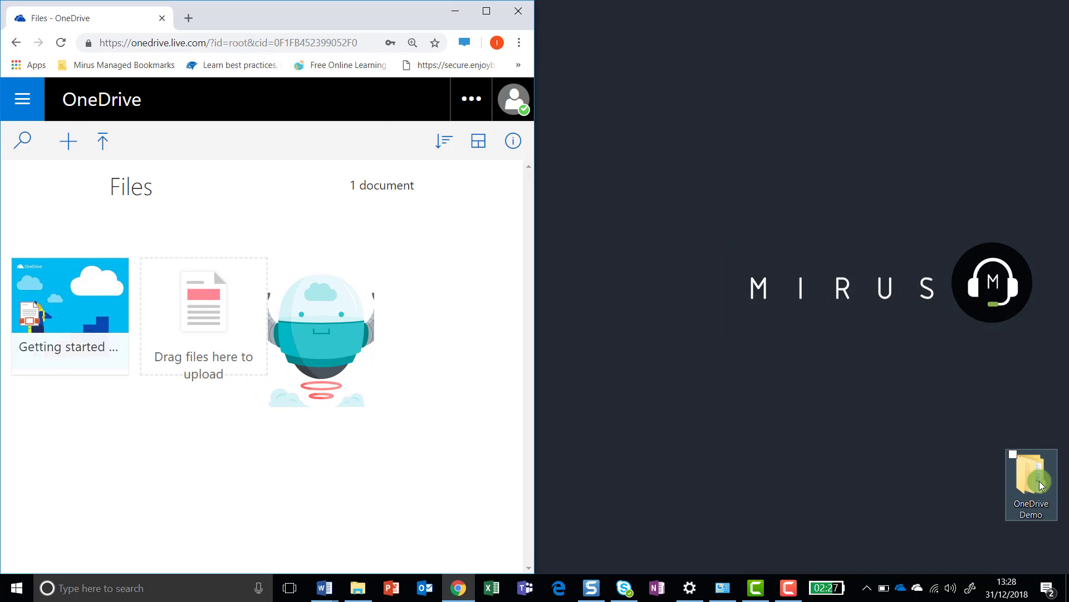
- Drag the OneDrive Demo folder from the desktop into Files and dismiss the upload notice
{"action": "left_click", "coordinate": [1032, 479]}
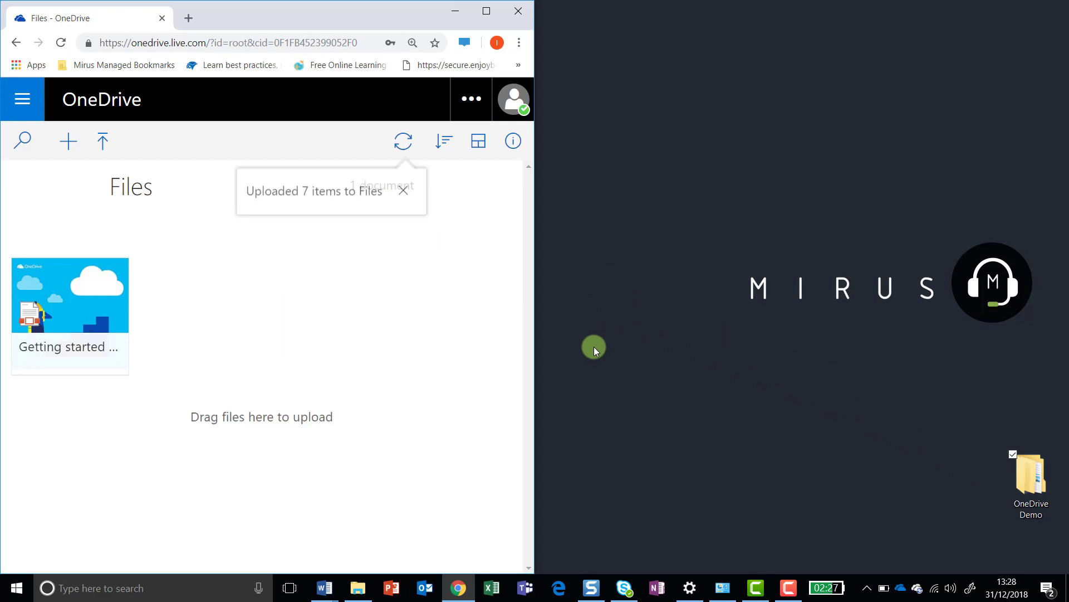
{"action": "left_click", "coordinate": [403, 141]}
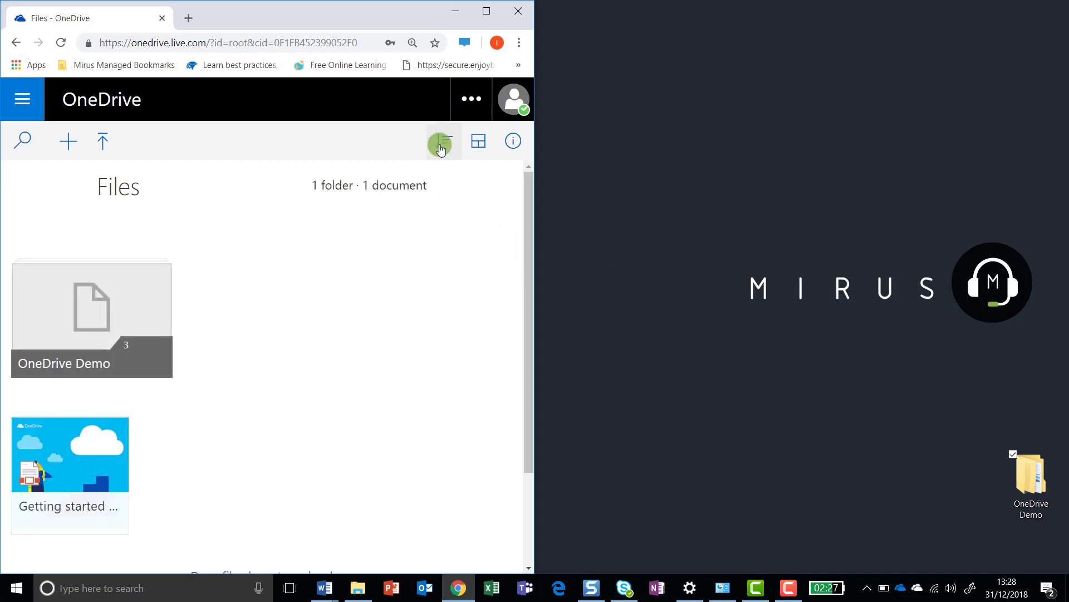
{"action": "mouse_move", "coordinate": [441, 146]}
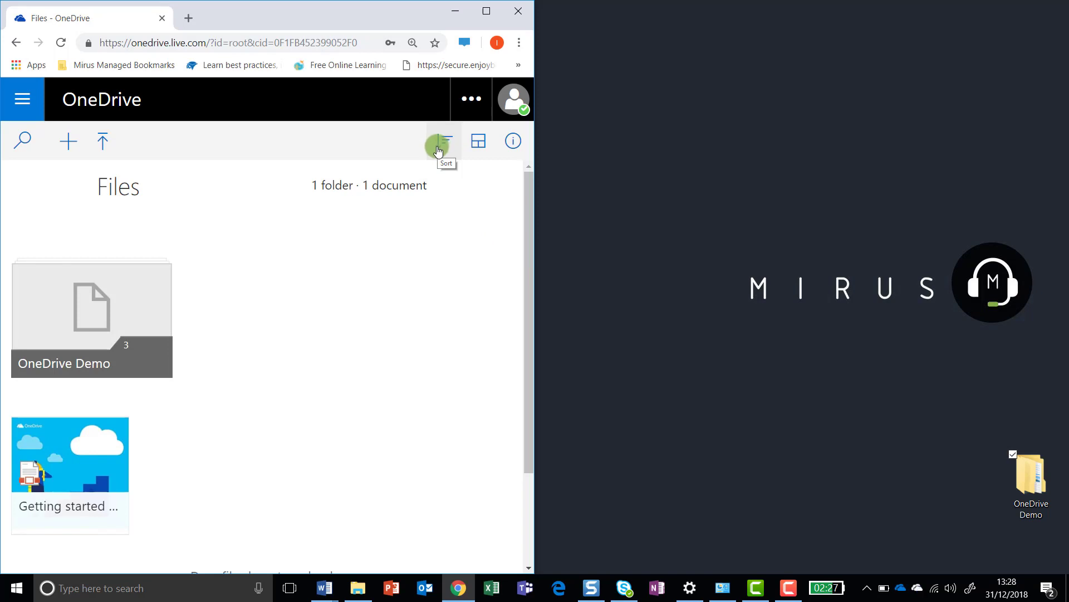
{"action": "mouse_move", "coordinate": [365, 86]}
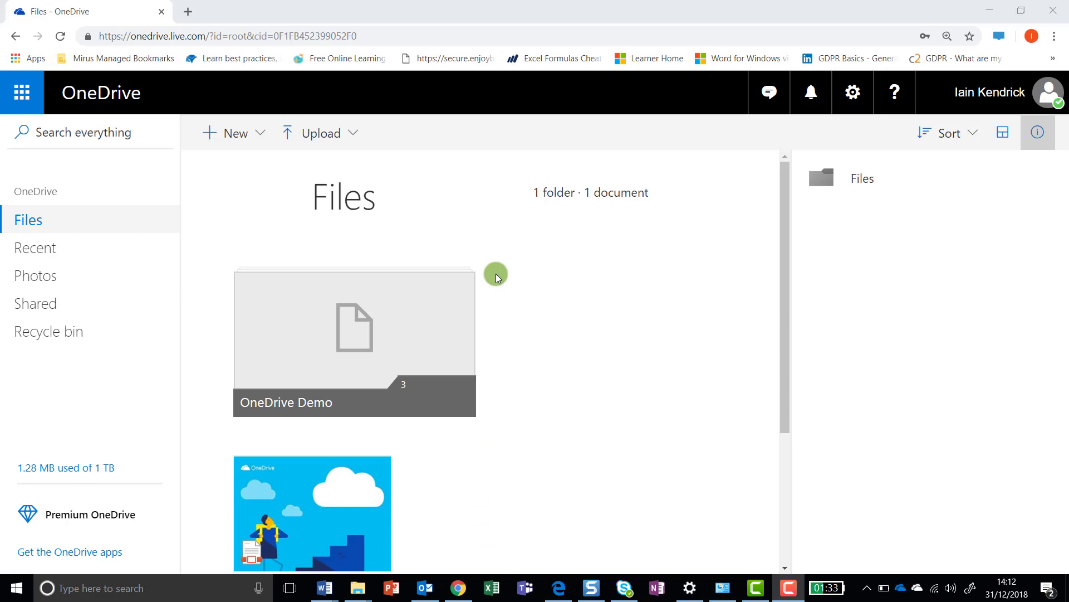
{"action": "mouse_move", "coordinate": [627, 323]}
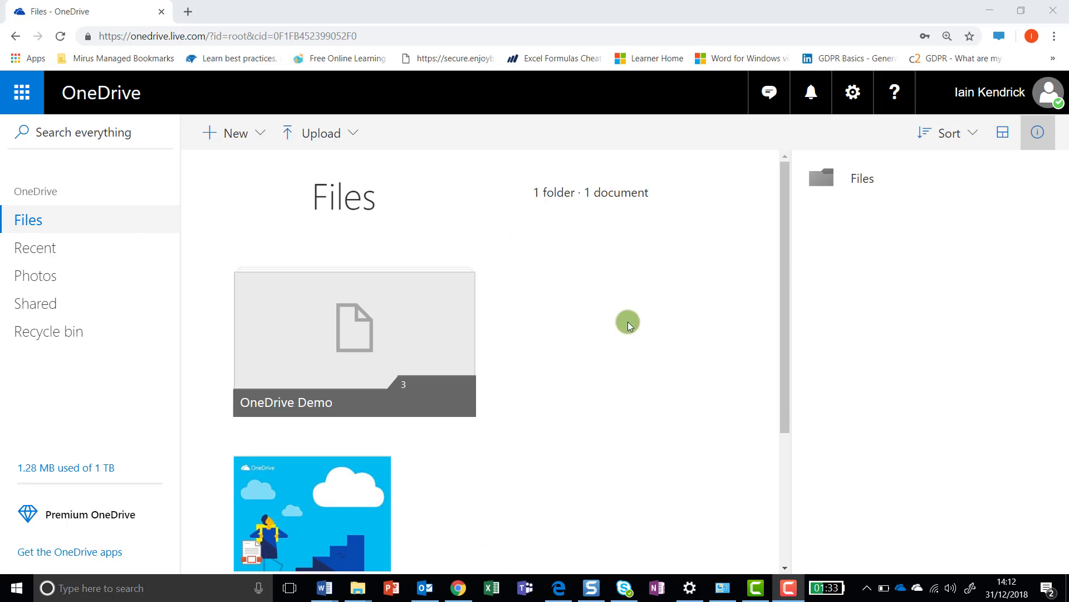
{"action": "mouse_move", "coordinate": [663, 276]}
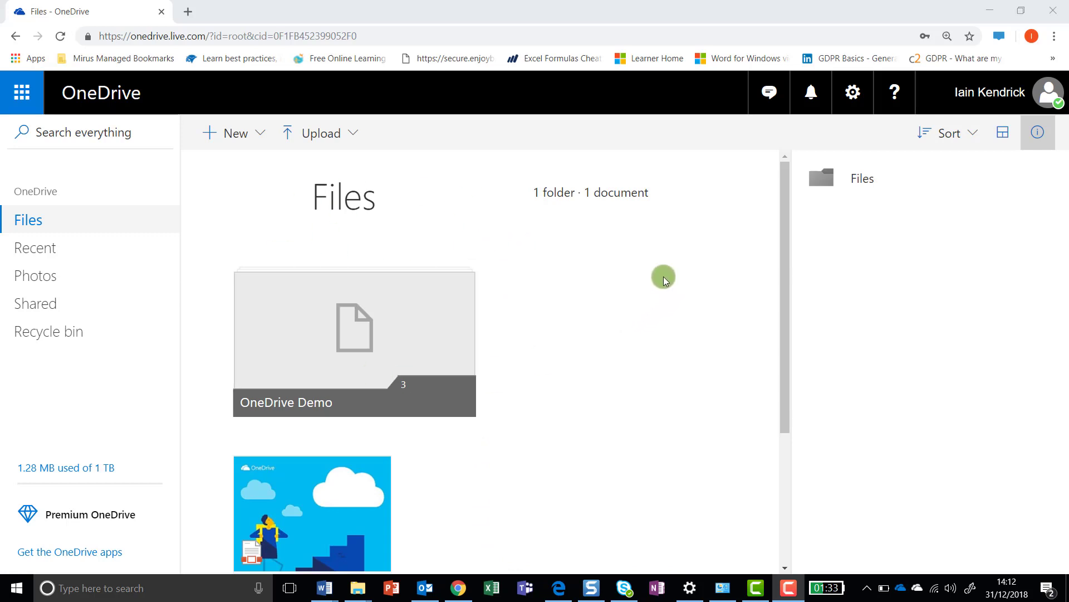
- Search everything for onedrive to list the Demo folder and related files
{"action": "left_click", "coordinate": [50, 132]}
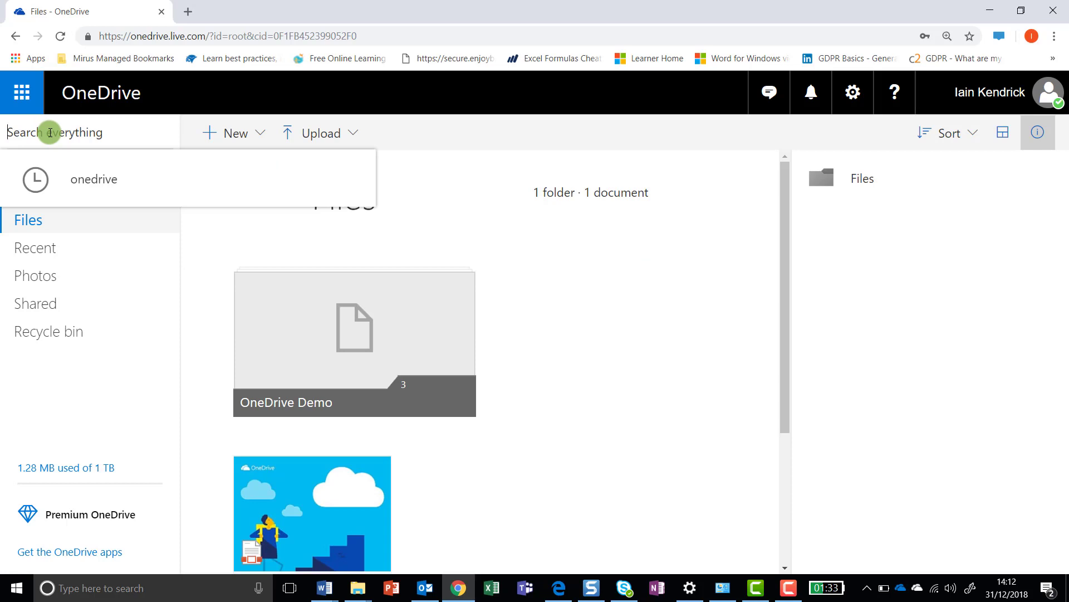
{"action": "type", "text": "o"}
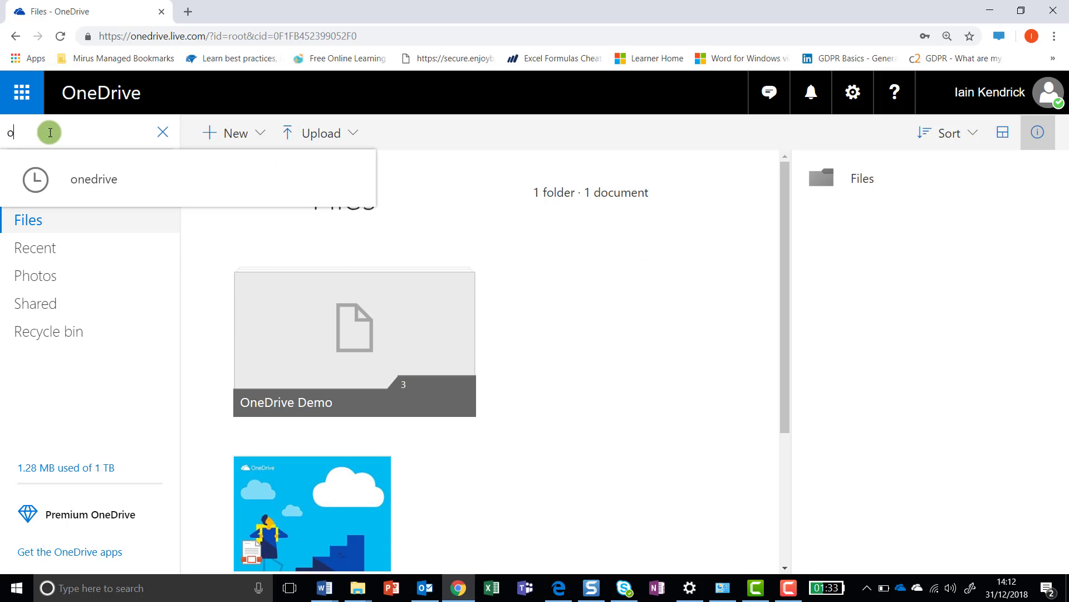
{"action": "type", "text": "nedrive"}
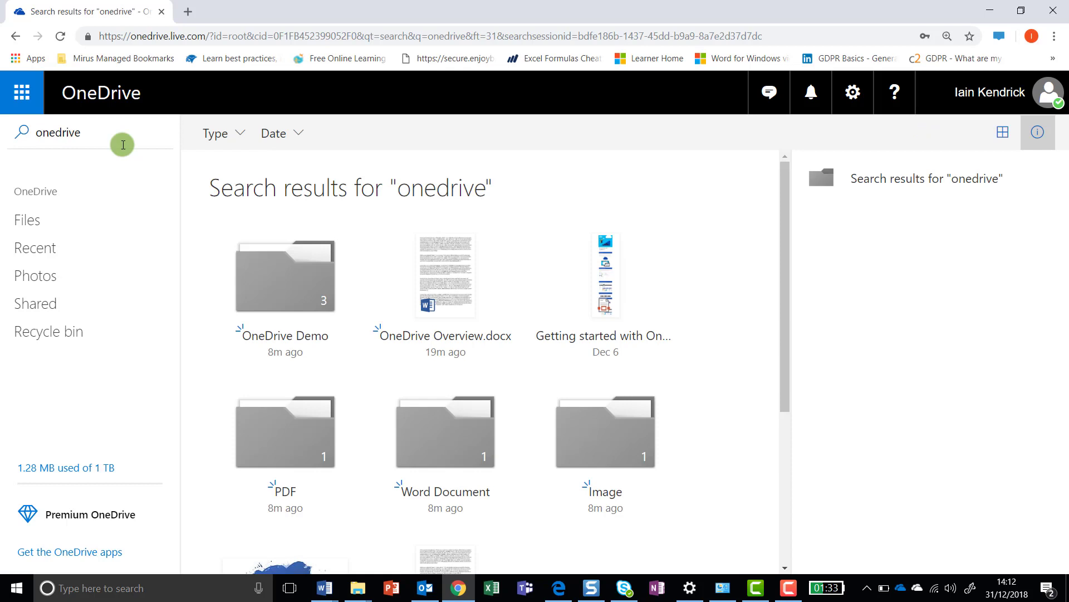
- Scroll the onedrive search results to reveal Demo.jpg and PDF File.pdf
{"action": "scroll", "scroll_direction": "down", "scroll_amount": 3}
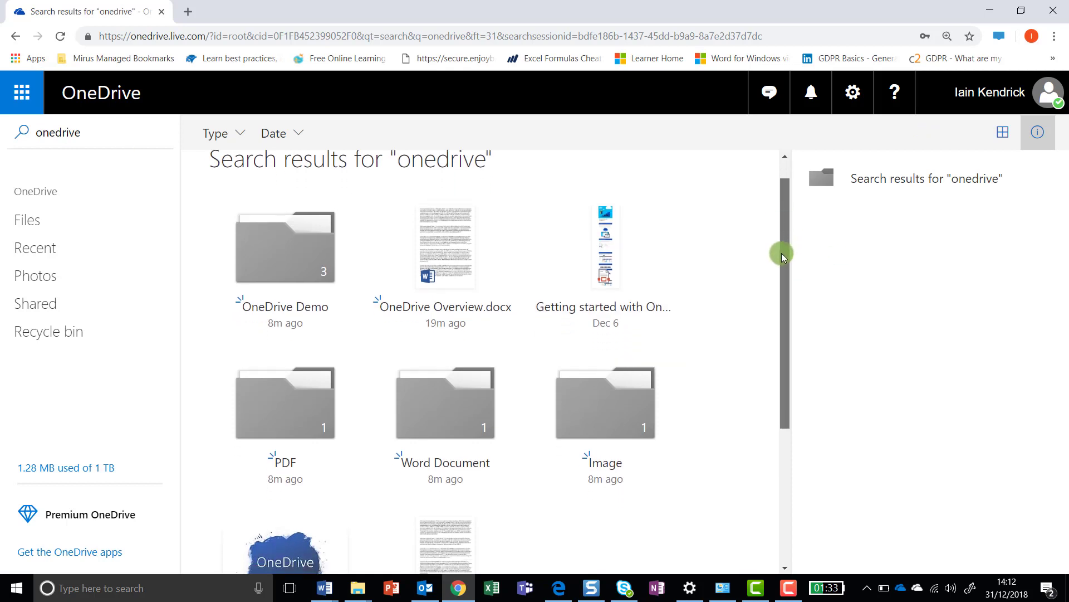
{"action": "scroll", "scroll_direction": "down", "scroll_amount": 3}
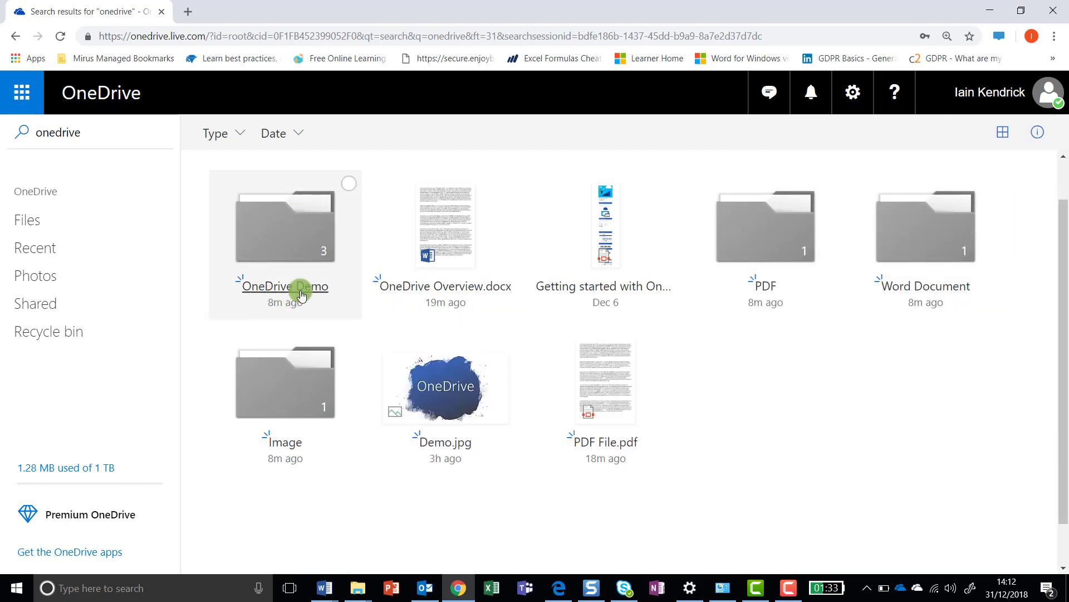
{"action": "mouse_move", "coordinate": [445, 293]}
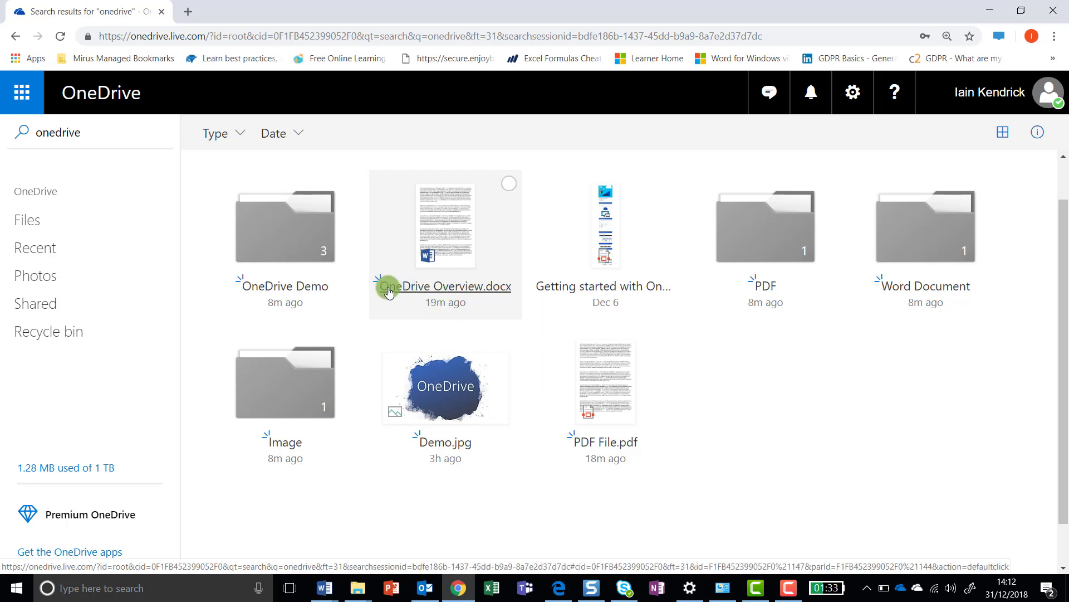
{"action": "mouse_move", "coordinate": [394, 291]}
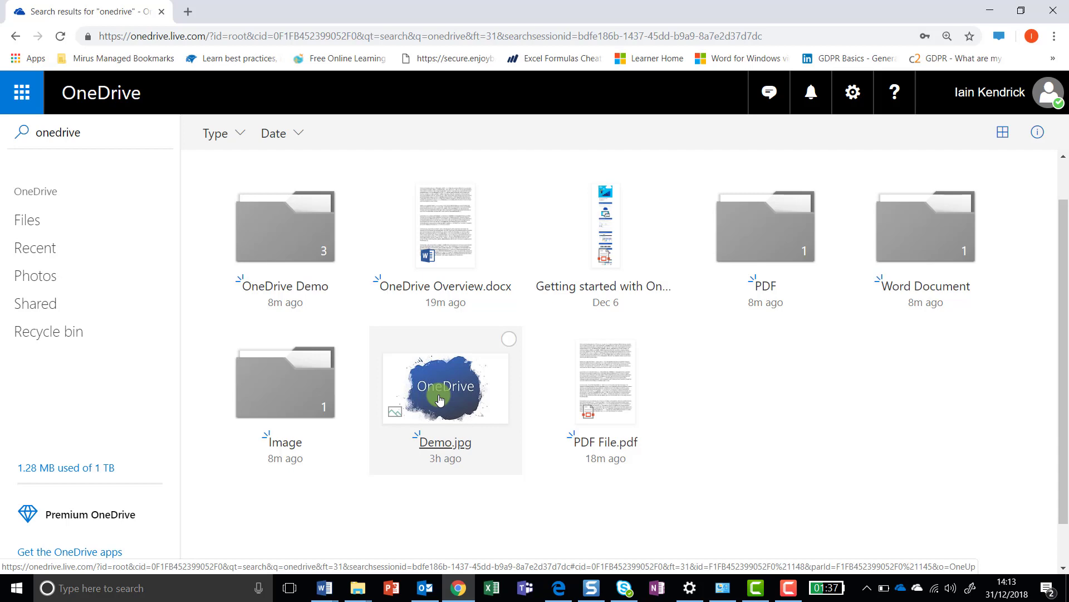
{"action": "mouse_move", "coordinate": [467, 409]}
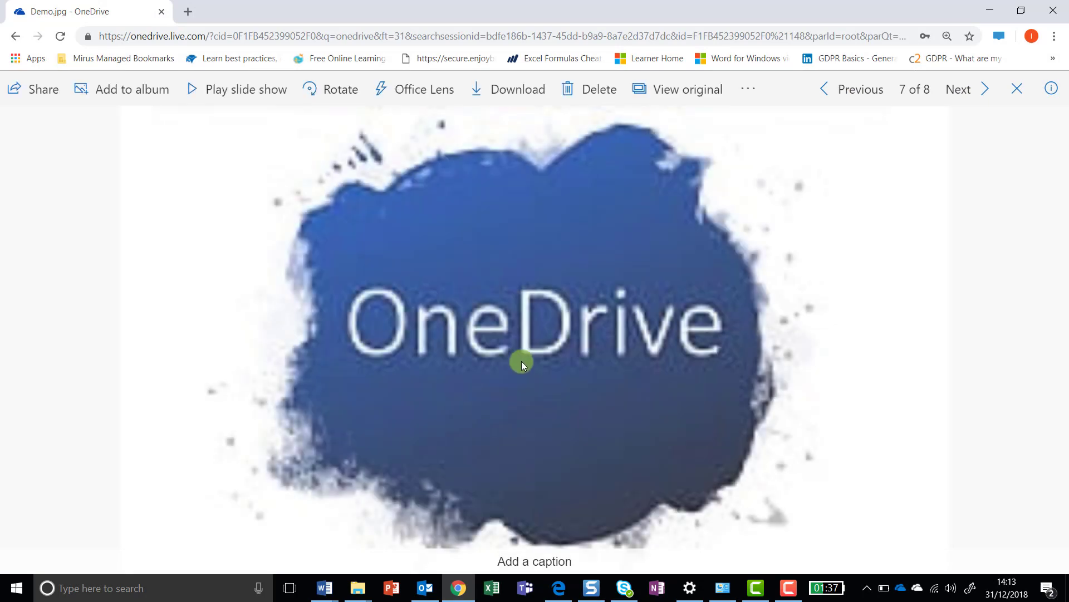
{"action": "mouse_move", "coordinate": [452, 327]}
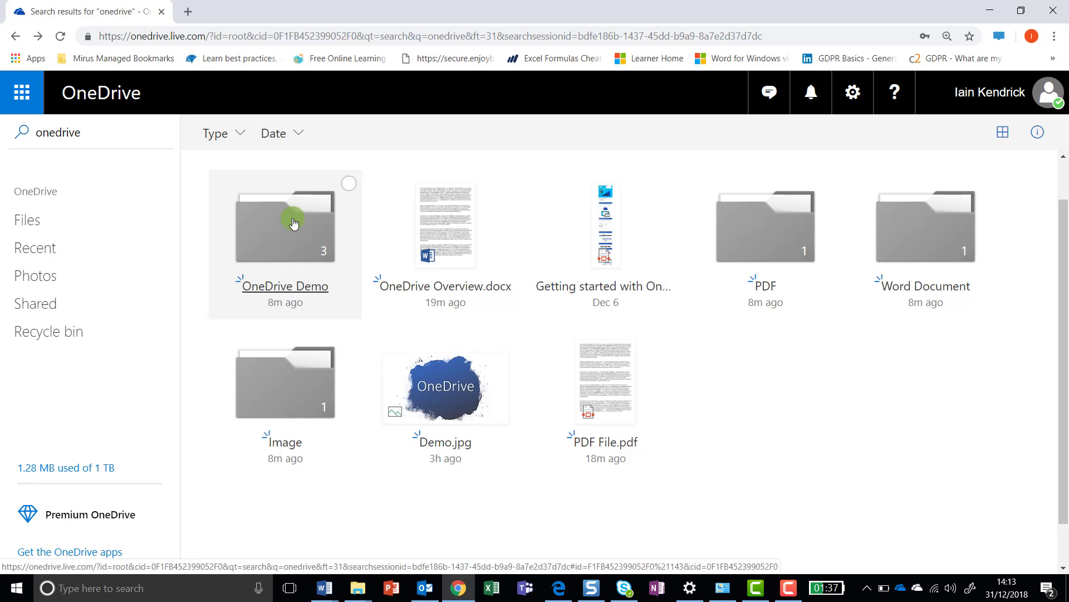
{"action": "double_click", "coordinate": [294, 223]}
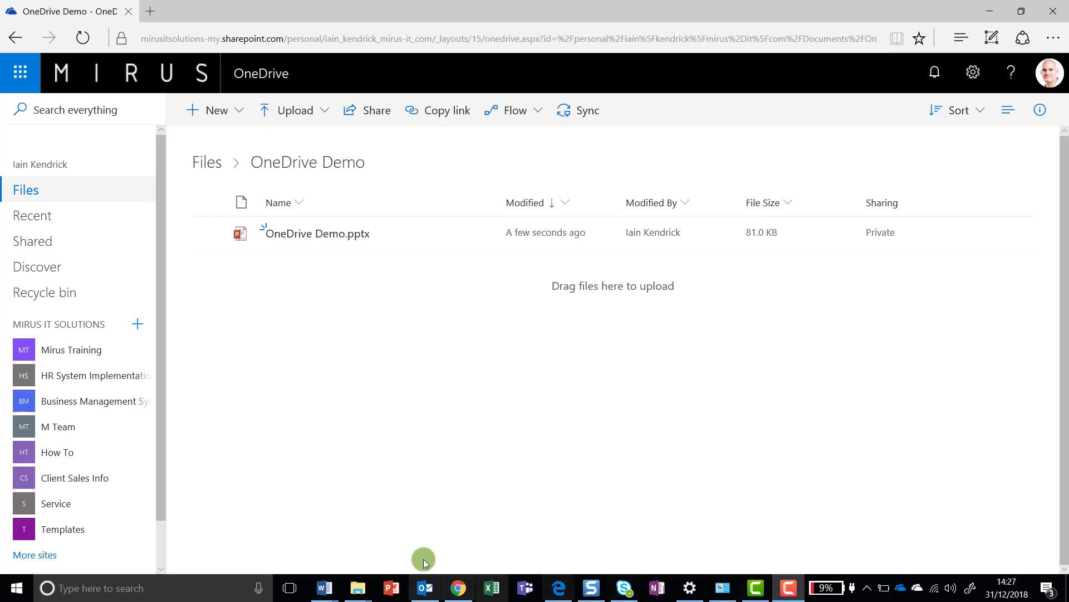
{"action": "mouse_move", "coordinate": [450, 294]}
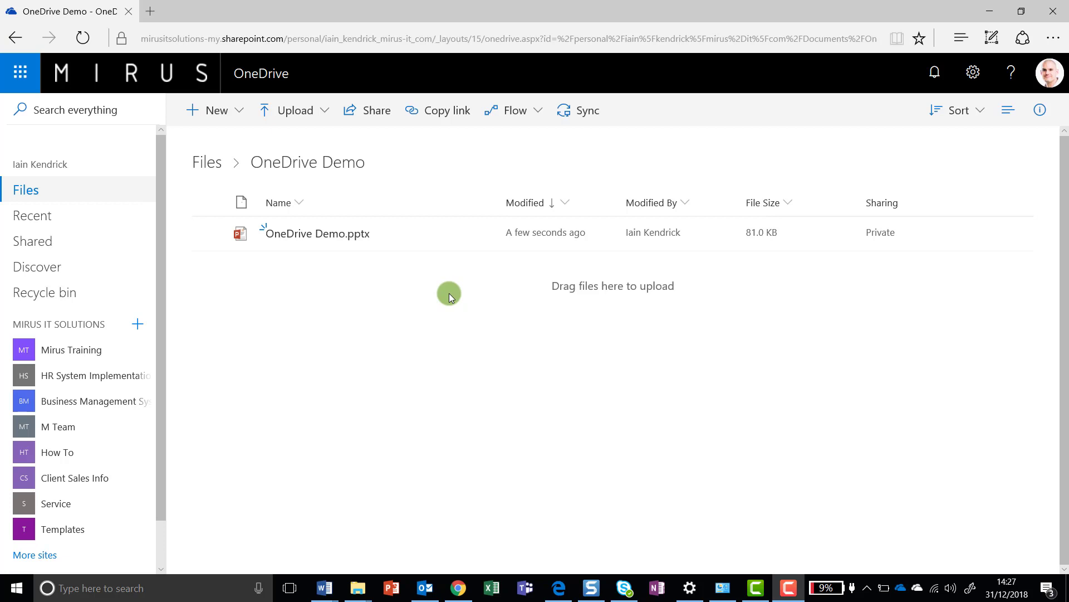
{"action": "mouse_move", "coordinate": [448, 294]}
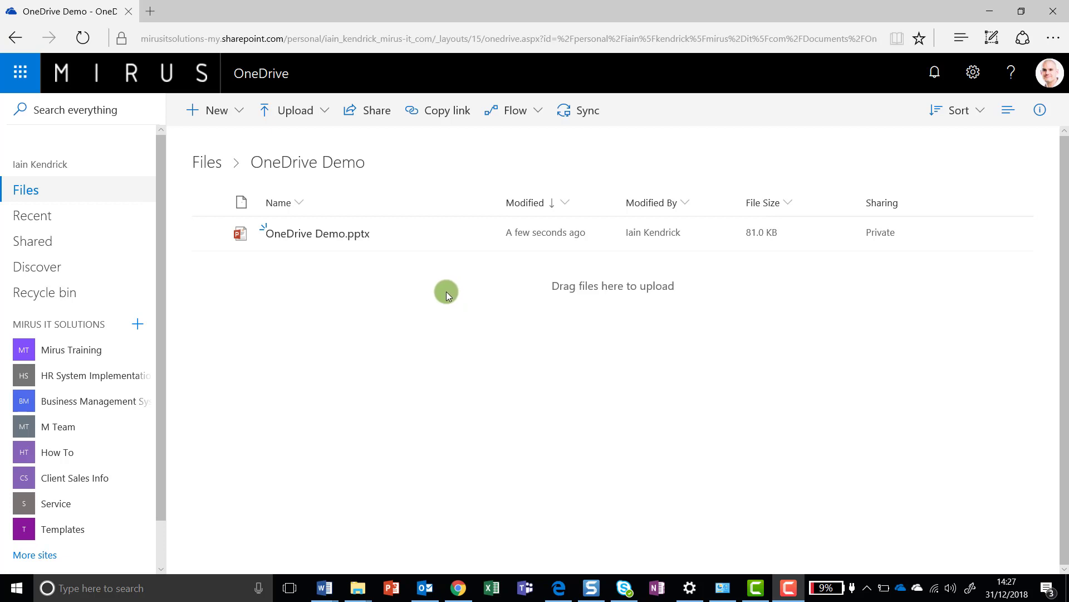
{"action": "mouse_move", "coordinate": [241, 236]}
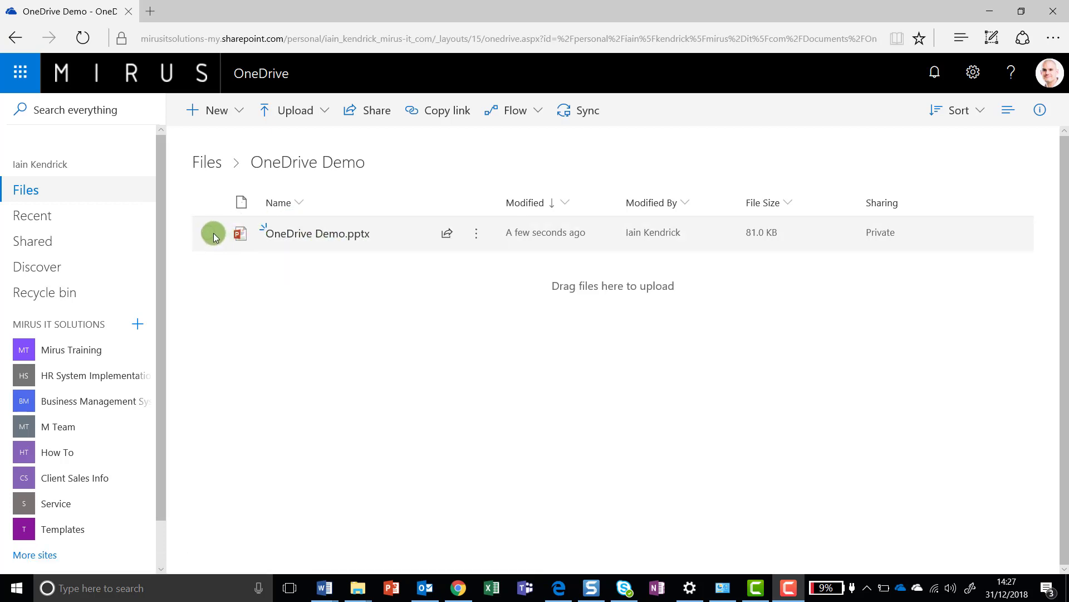
- Select the OneDrive Demo.pptx presentation for sharing
{"action": "left_click", "coordinate": [208, 233]}
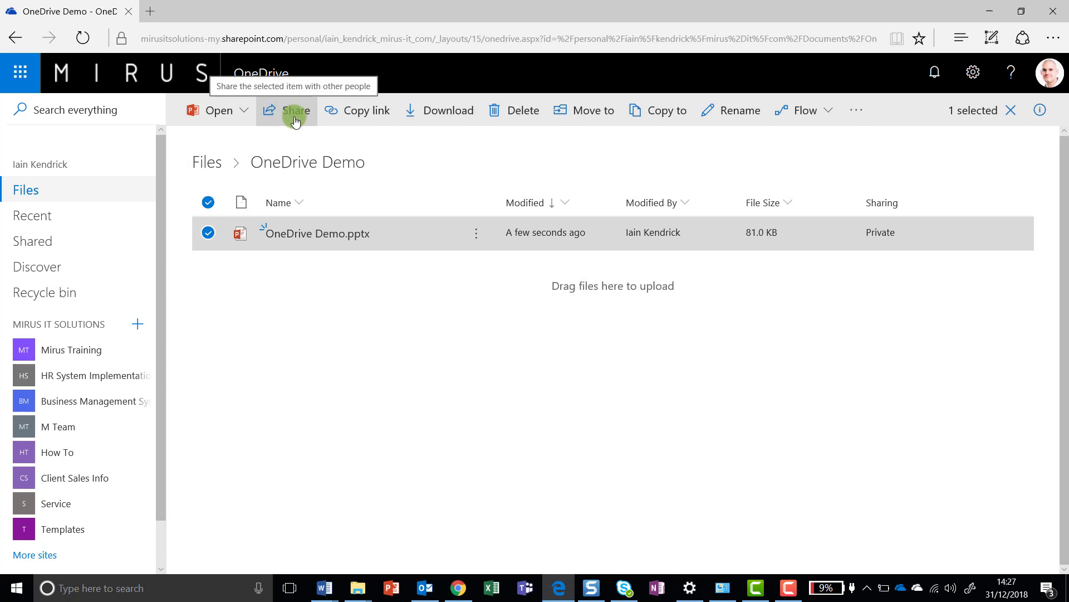
- Restrict the OneDrive Demo.pptx sharing link to Specific people with Allow editing kept, and apply
{"action": "left_click", "coordinate": [296, 111]}
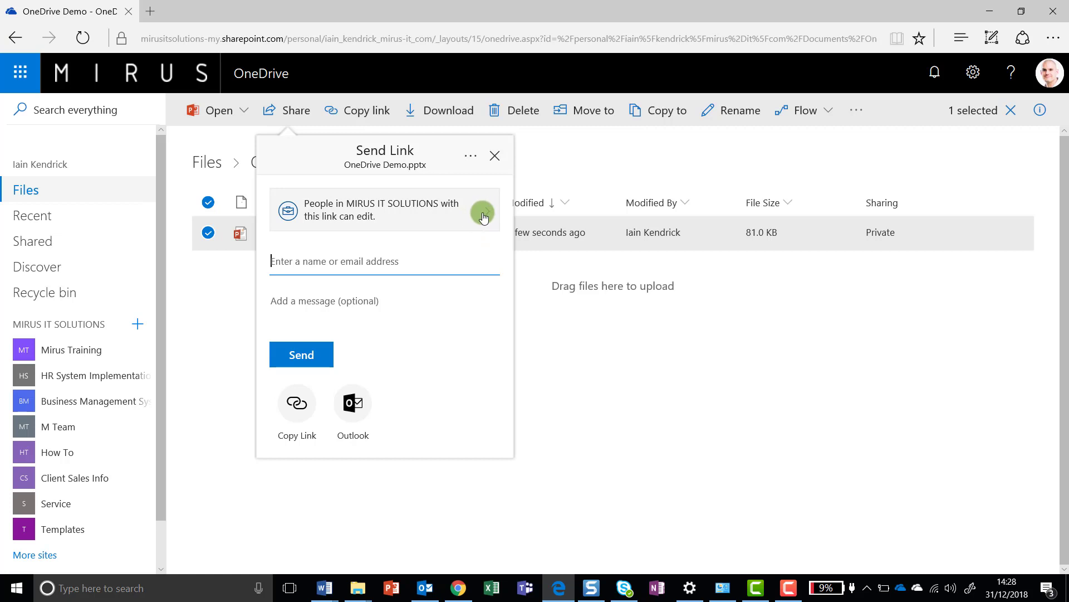
{"action": "left_click", "coordinate": [482, 213]}
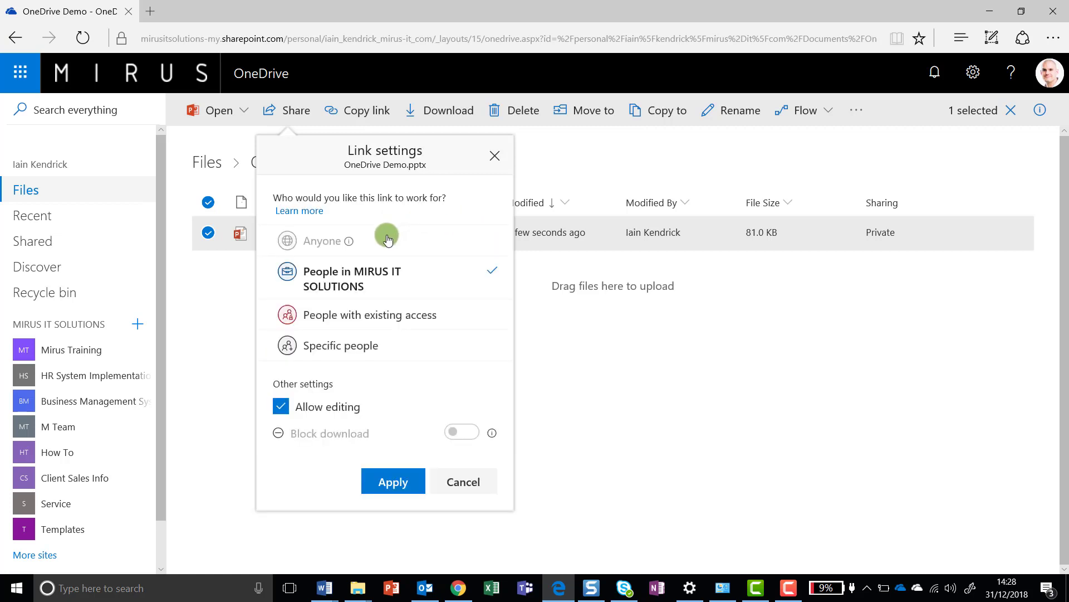
{"action": "mouse_move", "coordinate": [334, 245]}
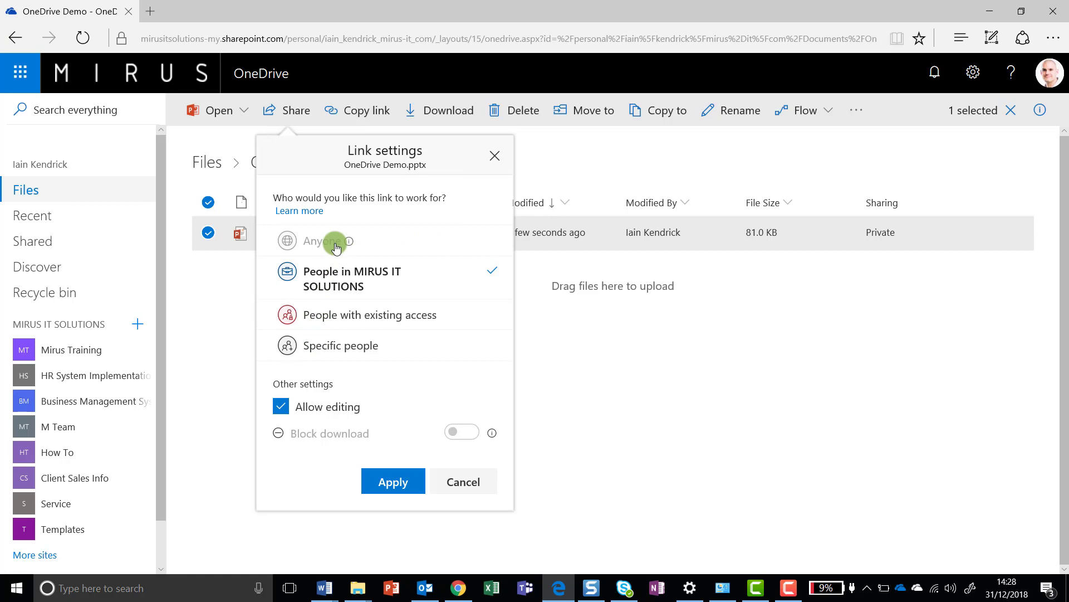
{"action": "mouse_move", "coordinate": [322, 242]}
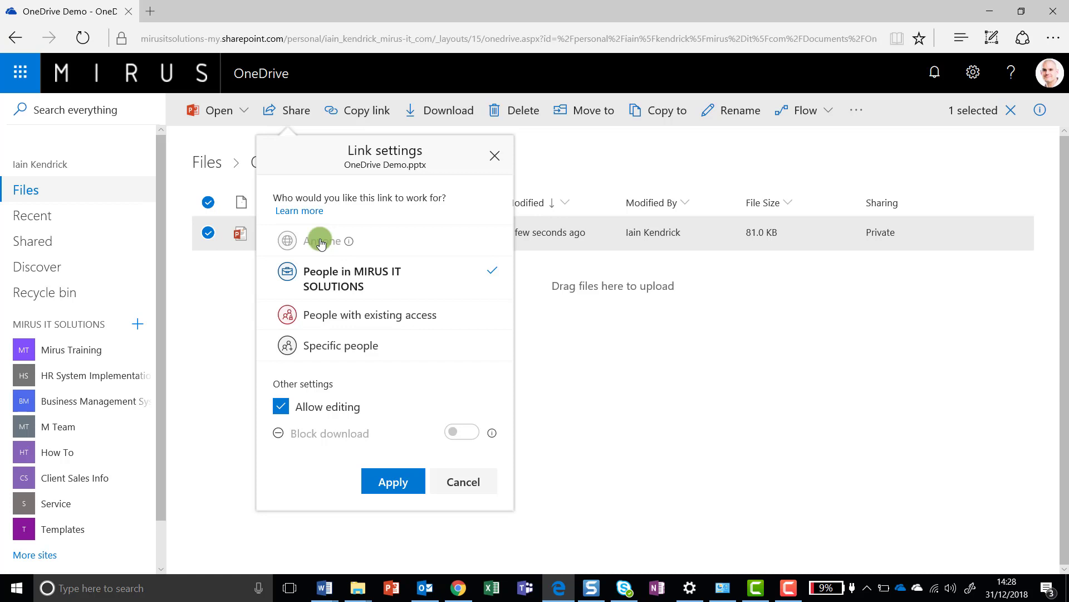
{"action": "mouse_move", "coordinate": [328, 283]}
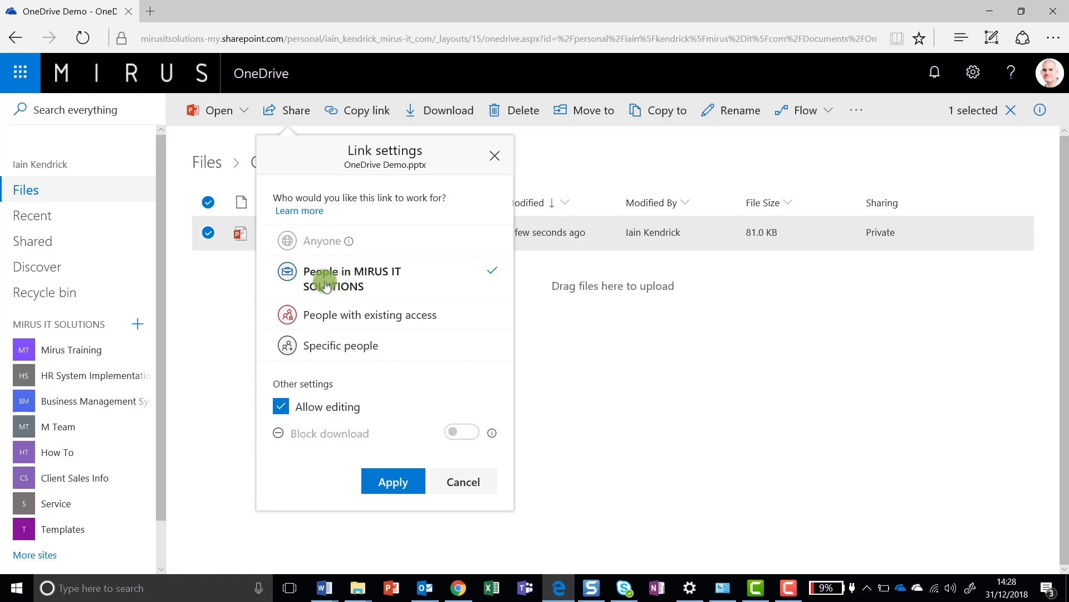
{"action": "mouse_move", "coordinate": [349, 280]}
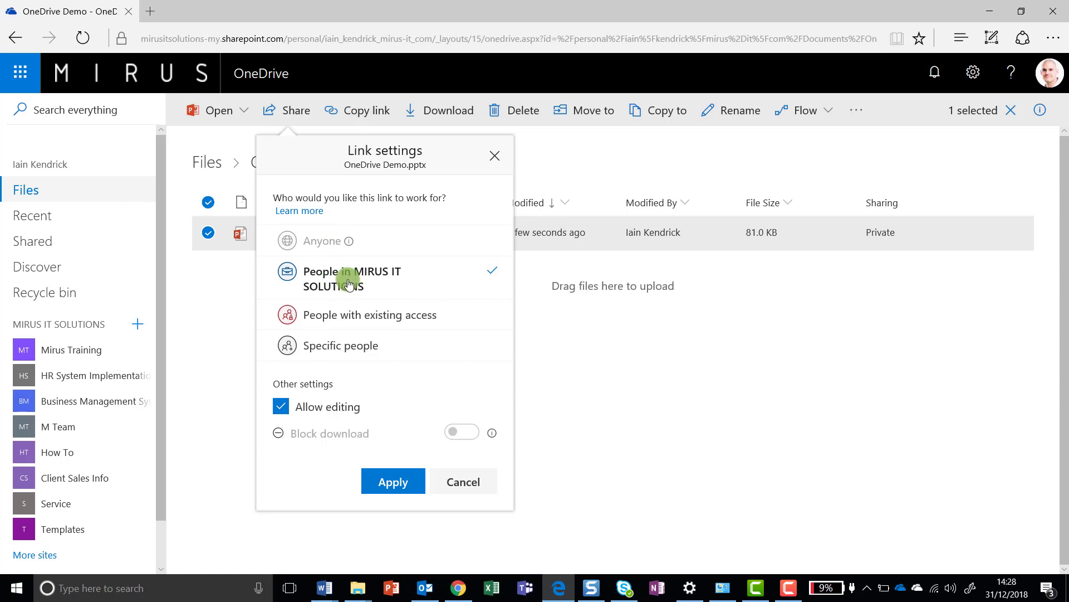
{"action": "mouse_move", "coordinate": [352, 318]}
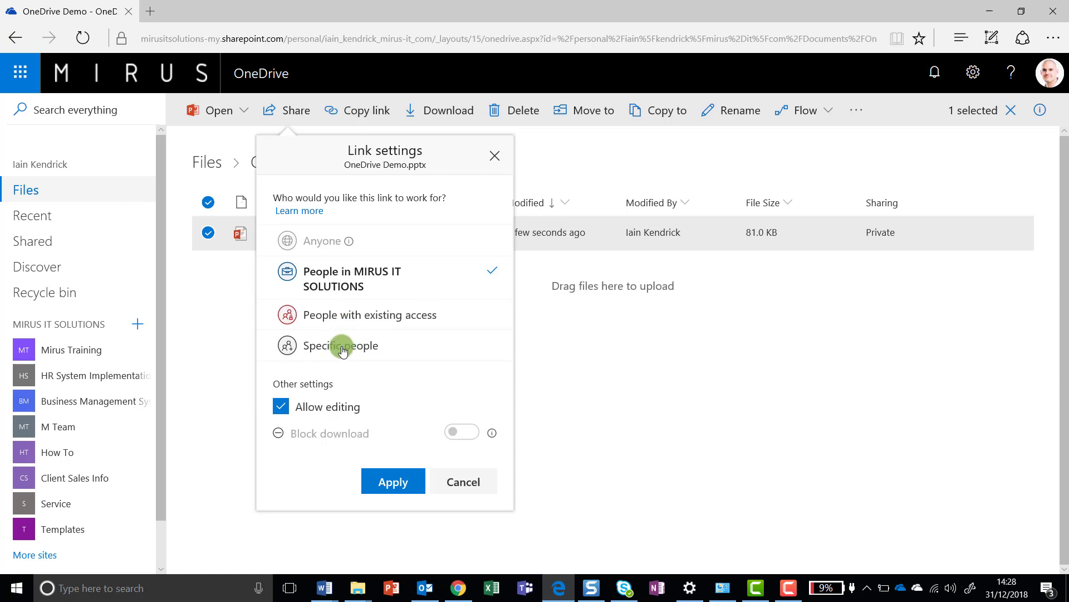
{"action": "mouse_move", "coordinate": [351, 351]}
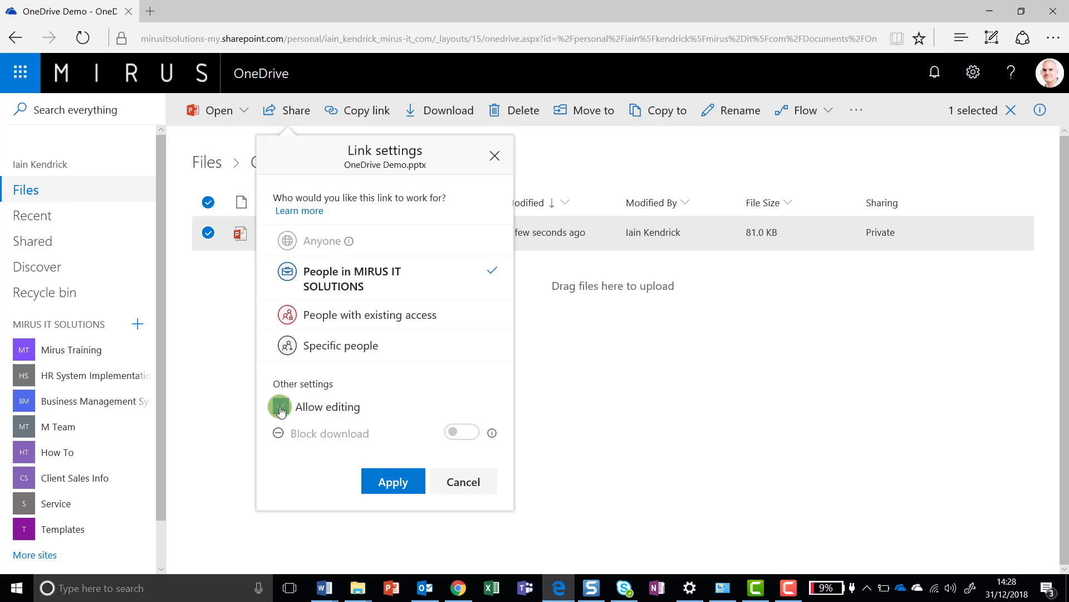
{"action": "left_click", "coordinate": [281, 407]}
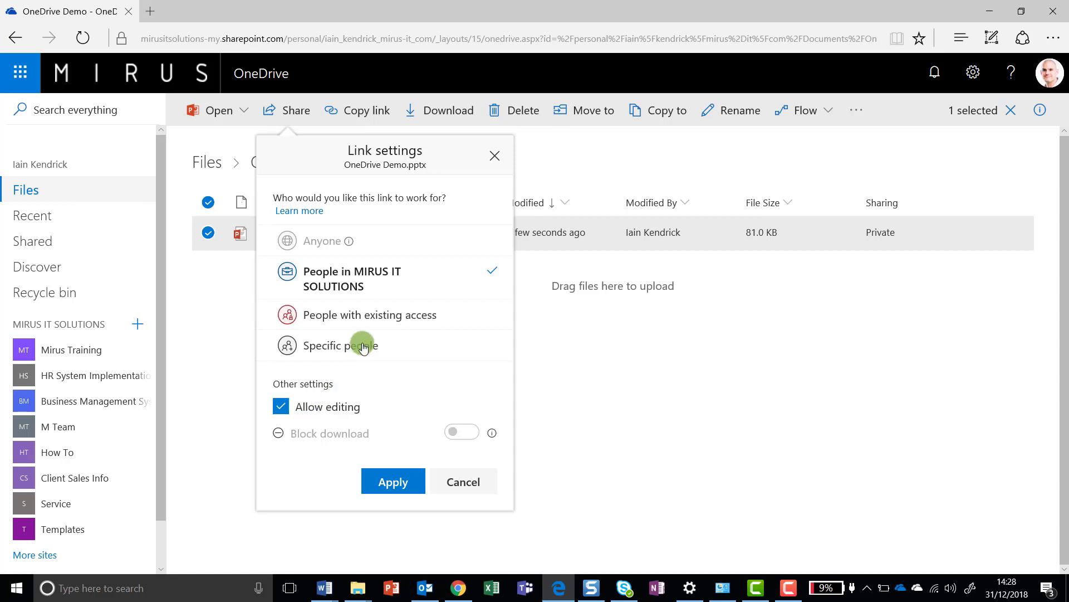
{"action": "left_click", "coordinate": [361, 346]}
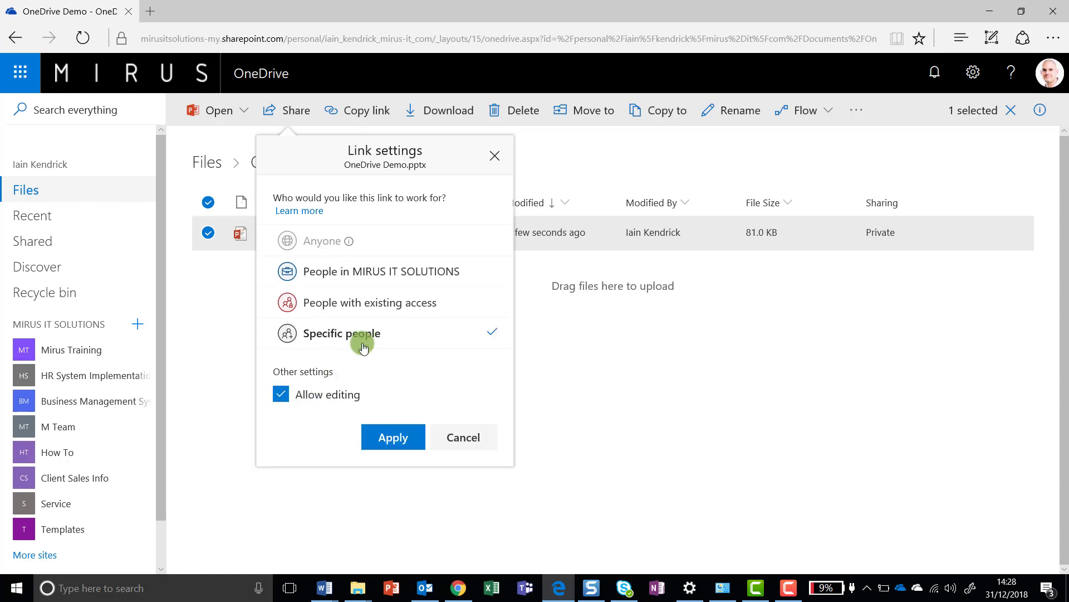
{"action": "left_click", "coordinate": [393, 437]}
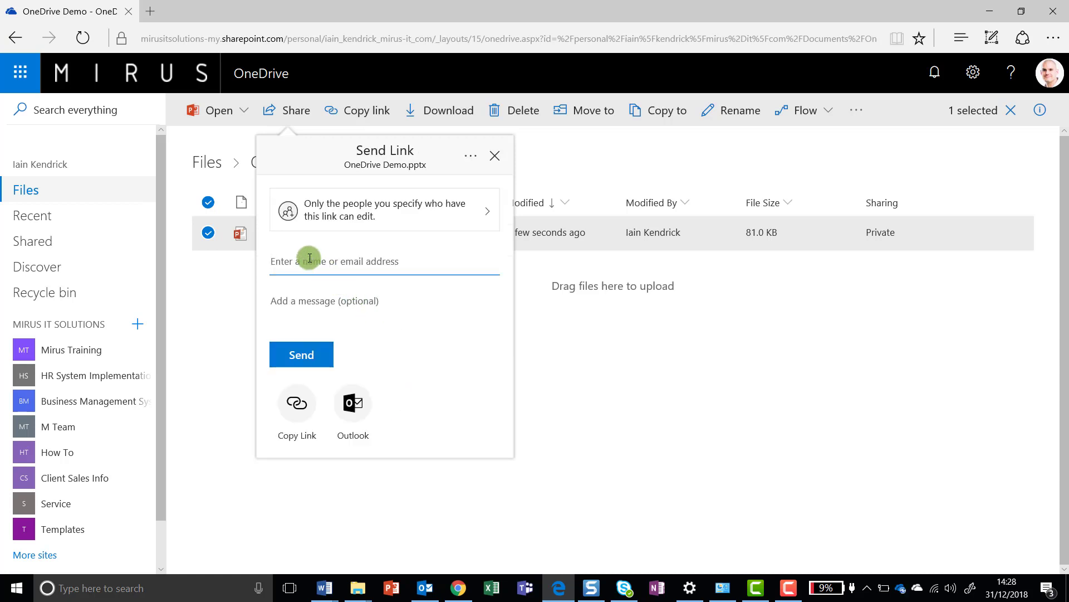
- Enter 'iain', pick the suggested outside address as recipient and send the link
{"action": "type", "text": "iain"}
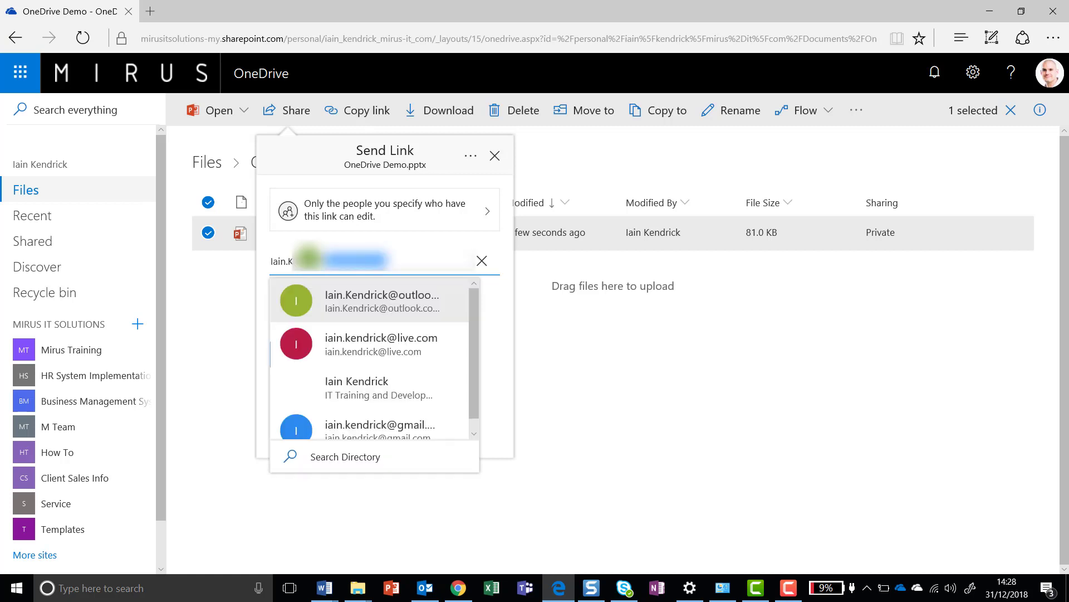
{"action": "left_click", "coordinate": [381, 300]}
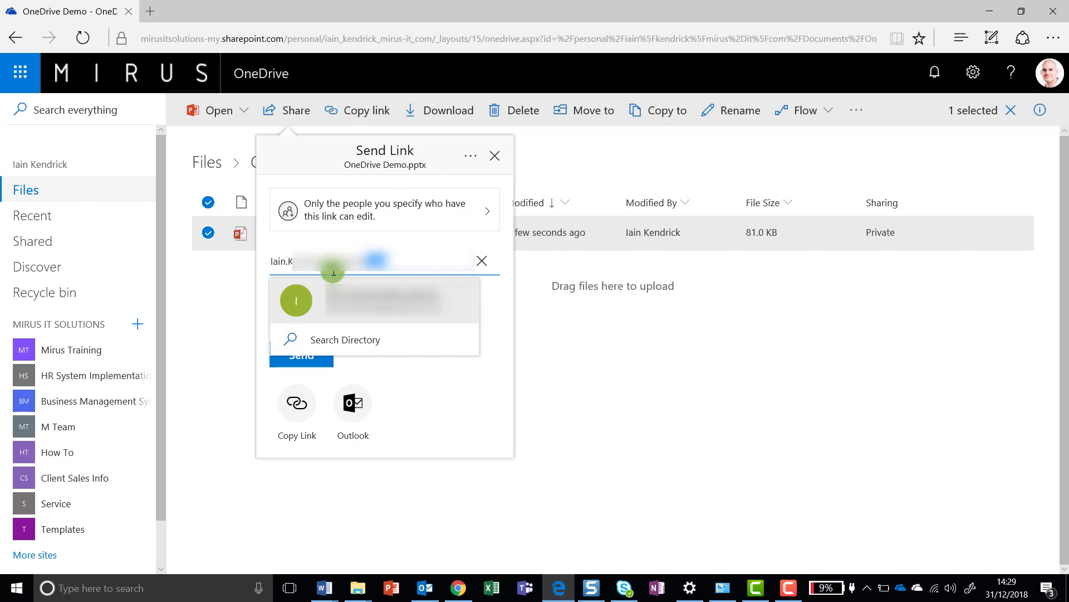
{"action": "left_click", "coordinate": [295, 299]}
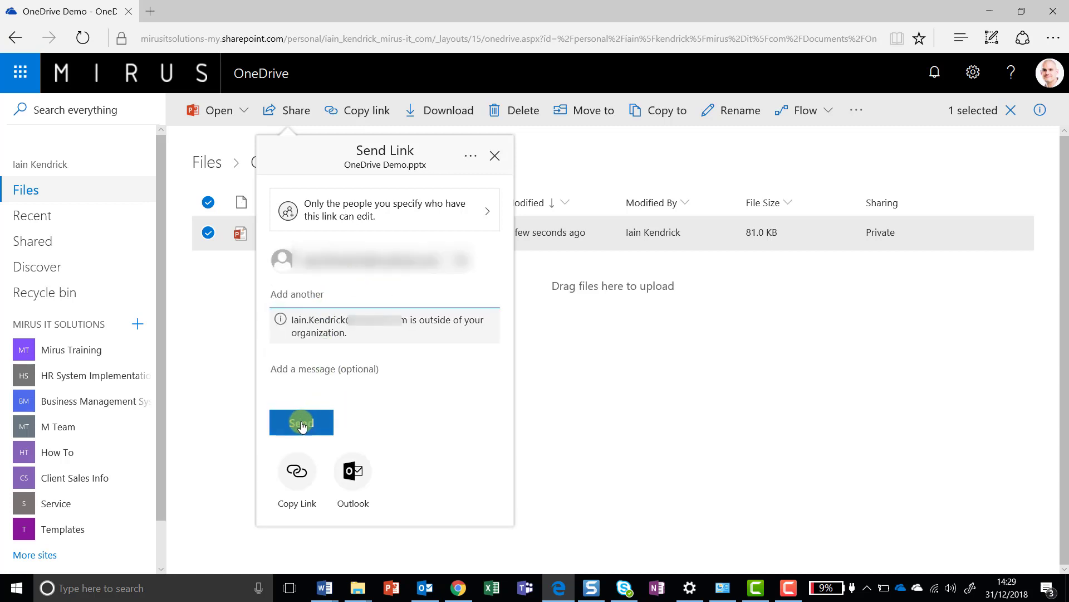
{"action": "left_click", "coordinate": [301, 422]}
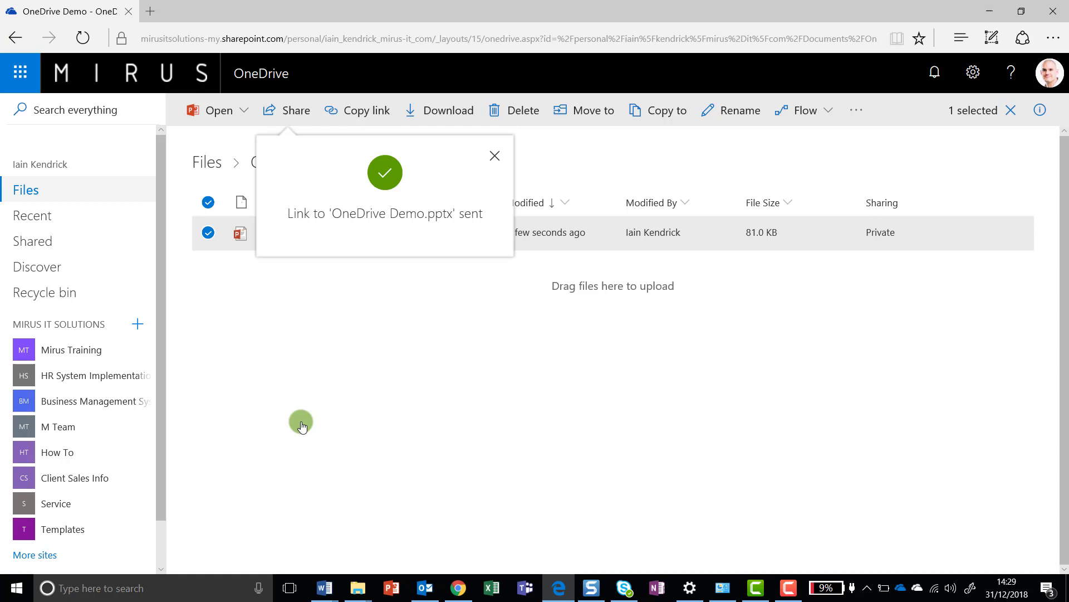
{"action": "mouse_move", "coordinate": [938, 73]}
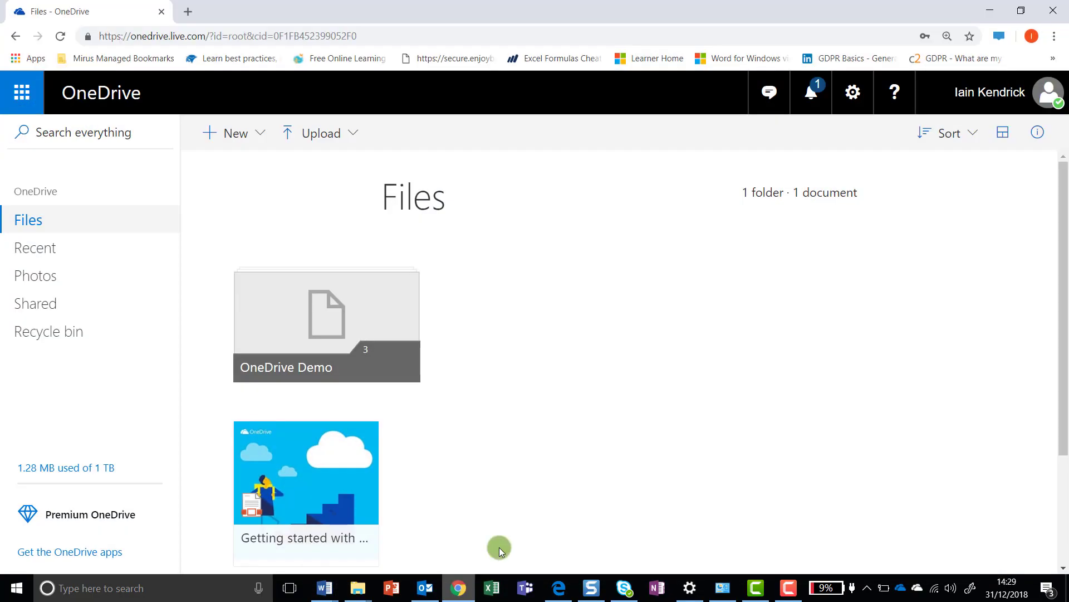
{"action": "mouse_move", "coordinate": [326, 132]}
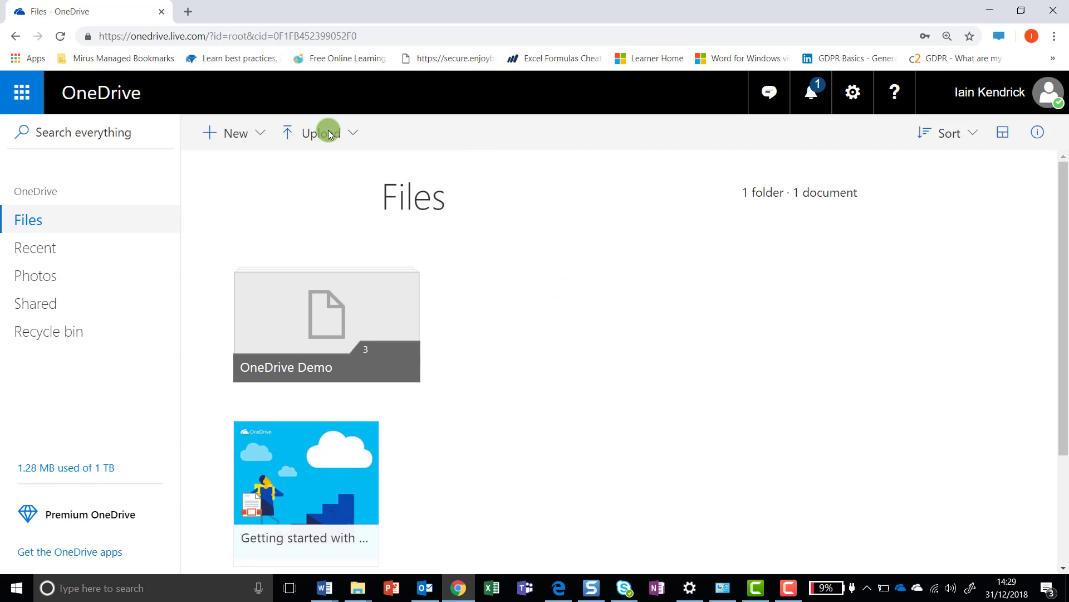
{"action": "mouse_move", "coordinate": [375, 205]}
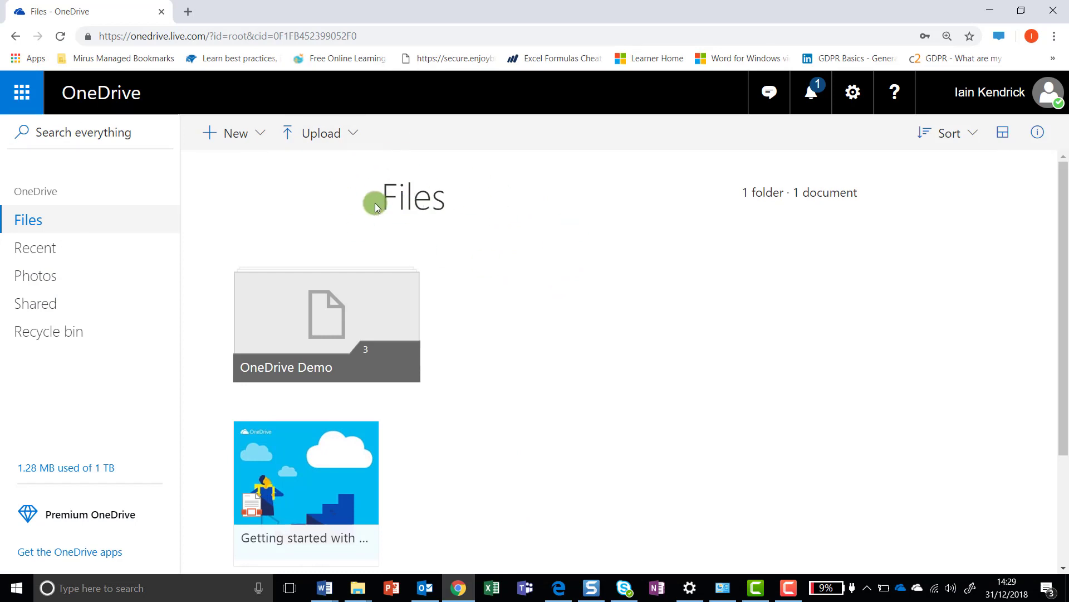
- Show the Microsoft web app launcher over the personal OneDrive Files page
{"action": "left_click", "coordinate": [24, 92]}
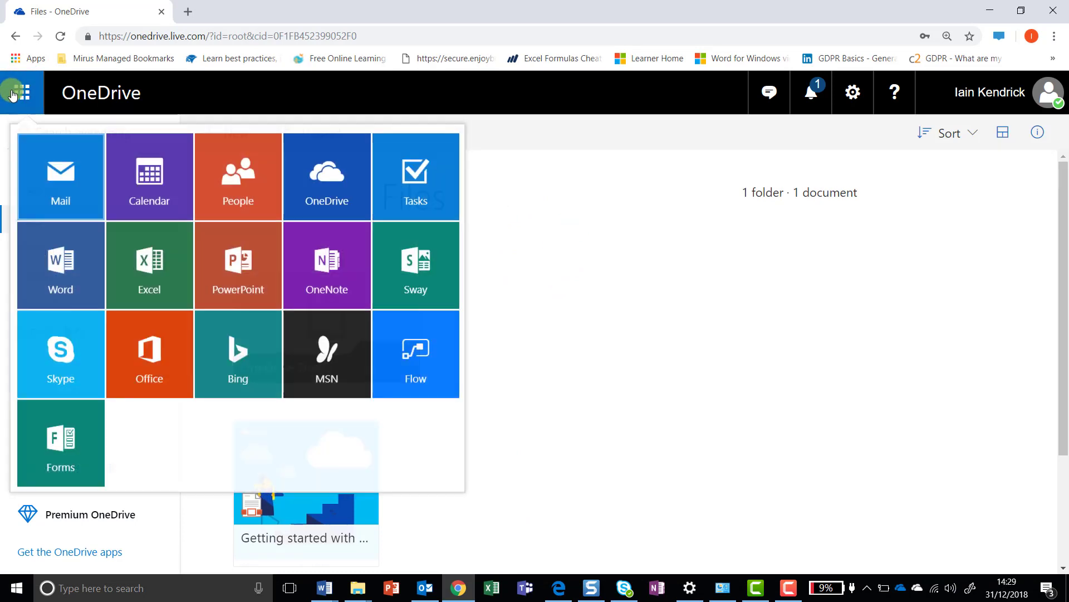
- In Outlook.com, read the OneDrive Demo sharing invitation and follow its link to the presentation
{"action": "left_click", "coordinate": [60, 176]}
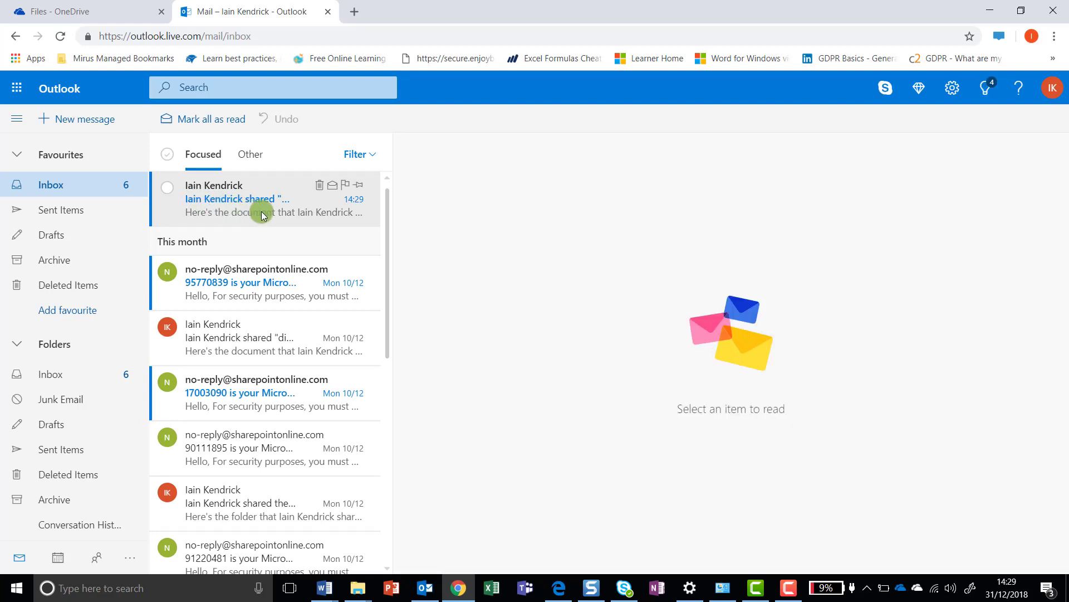
{"action": "mouse_move", "coordinate": [250, 212]}
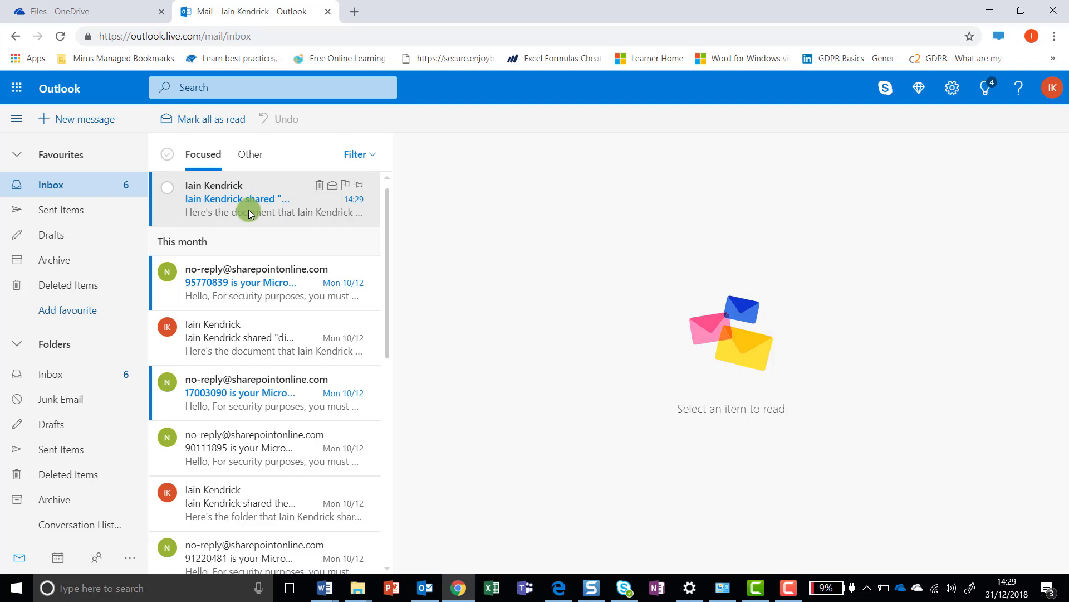
{"action": "left_click", "coordinate": [249, 212]}
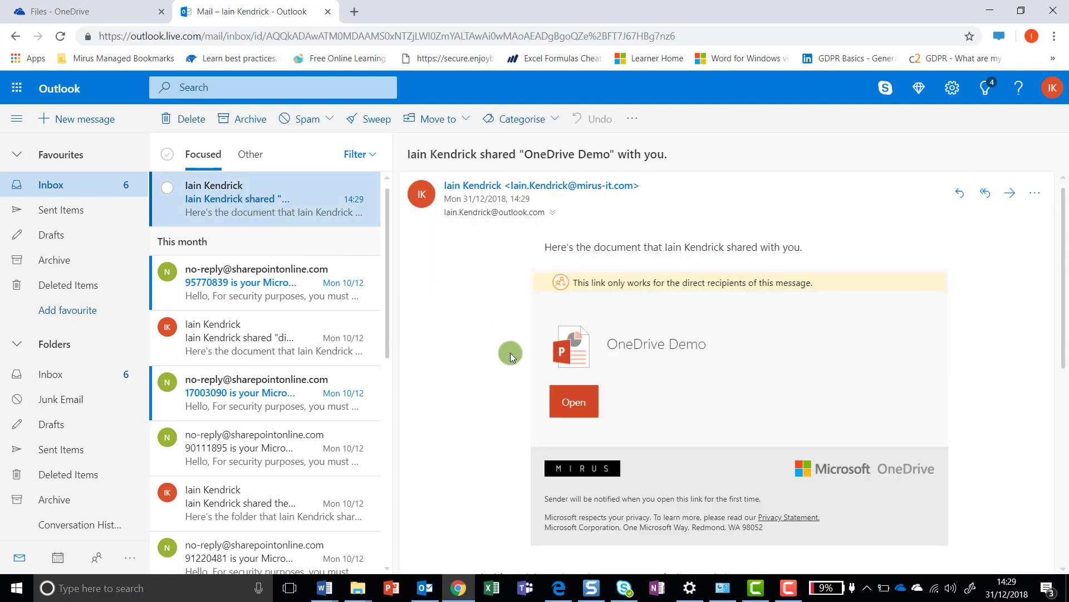
{"action": "left_click", "coordinate": [574, 401]}
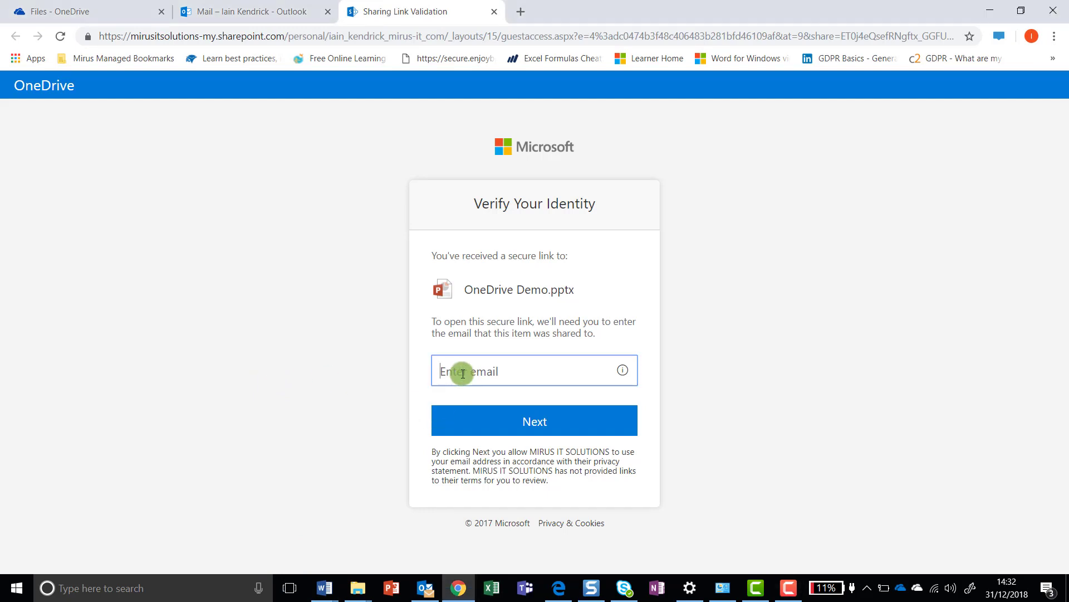
- Verify identity as 'iain' with the code copied from the Outlook email to reach OneDrive Demo.pptx in PowerPoint Online
{"action": "type", "text": "iain.kend"}
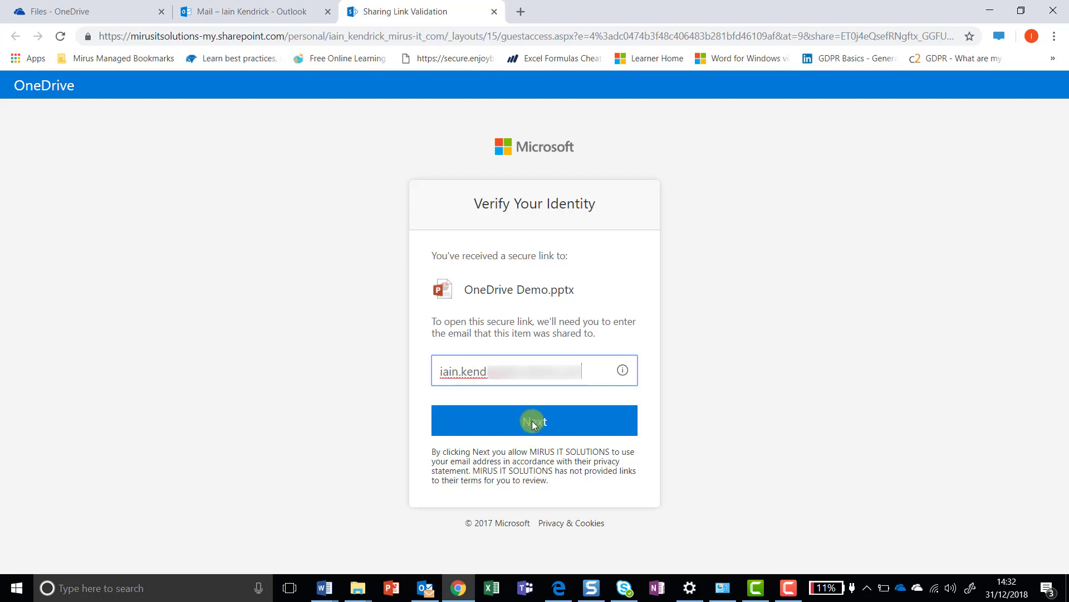
{"action": "left_click", "coordinate": [535, 420]}
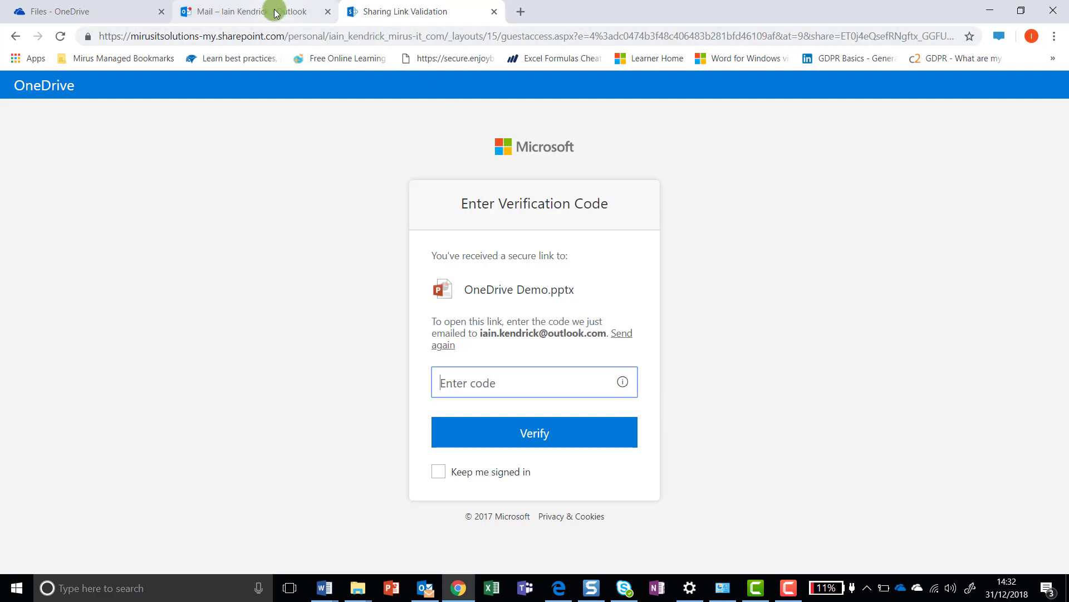
{"action": "left_click", "coordinate": [258, 11]}
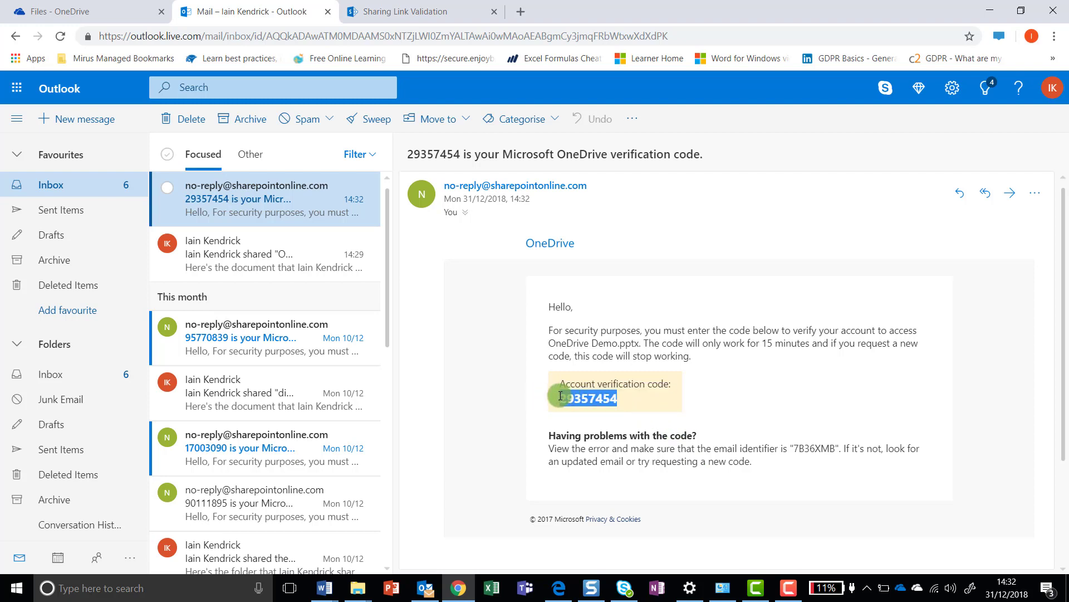
{"action": "left_click", "coordinate": [426, 11]}
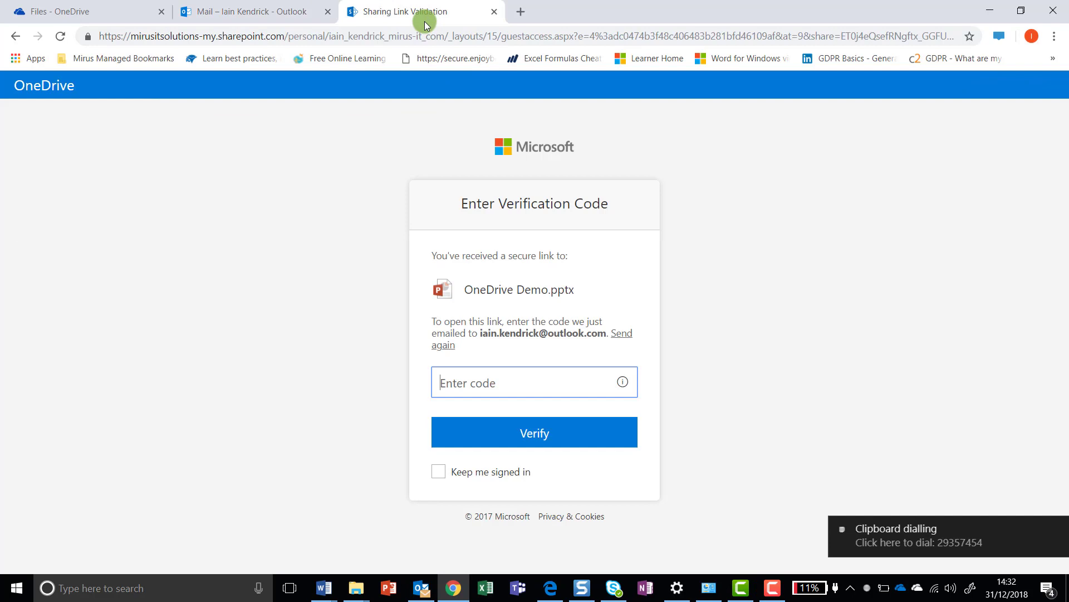
{"action": "right_click", "coordinate": [517, 383]}
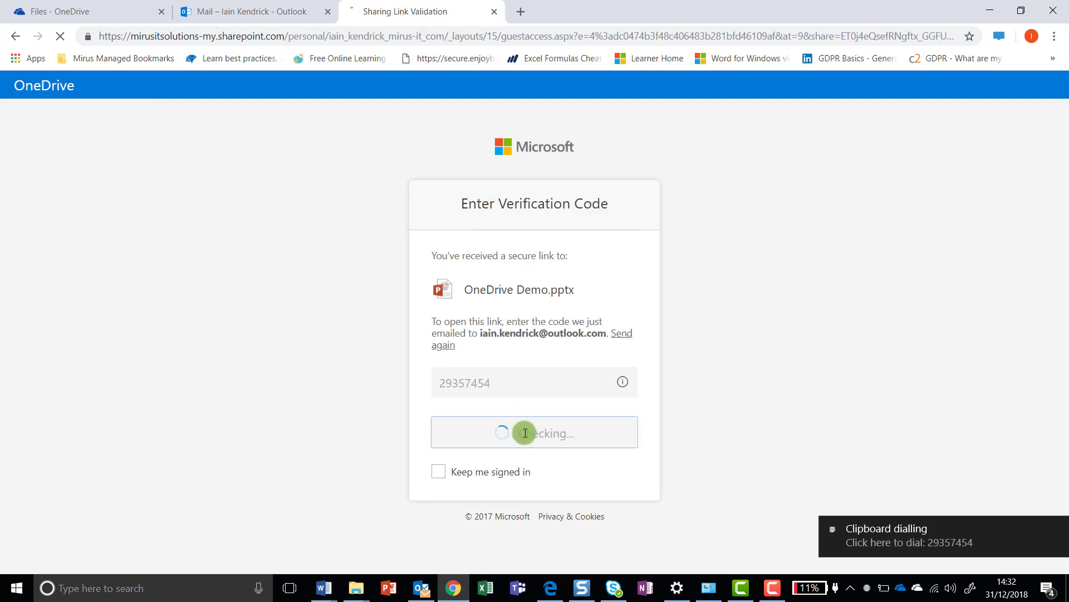
{"action": "left_click", "coordinate": [535, 432]}
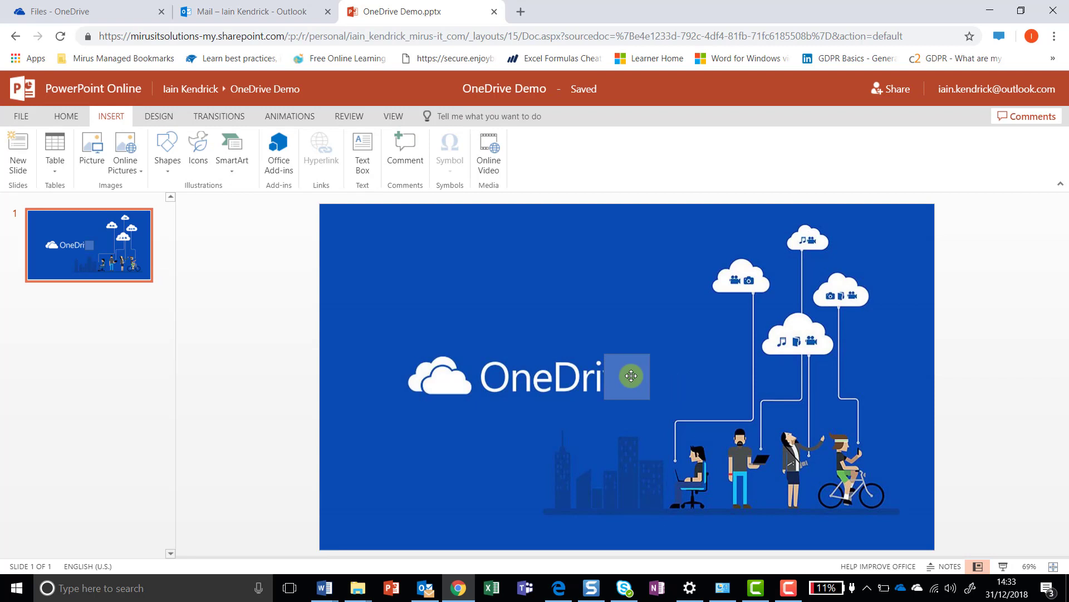
- Move the small square to the slide's upper left and close the PowerPoint Online tab
{"action": "left_click_drag", "start_coordinate": [630, 375], "coordinate": [509, 289]}
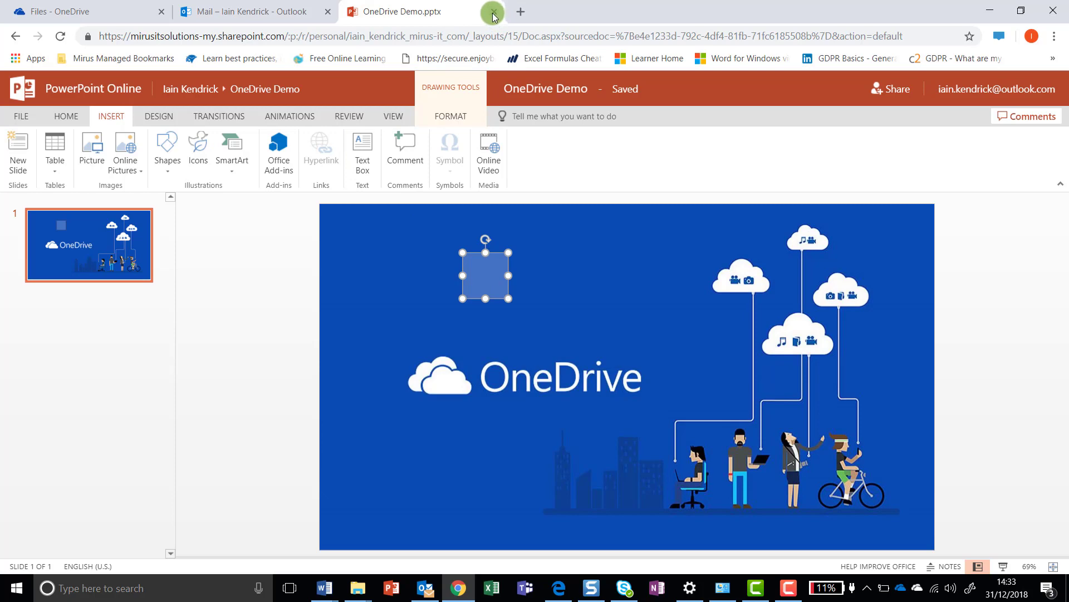
{"action": "left_click", "coordinate": [245, 11]}
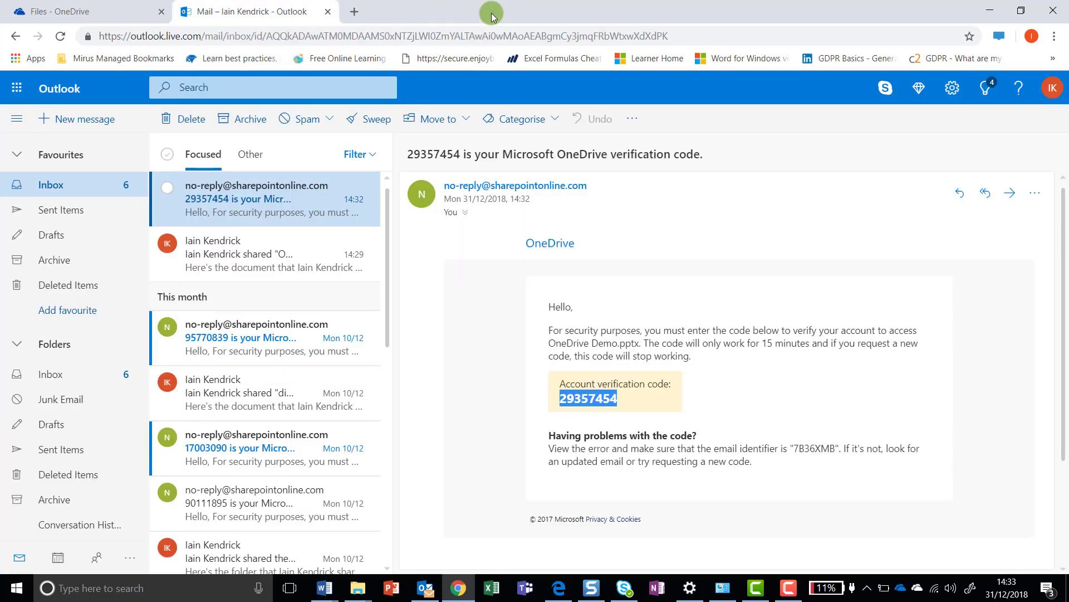
{"action": "mouse_move", "coordinate": [517, 296]}
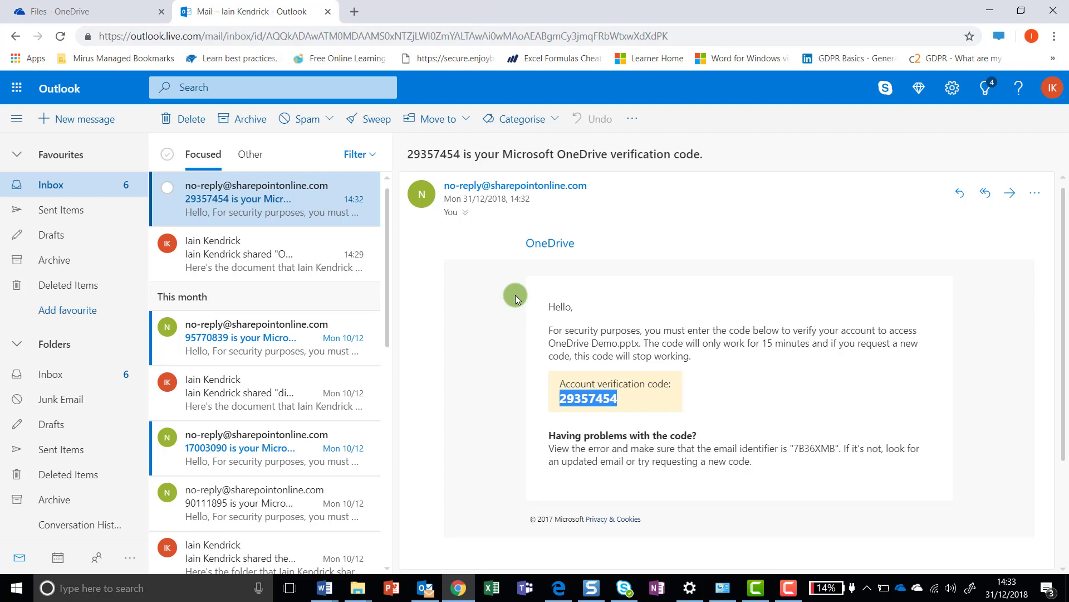
- Share the OneDrive Demo folder from OneDrive for Business with a specific-people editing link applied
{"action": "left_click", "coordinate": [56, 11]}
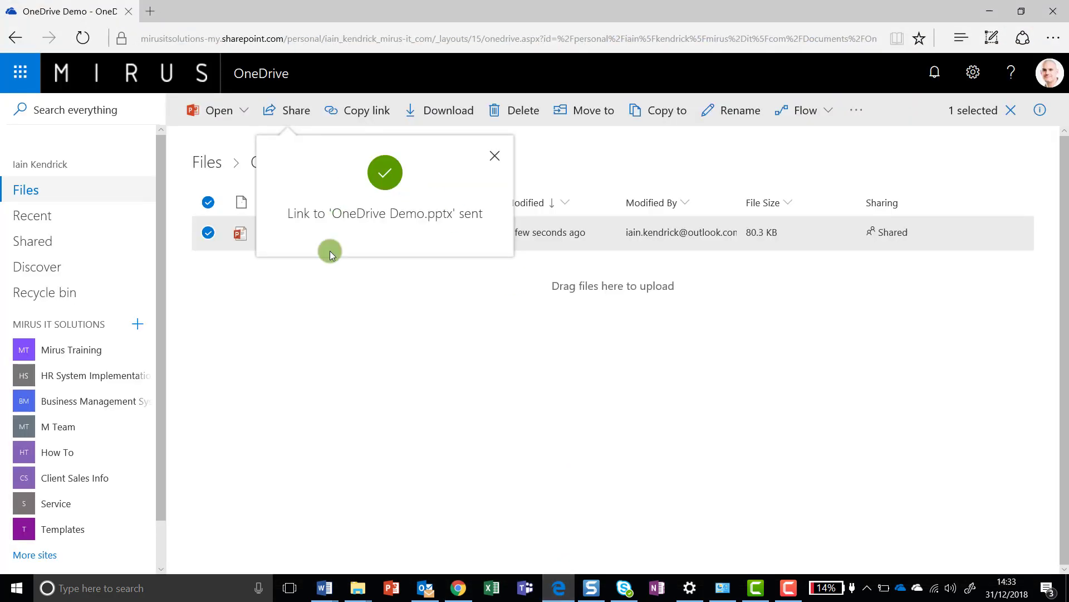
{"action": "left_click", "coordinate": [495, 155]}
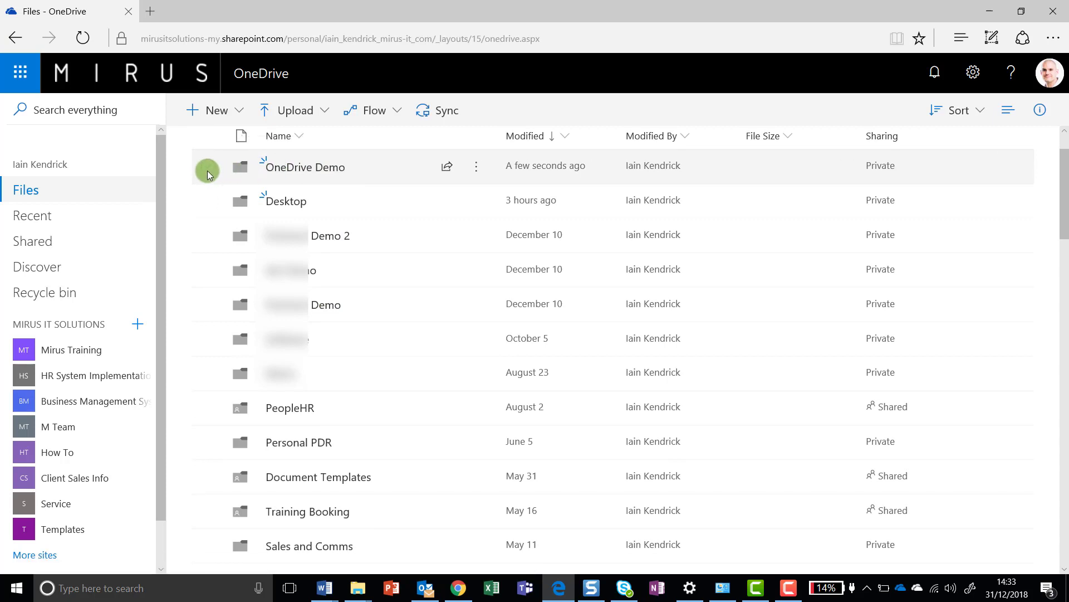
{"action": "left_click", "coordinate": [209, 167]}
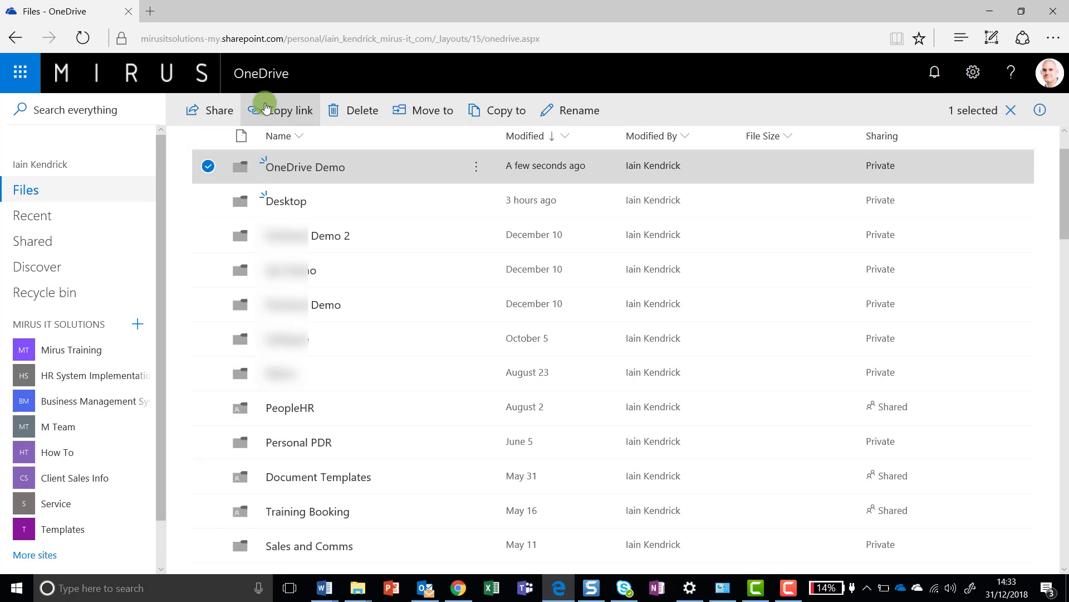
{"action": "left_click", "coordinate": [218, 109]}
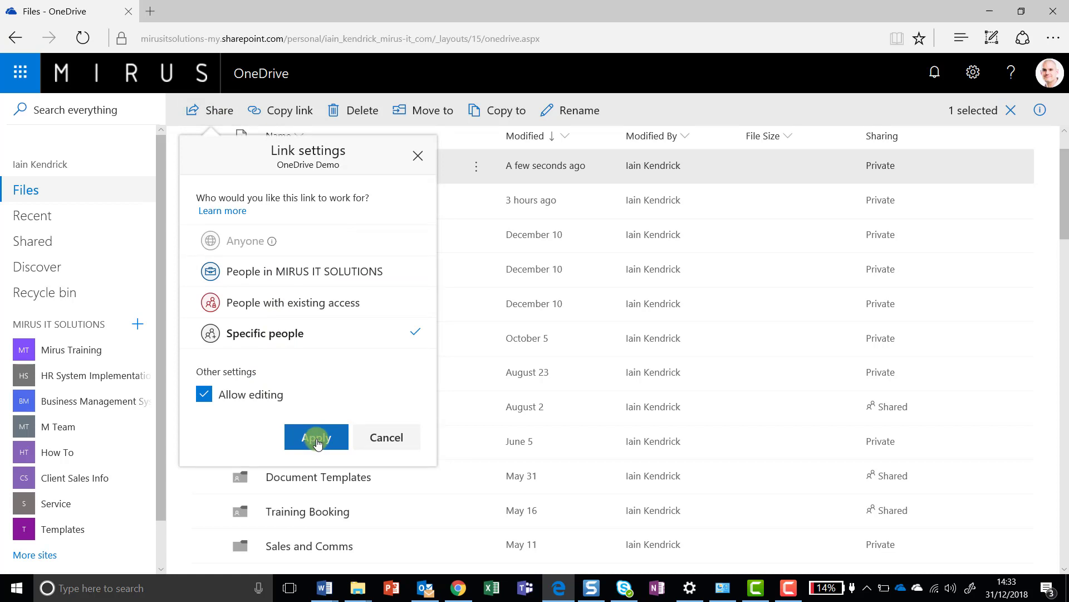
{"action": "left_click", "coordinate": [317, 436]}
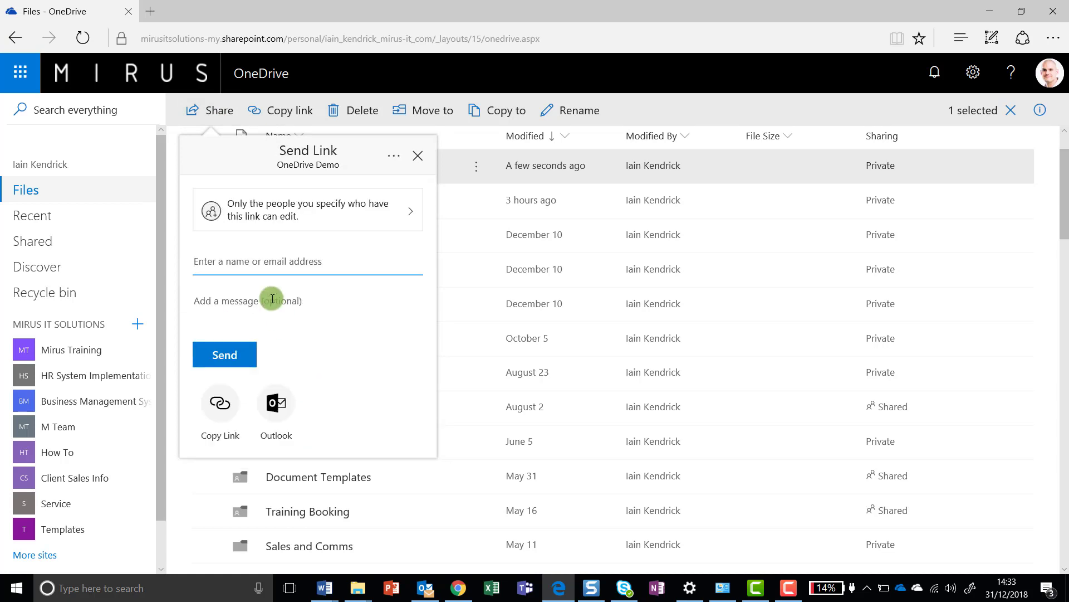
{"action": "type", "text": "Iain Kendrick"}
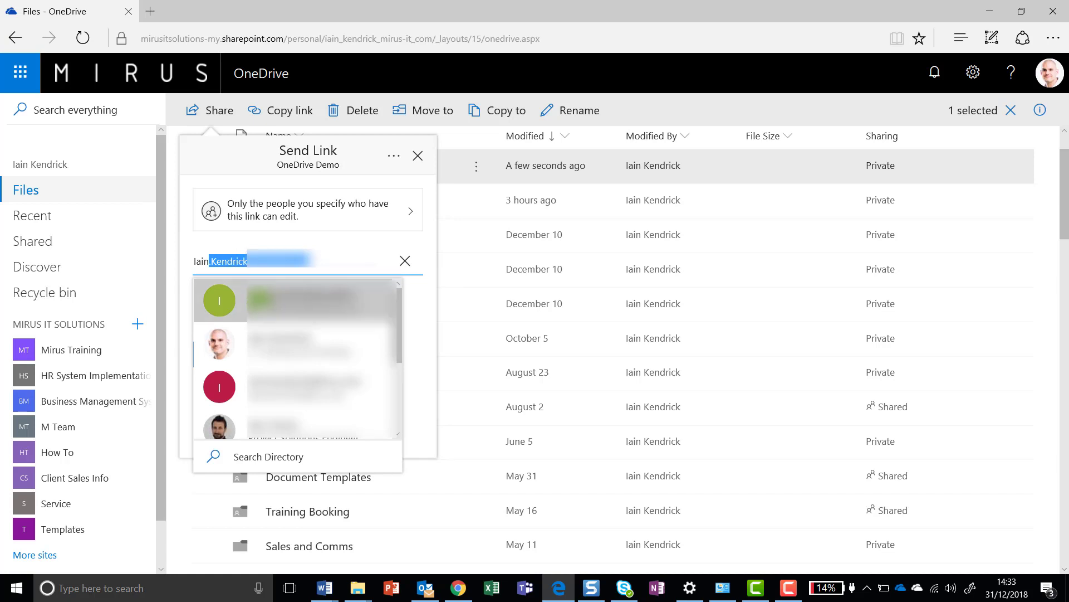
{"action": "left_click", "coordinate": [218, 300]}
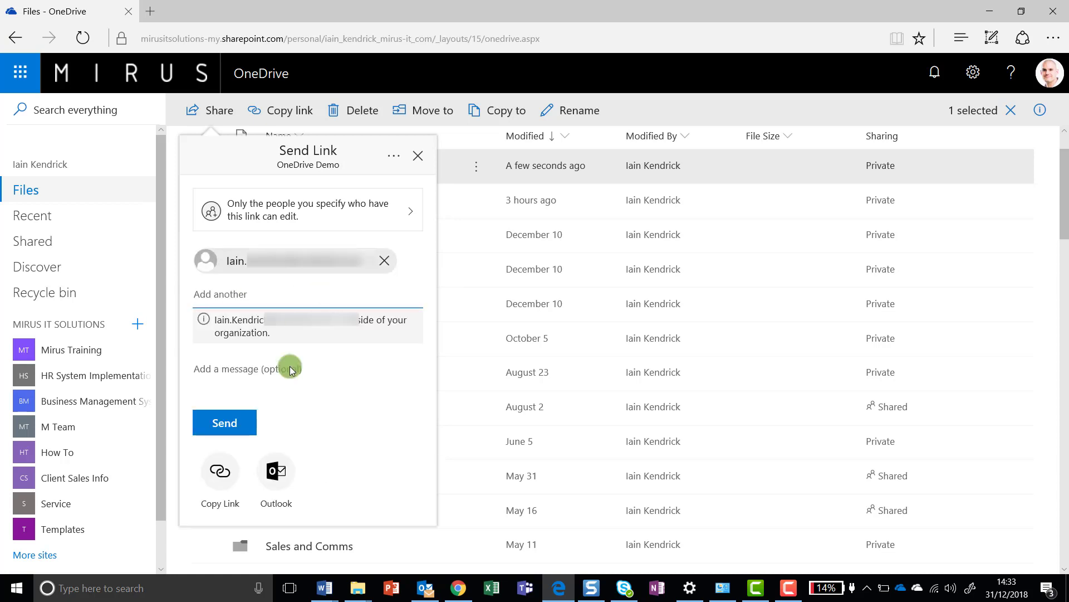
{"action": "left_click", "coordinate": [225, 422]}
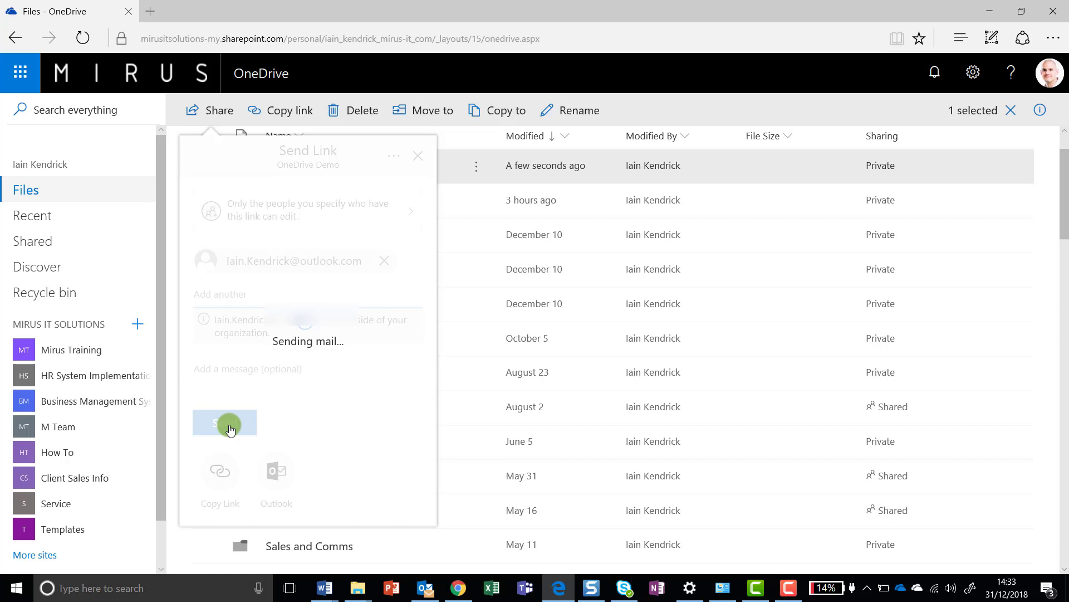
{"action": "left_click", "coordinate": [225, 423]}
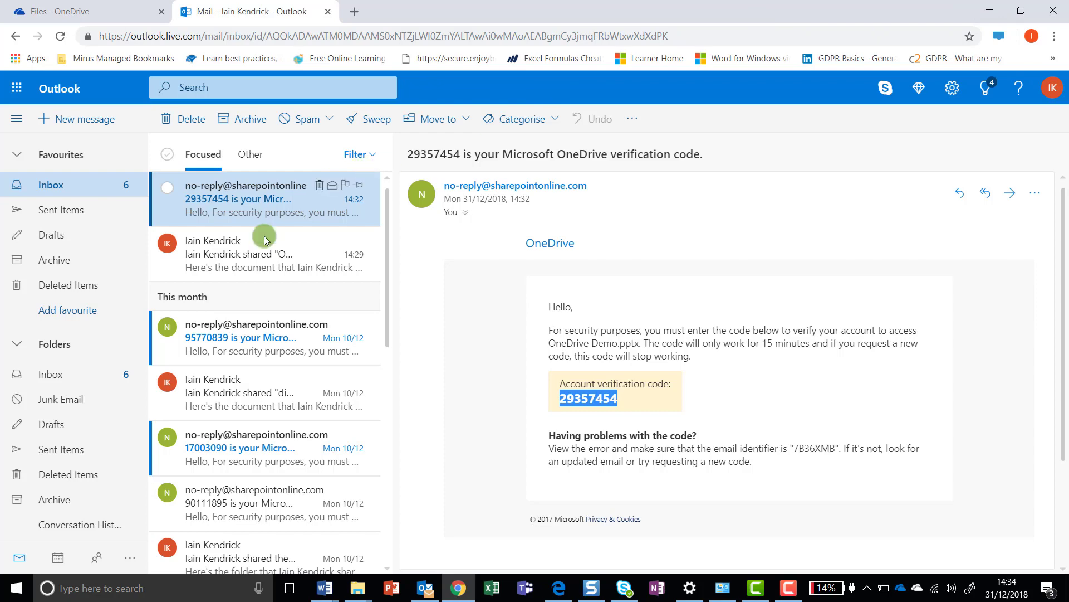
{"action": "mouse_move", "coordinate": [252, 209]}
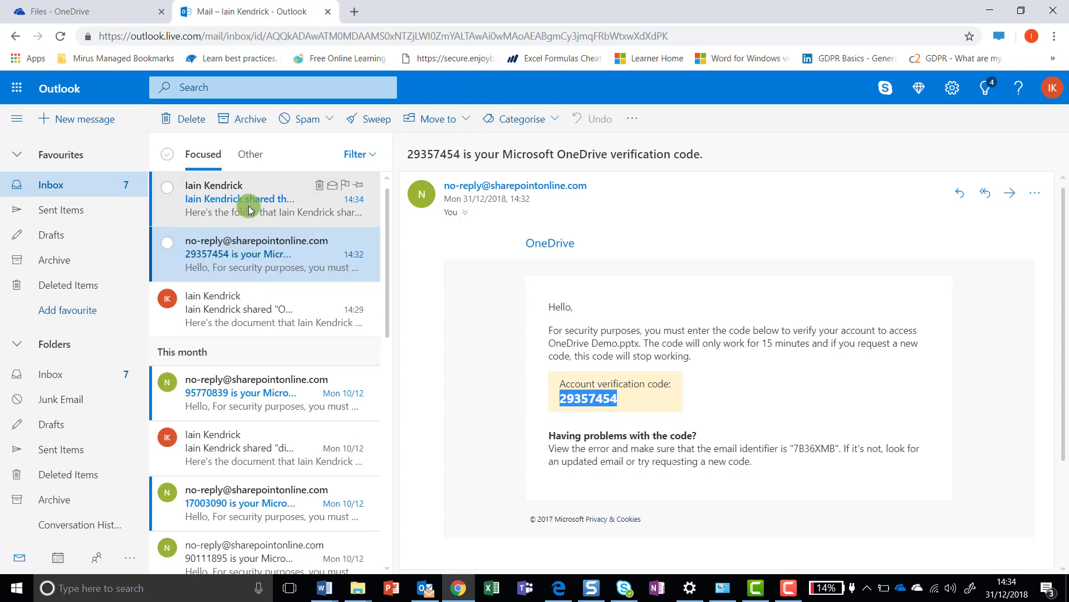
- Read the 'shared the folder OneDrive Demo' email and reach the shared folder with its presentation
{"action": "left_click", "coordinate": [250, 198]}
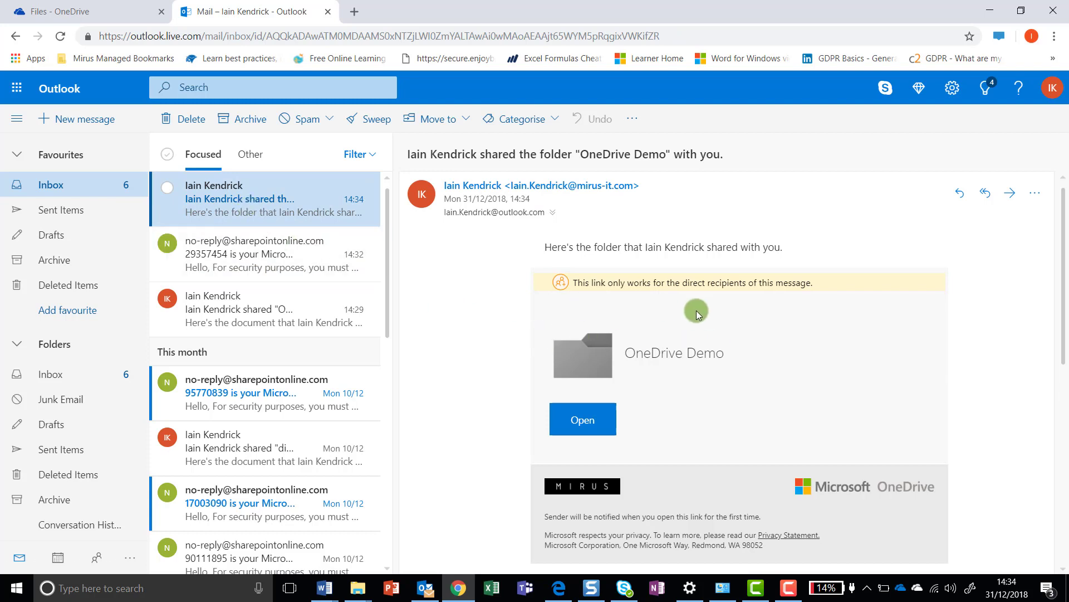
{"action": "mouse_move", "coordinate": [650, 345]}
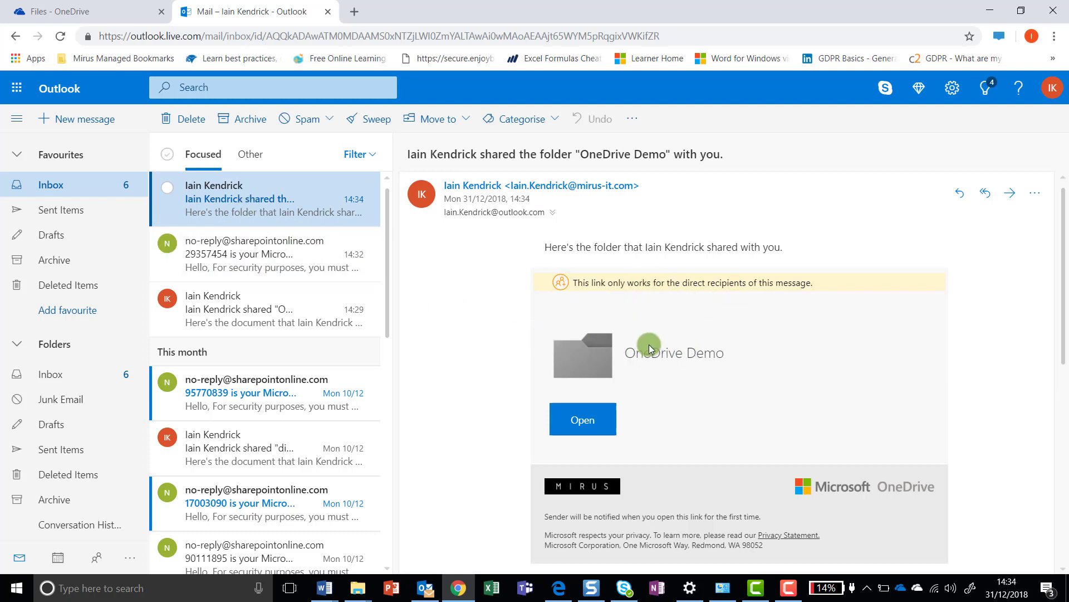
{"action": "left_click", "coordinate": [583, 418]}
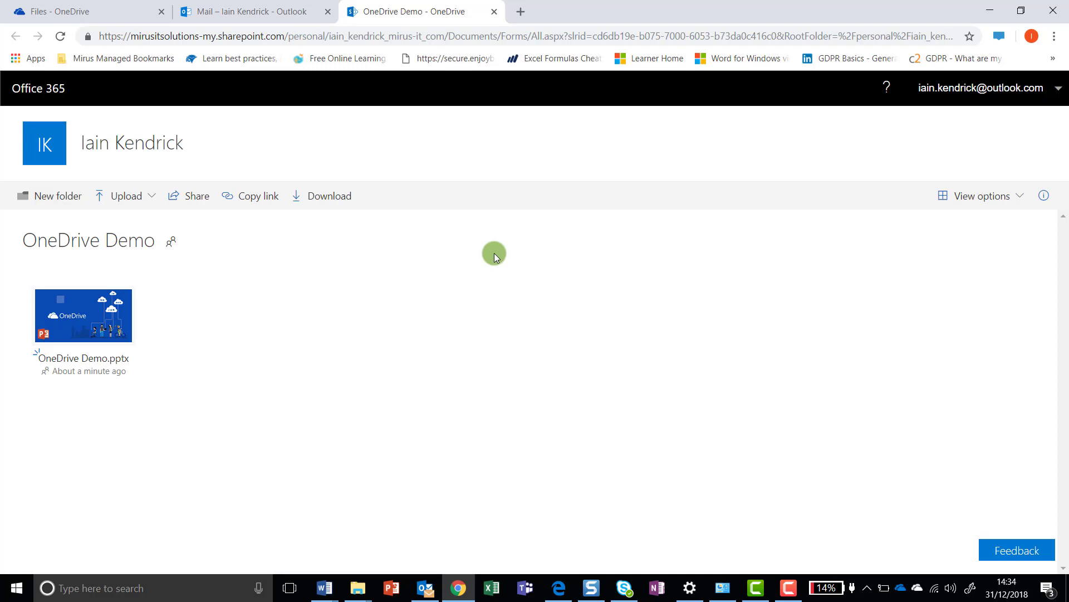
{"action": "mouse_move", "coordinate": [350, 223]}
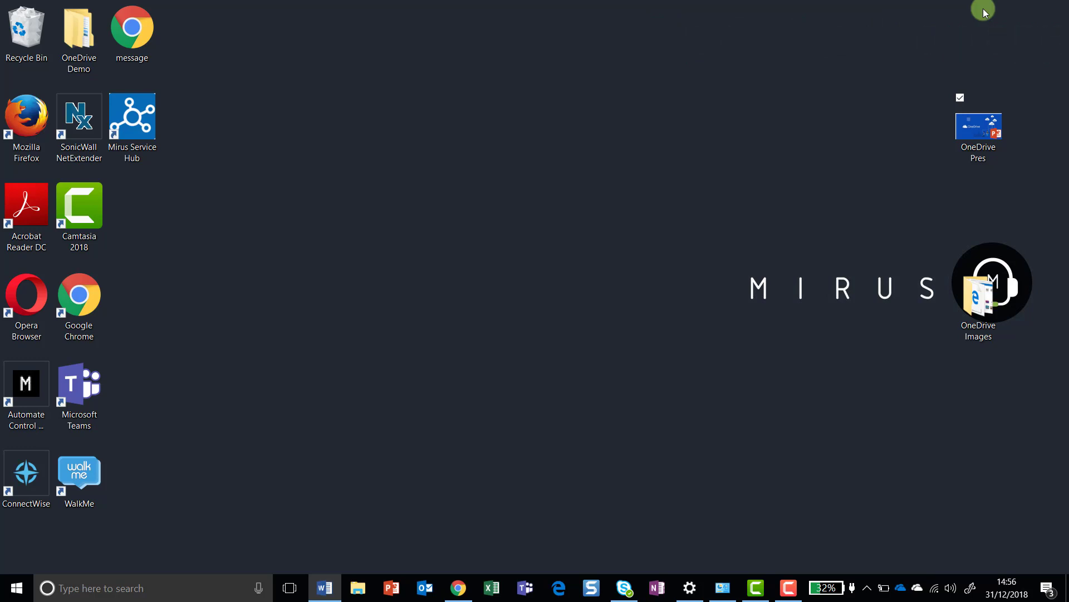
{"action": "mouse_move", "coordinate": [358, 588]}
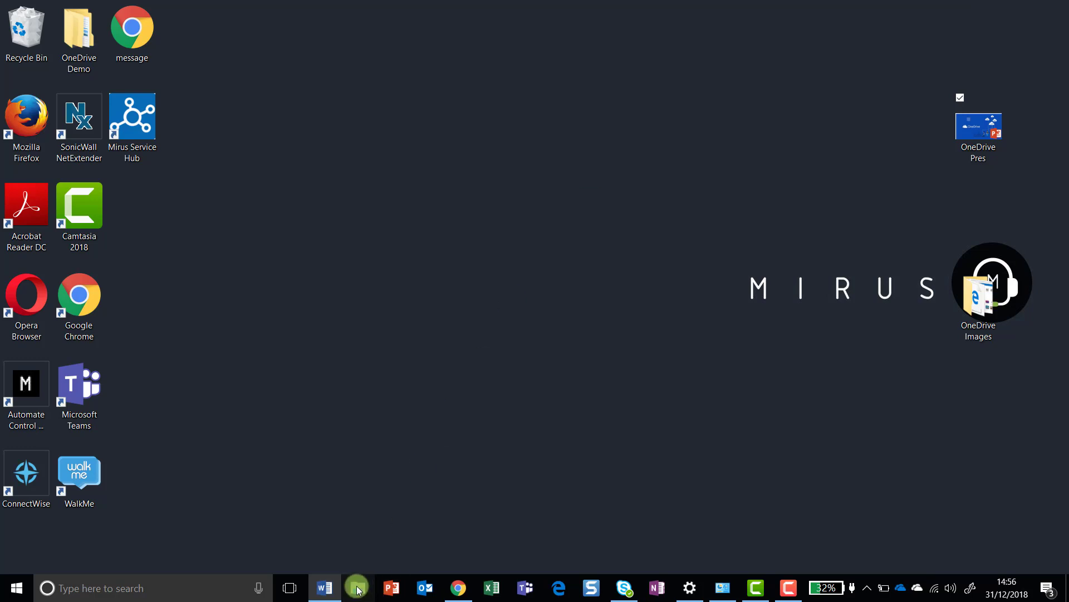
- Launch File Explorer from the taskbar, showing Quick access
{"action": "left_click", "coordinate": [359, 589]}
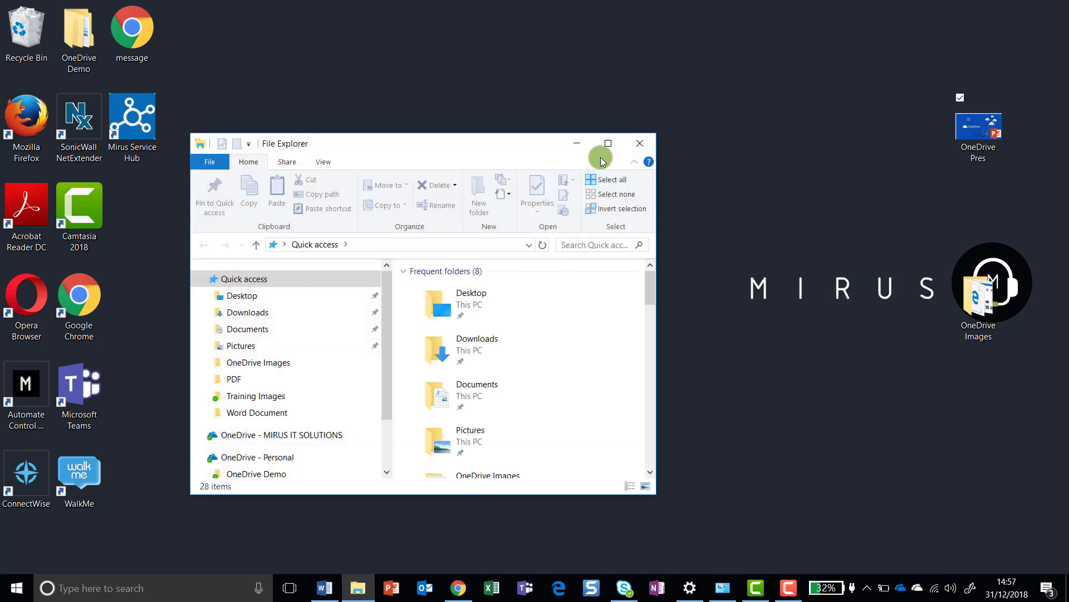
- Maximise File Explorer and show OneDrive - Personal, holding only the OneDrive Demo folder
{"action": "left_click", "coordinate": [609, 143]}
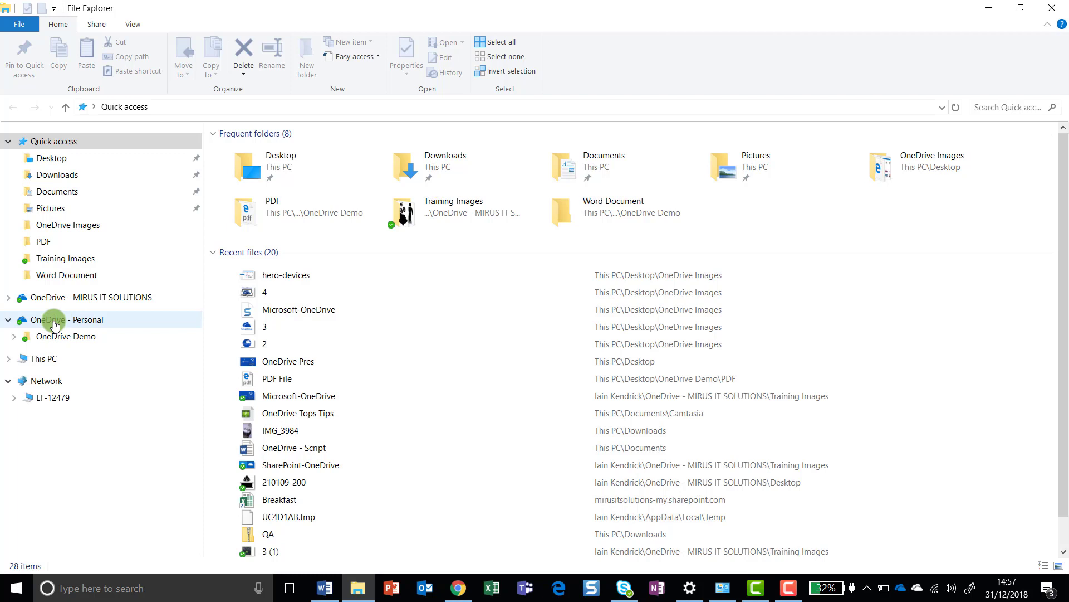
{"action": "left_click", "coordinate": [56, 320]}
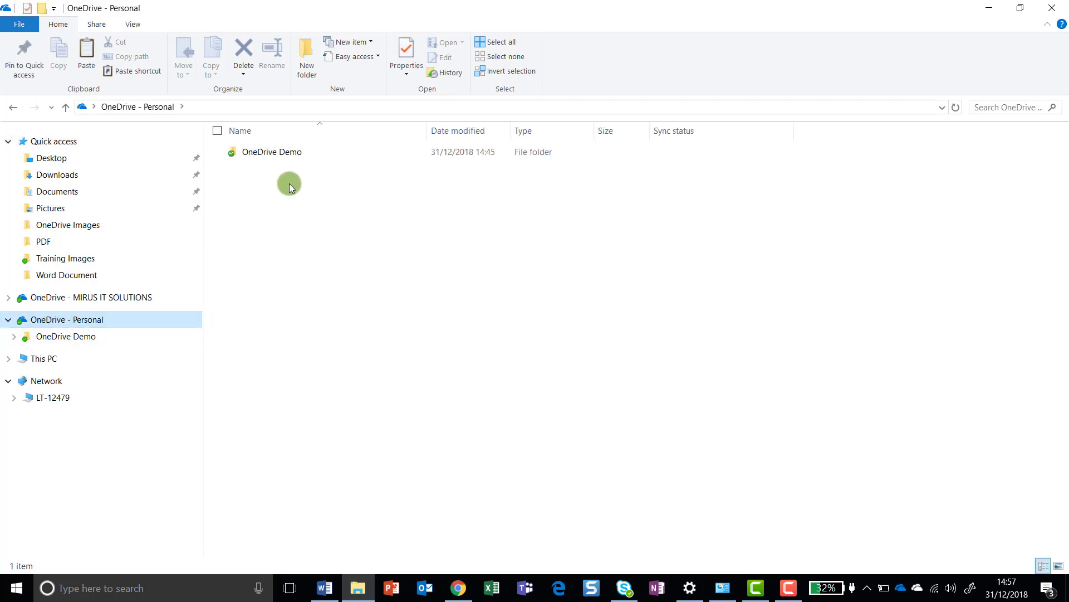
{"action": "left_click", "coordinate": [271, 151]}
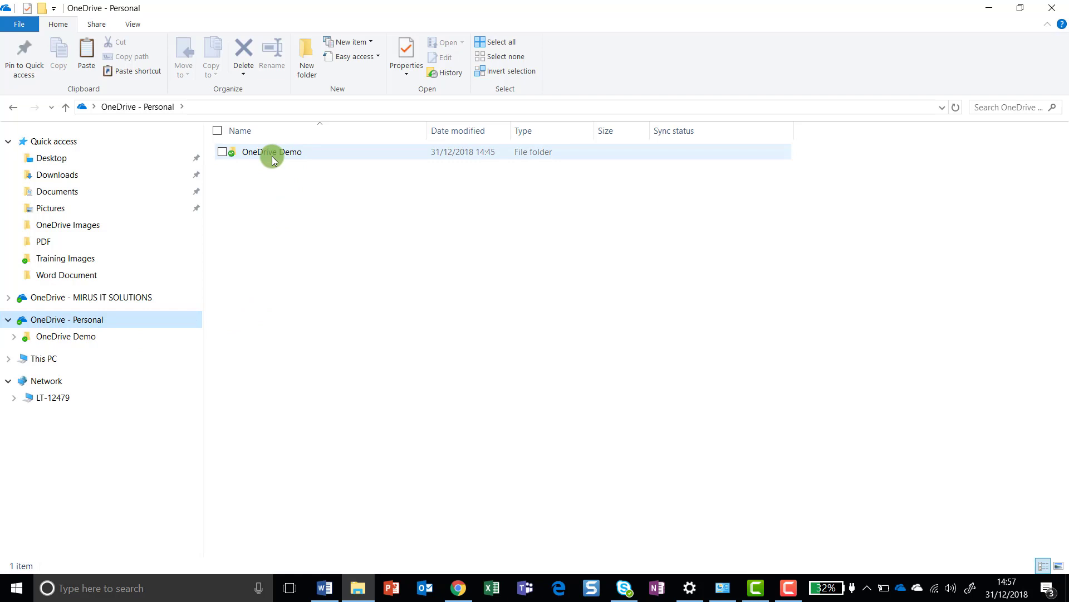
{"action": "mouse_move", "coordinate": [231, 158]}
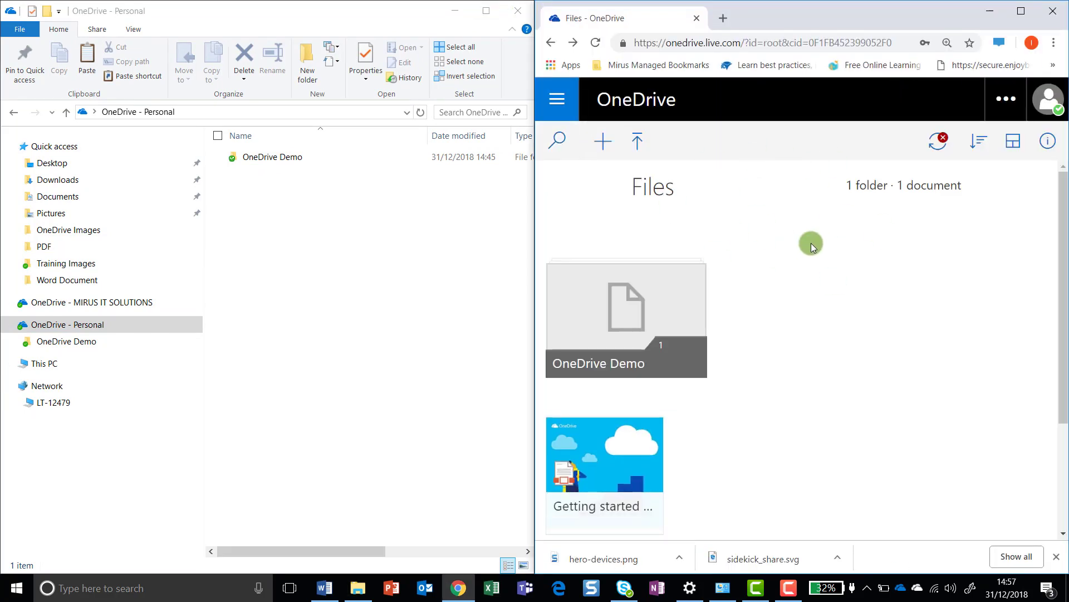
{"action": "mouse_move", "coordinate": [809, 236]}
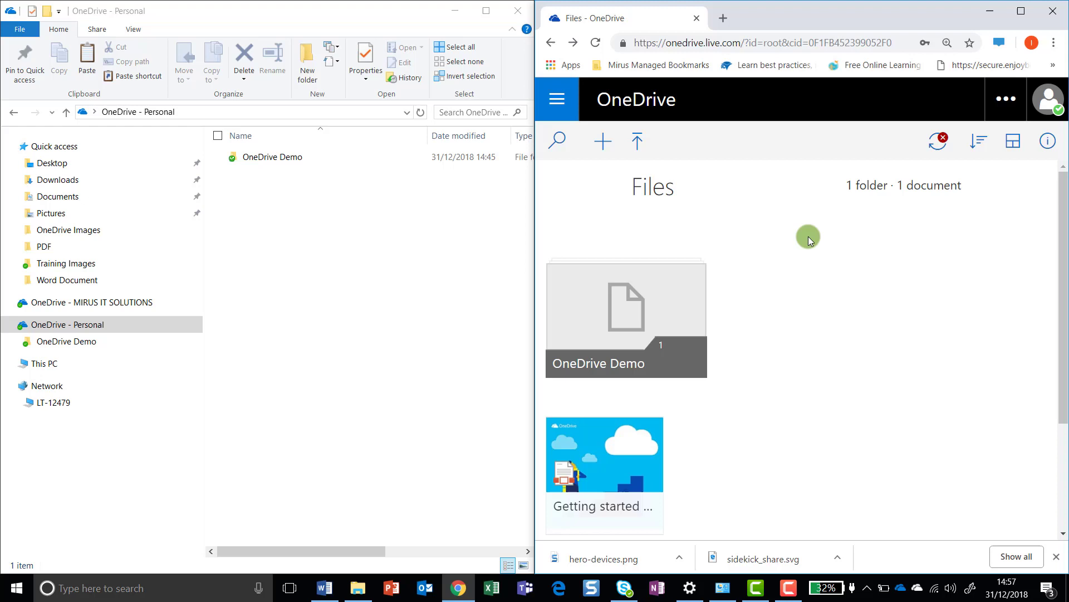
- Show the OneDrive Demo folder online and its PDF subfolder in File Explorer, both listing PDF File.pdf
{"action": "double_click", "coordinate": [626, 317]}
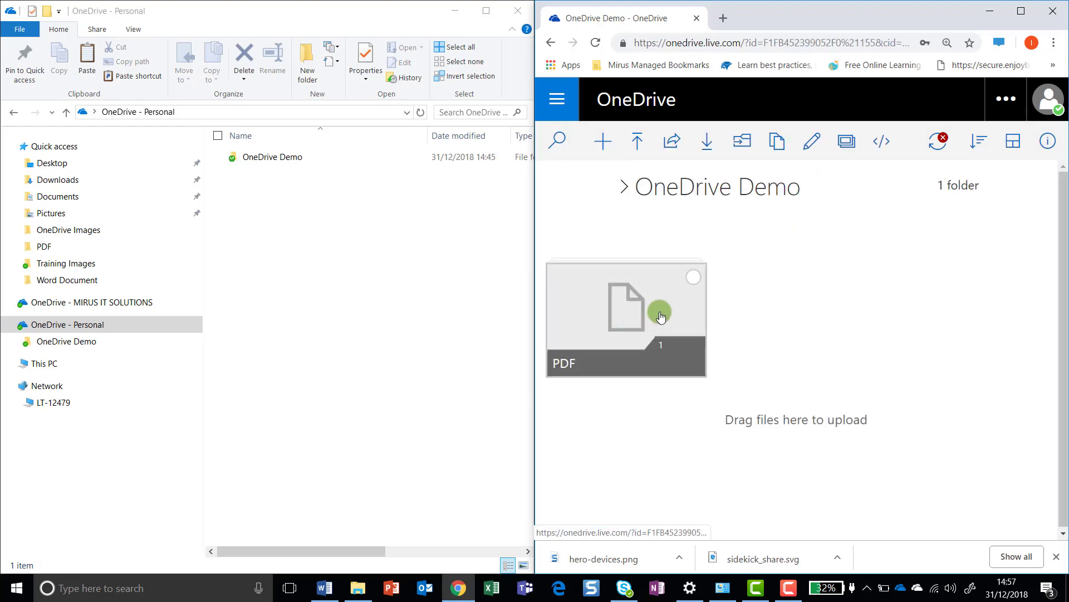
{"action": "mouse_move", "coordinate": [633, 318]}
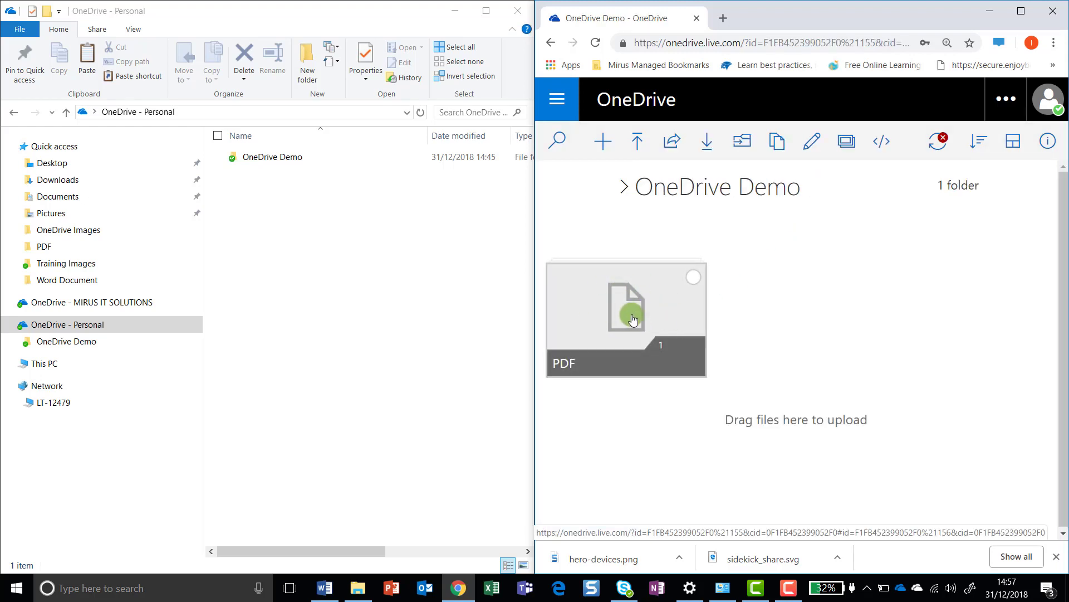
{"action": "left_click", "coordinate": [277, 161]}
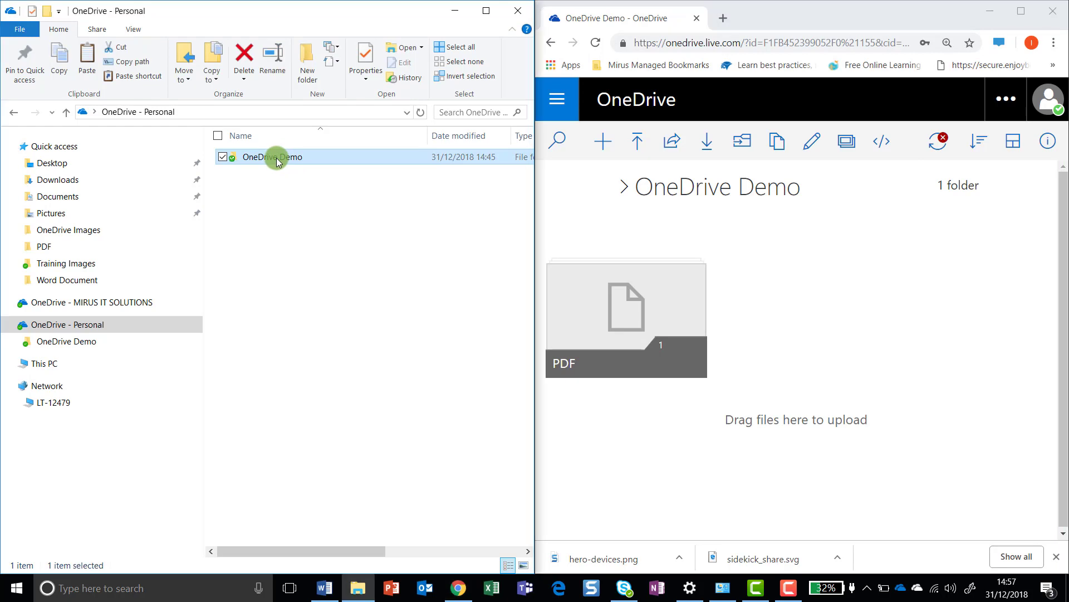
{"action": "double_click", "coordinate": [273, 157]}
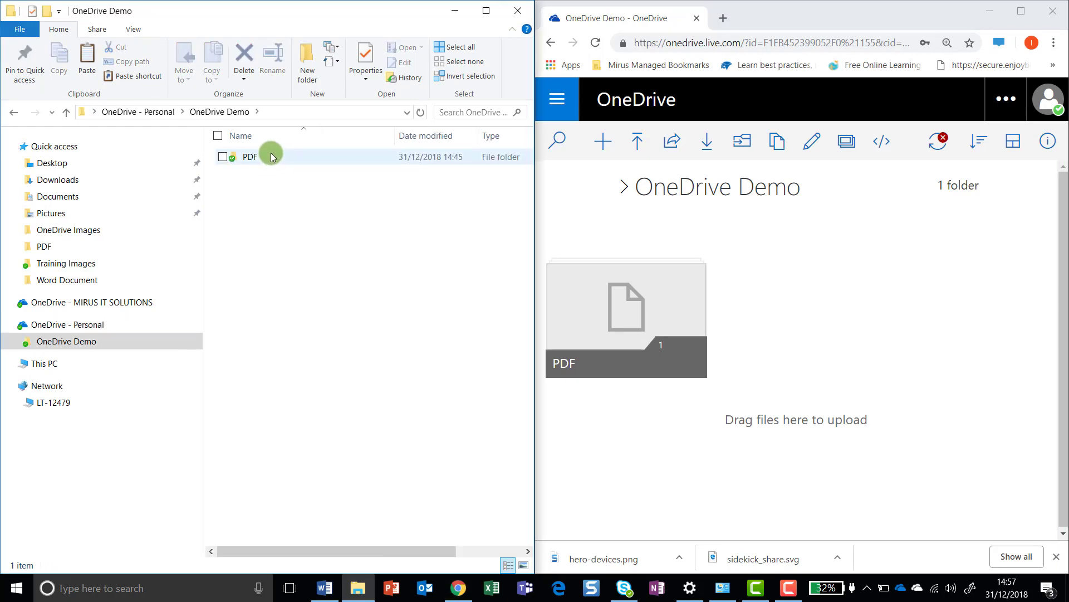
{"action": "double_click", "coordinate": [250, 156]}
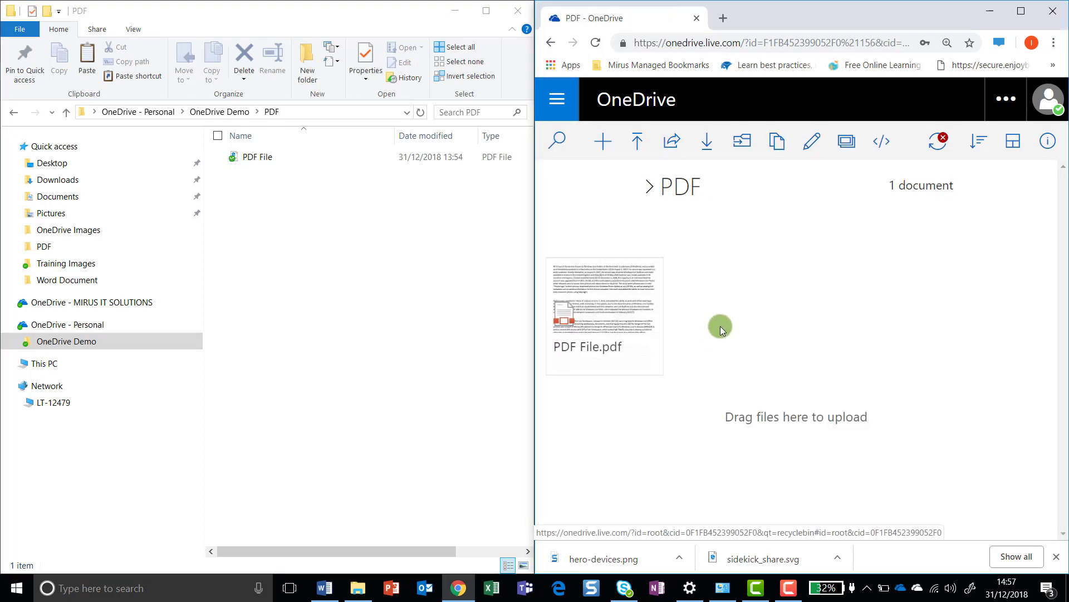
{"action": "mouse_move", "coordinate": [717, 330]}
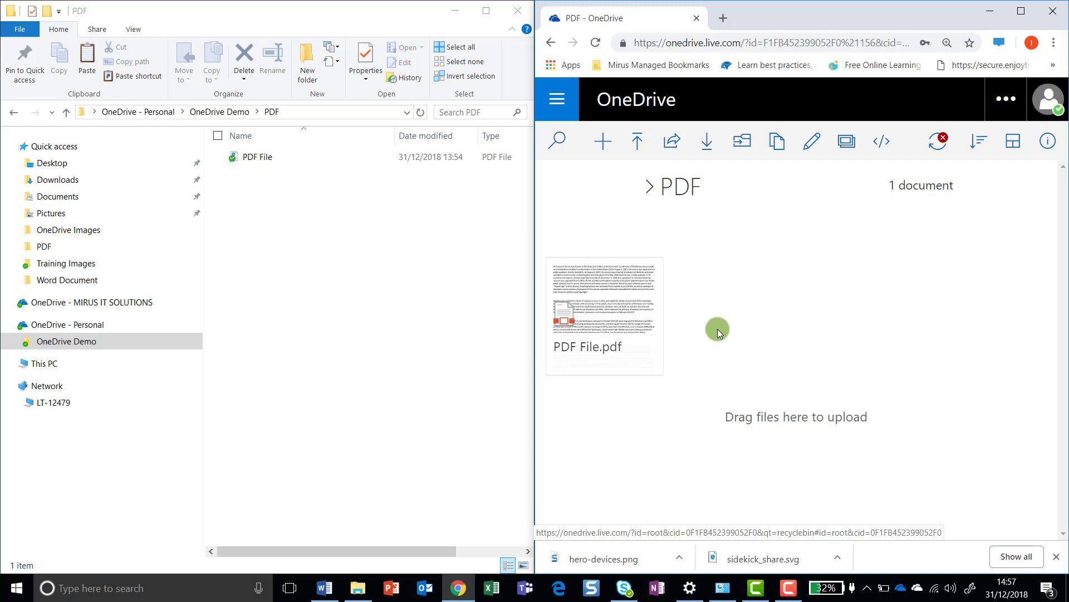
{"action": "mouse_move", "coordinate": [755, 321]}
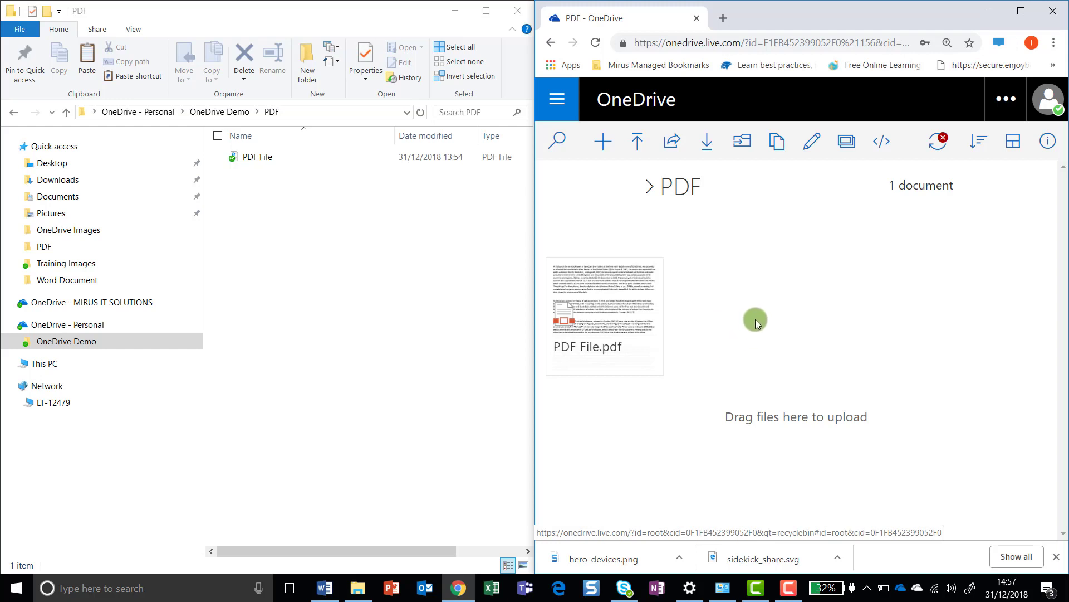
- Create a new plain text document named Hello in the online PDF folder
{"action": "right_click", "coordinate": [756, 323]}
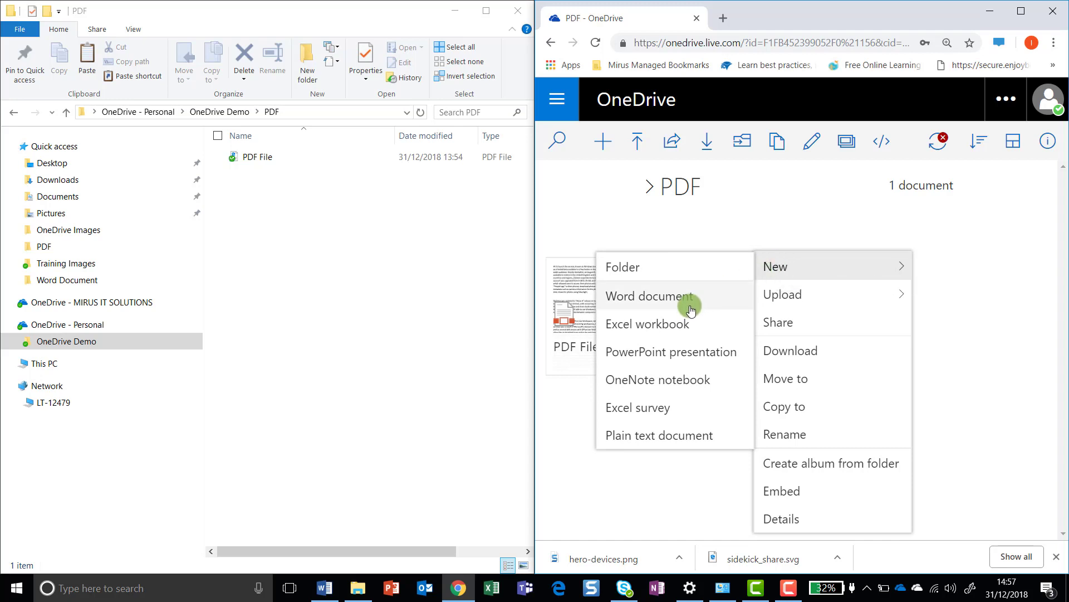
{"action": "left_click", "coordinate": [648, 297]}
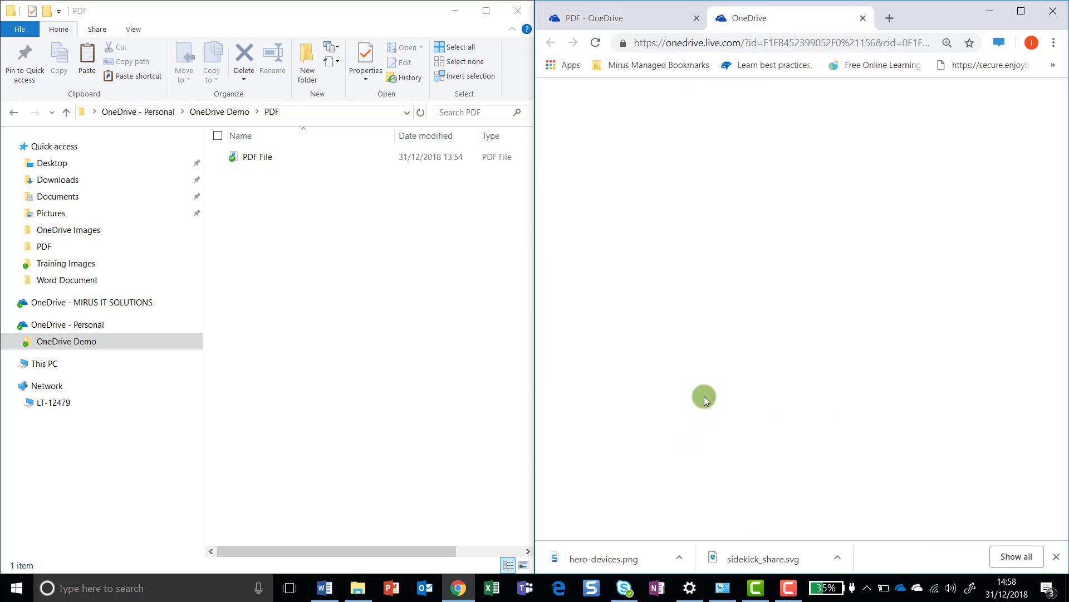
{"action": "left_click", "coordinate": [557, 141]}
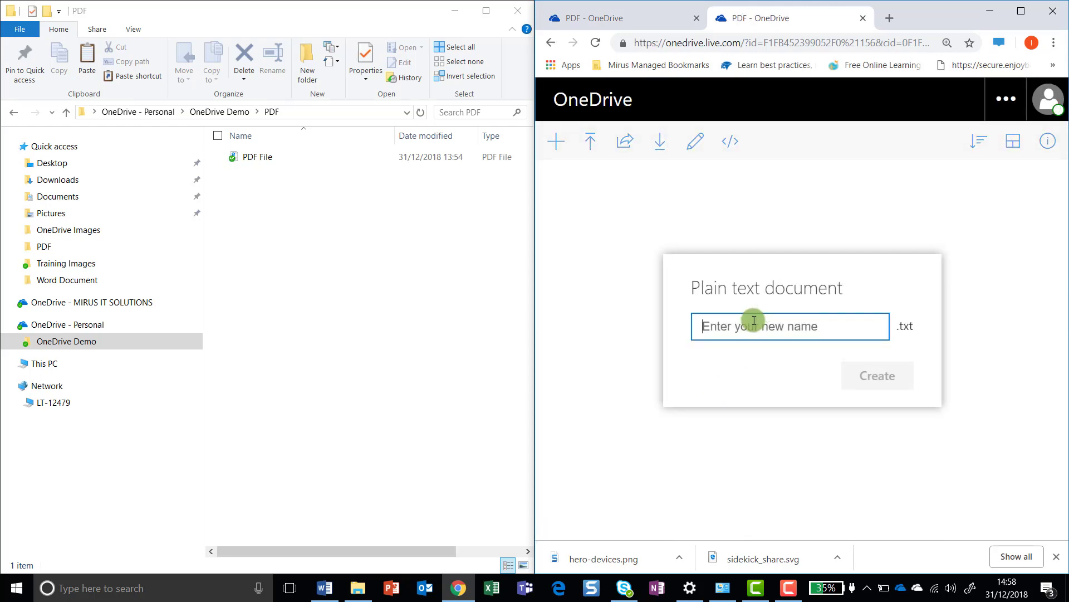
{"action": "type", "text": "Hello"}
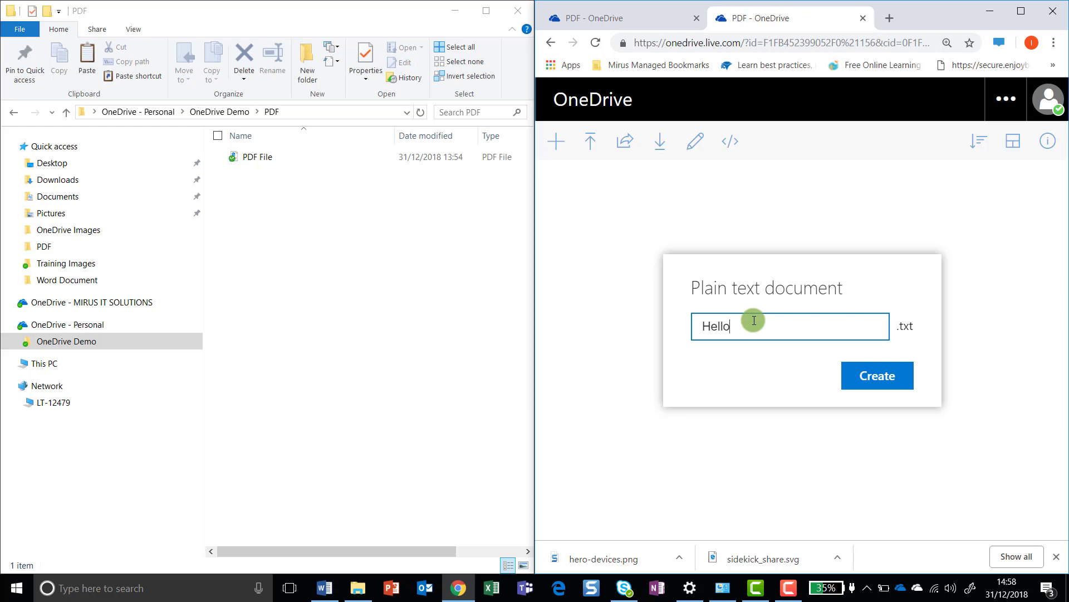
{"action": "left_click", "coordinate": [877, 375]}
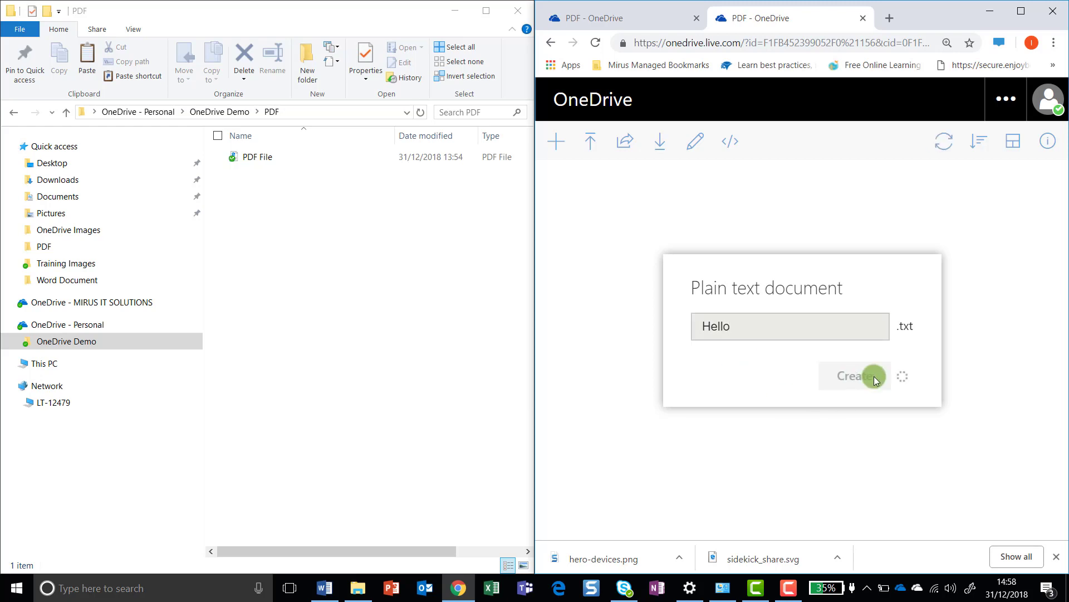
{"action": "left_click", "coordinate": [855, 376]}
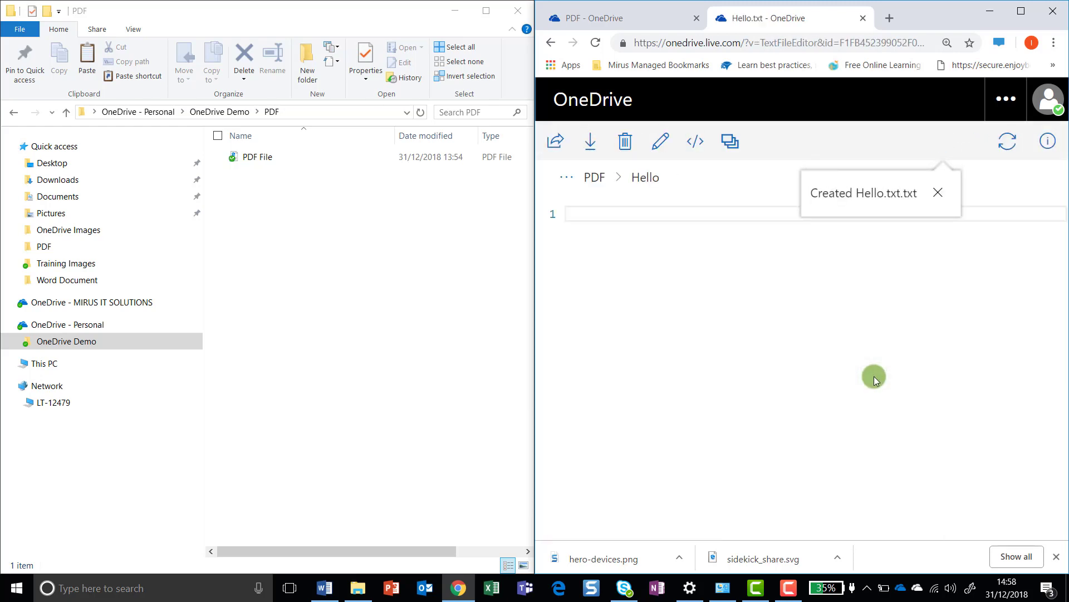
- Write :) on the first line of the Hello.txt editor
{"action": "left_click", "coordinate": [593, 214]}
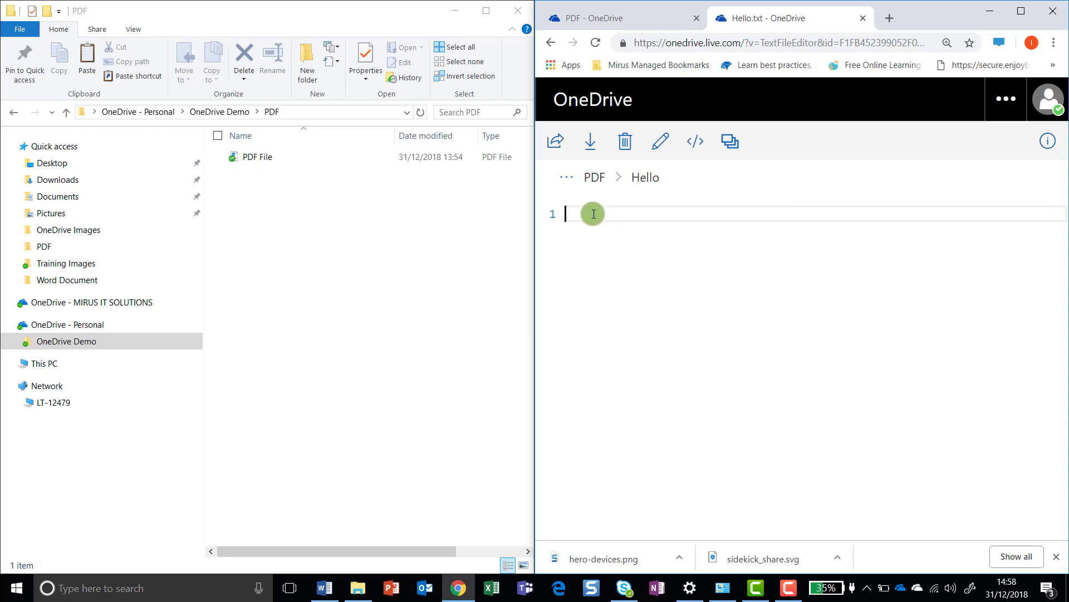
{"action": "type", "text": ":)"}
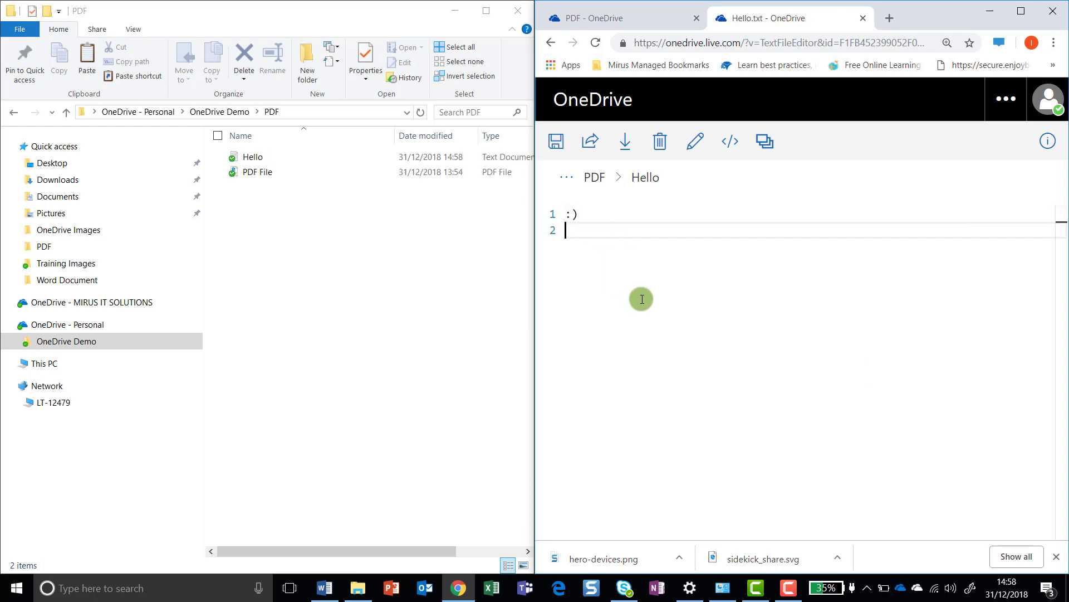
{"action": "mouse_move", "coordinate": [642, 283]}
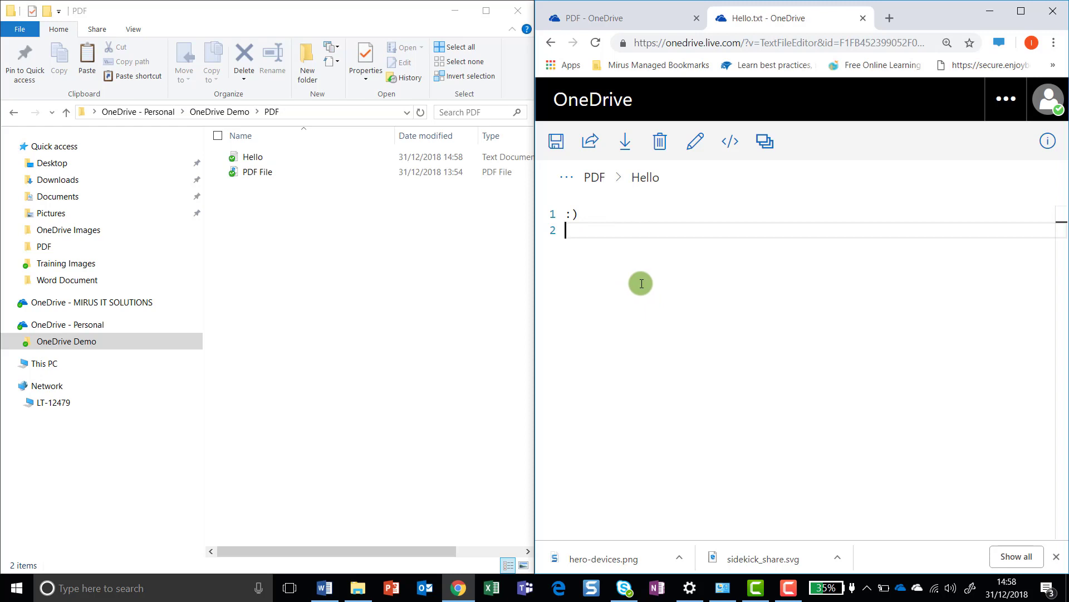
{"action": "mouse_move", "coordinate": [711, 225]}
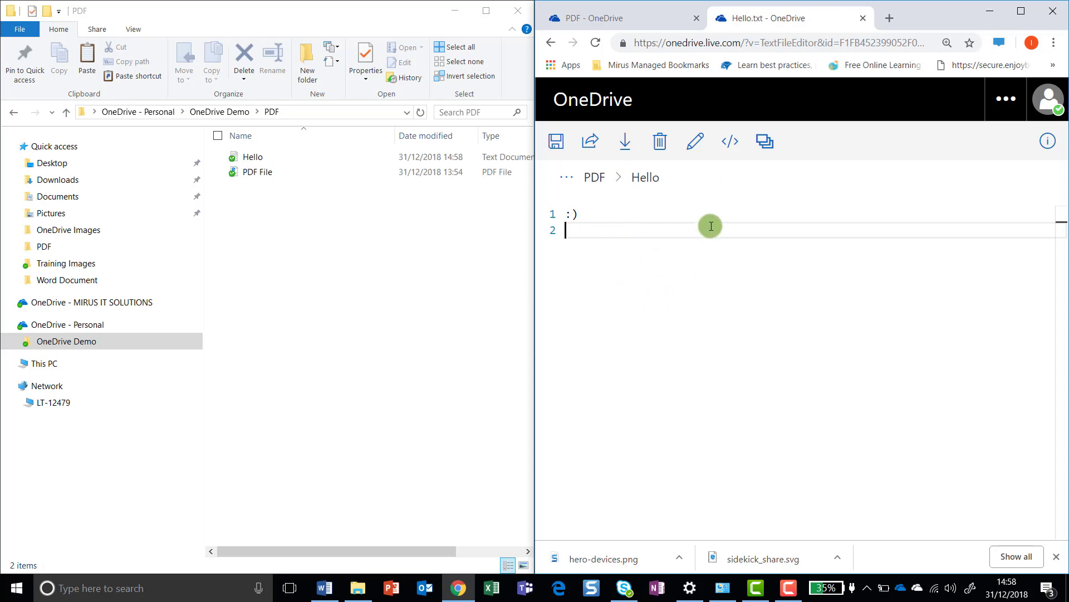
{"action": "mouse_move", "coordinate": [907, 248]}
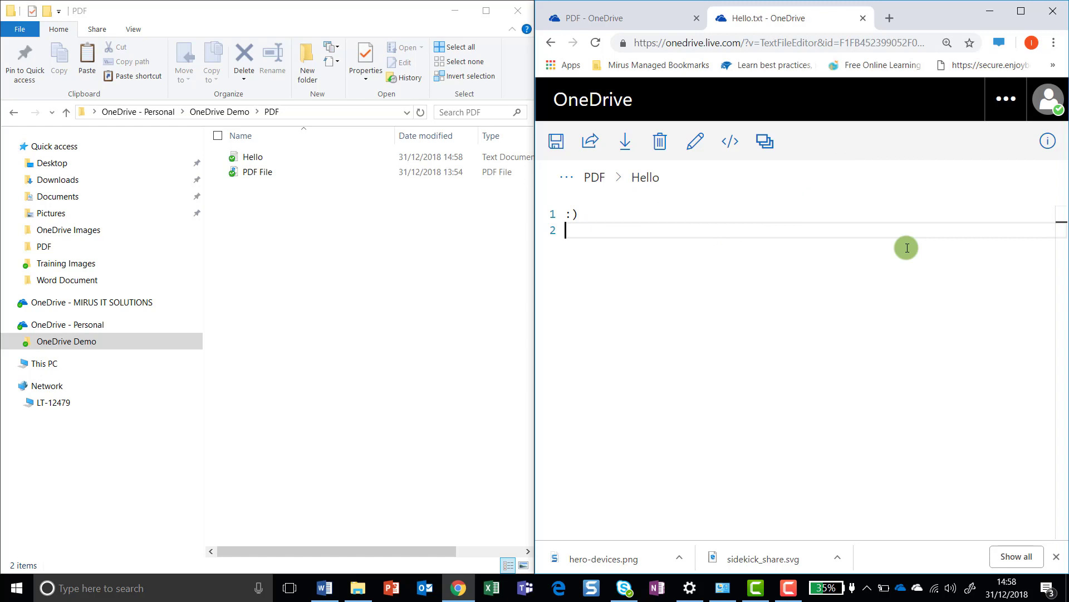
{"action": "mouse_move", "coordinate": [783, 216]}
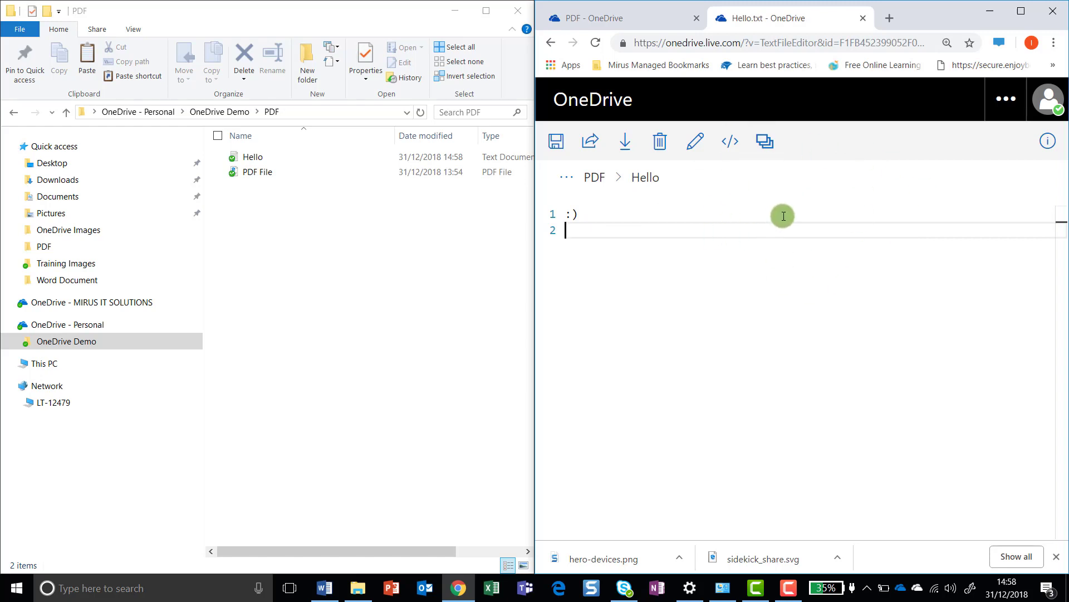
{"action": "mouse_move", "coordinate": [764, 216]}
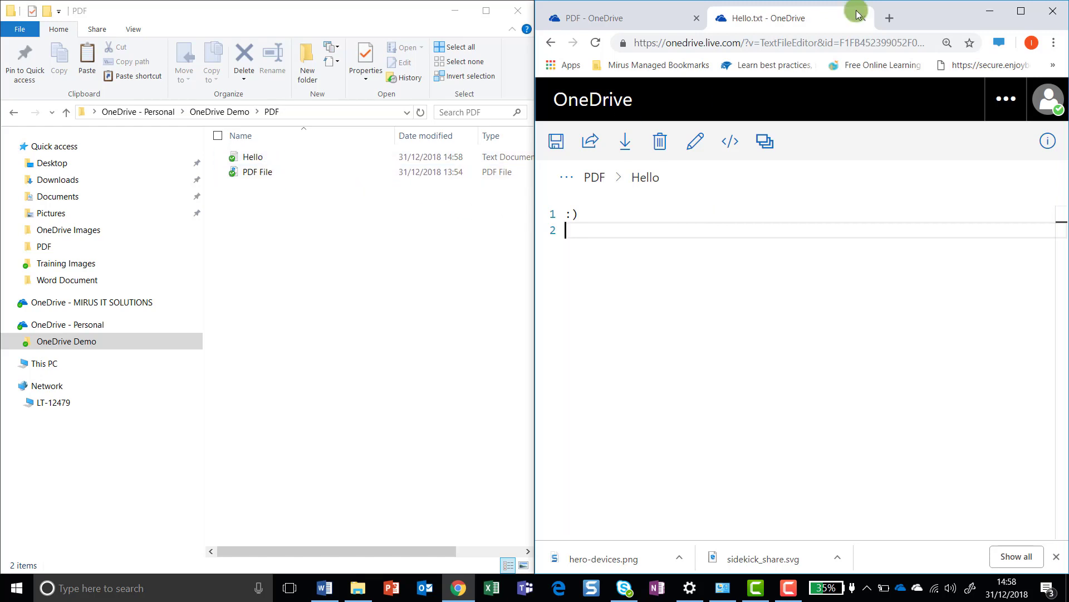
- Minimise the browser with the Hello.txt editor to uncover the desktop
{"action": "left_click", "coordinate": [1052, 10]}
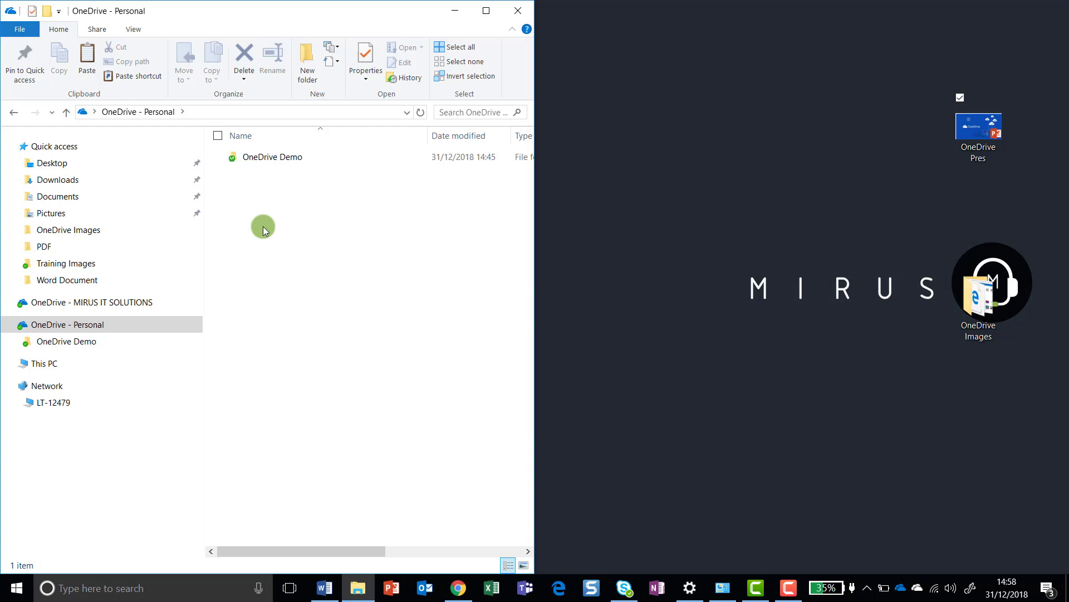
{"action": "mouse_move", "coordinate": [254, 223]}
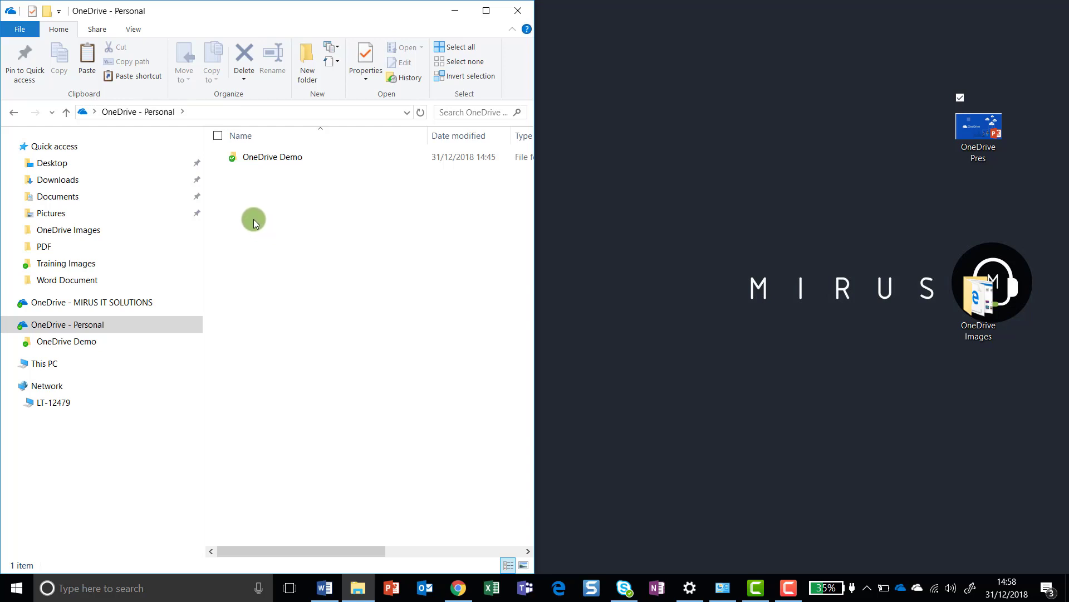
- Create a new Images folder in OneDrive - Personal and show its empty contents
{"action": "right_click", "coordinate": [254, 221]}
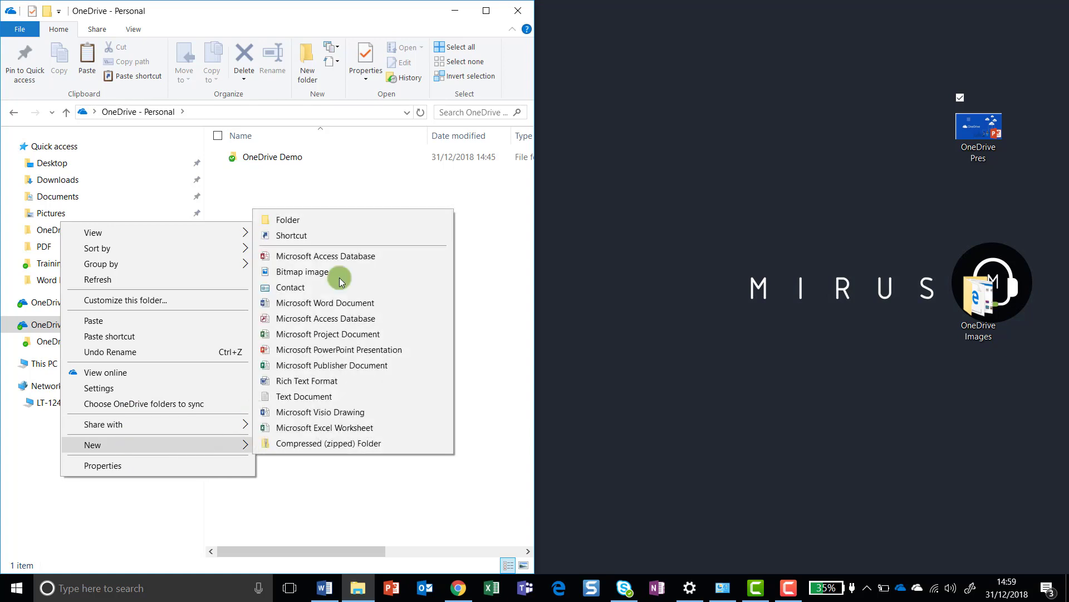
{"action": "left_click", "coordinate": [286, 219]}
{"action": "type", "text": "Images"}
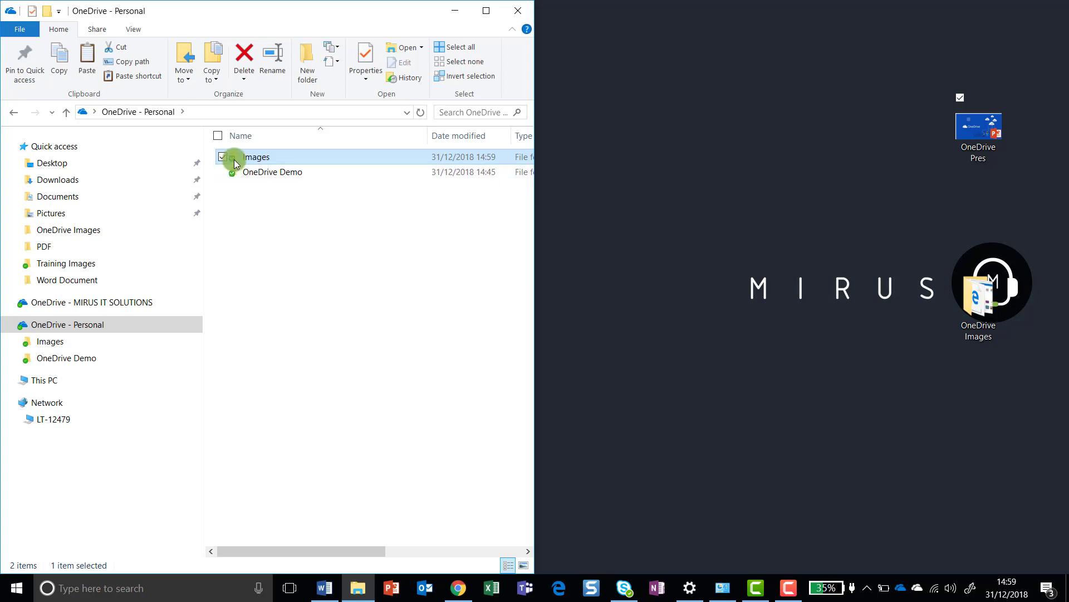
{"action": "mouse_move", "coordinate": [236, 163]}
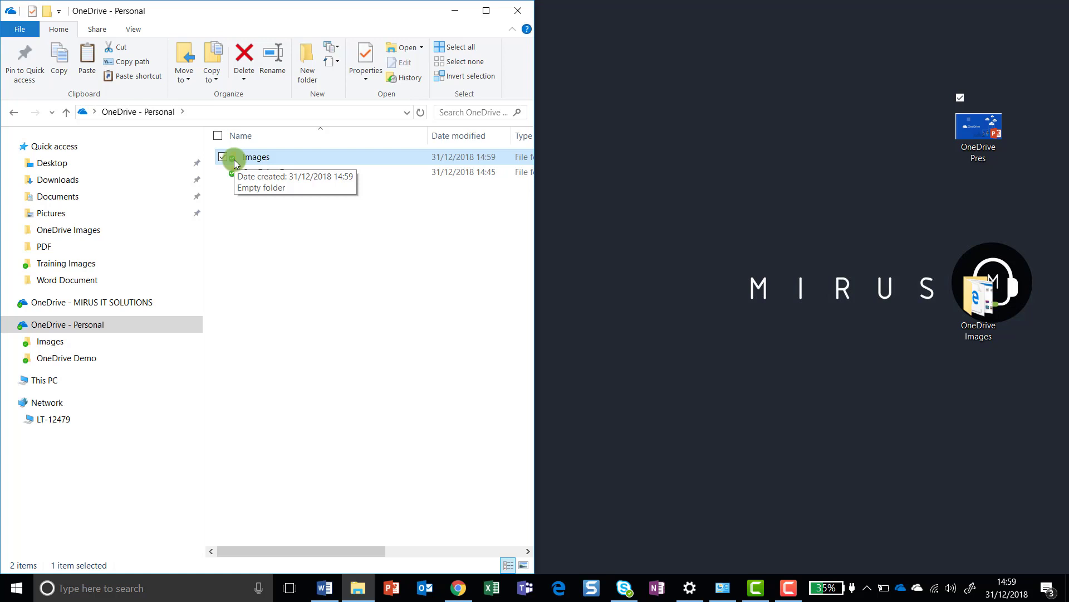
{"action": "double_click", "coordinate": [255, 156]}
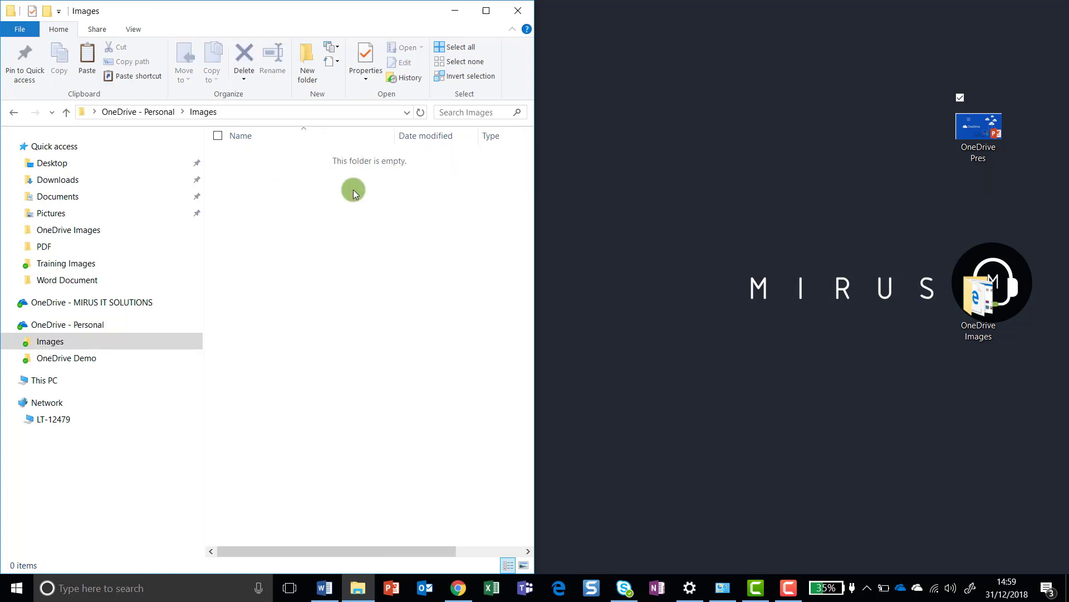
{"action": "mouse_move", "coordinate": [341, 215]}
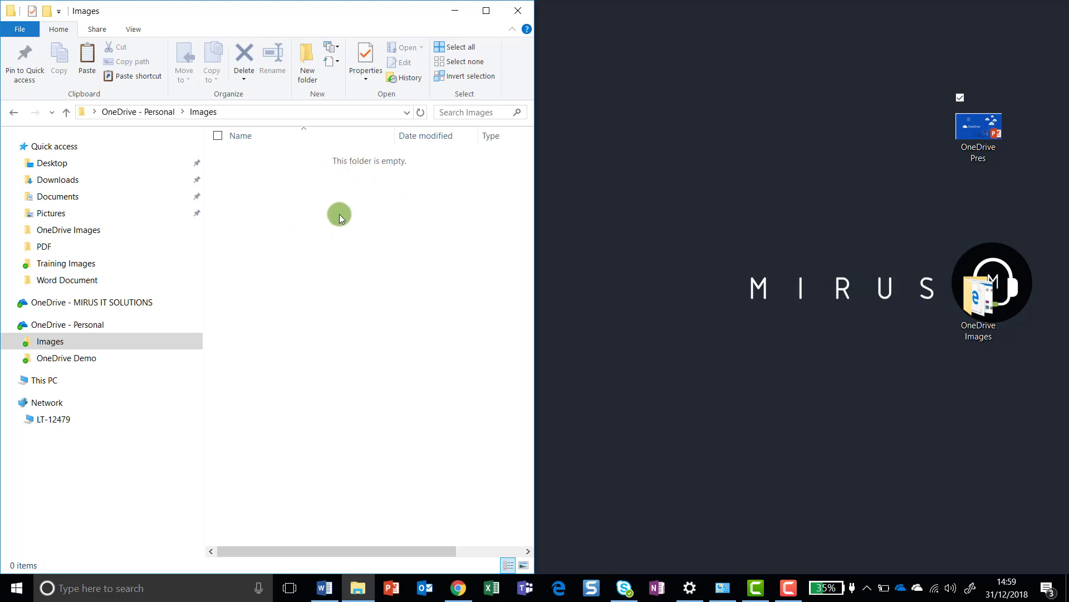
{"action": "mouse_move", "coordinate": [426, 239]}
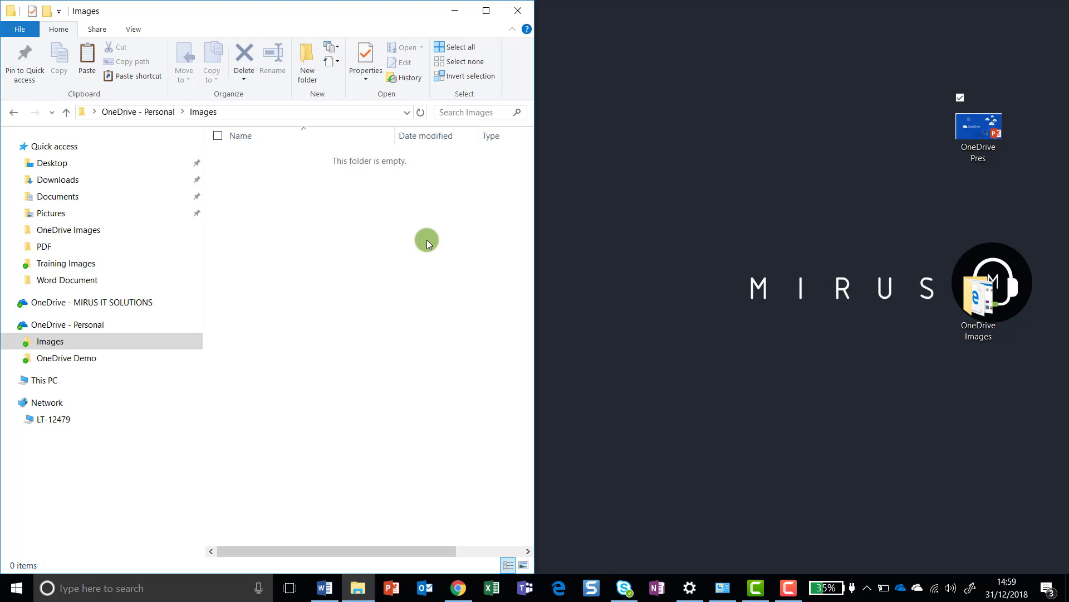
{"action": "mouse_move", "coordinate": [898, 299]}
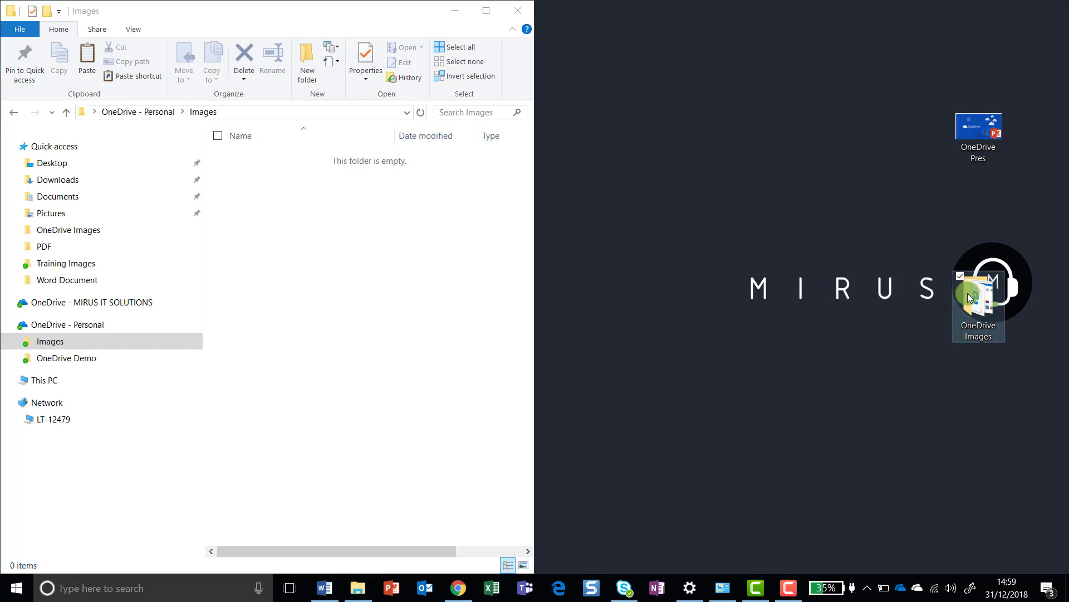
- Show the contents of the desktop's OneDrive Images folder
{"action": "double_click", "coordinate": [978, 298]}
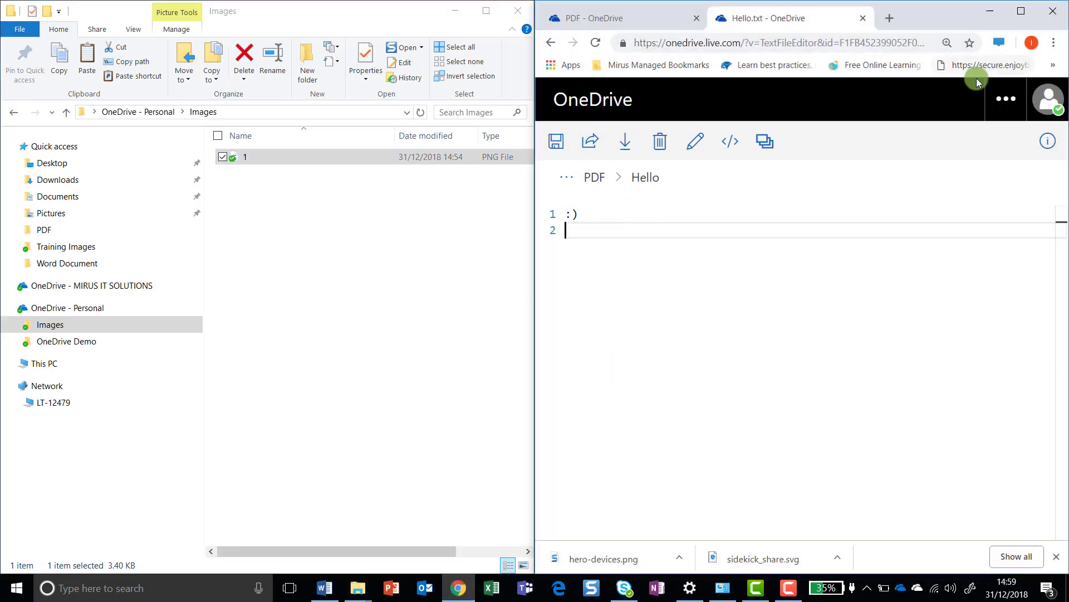
{"action": "mouse_move", "coordinate": [988, 27]}
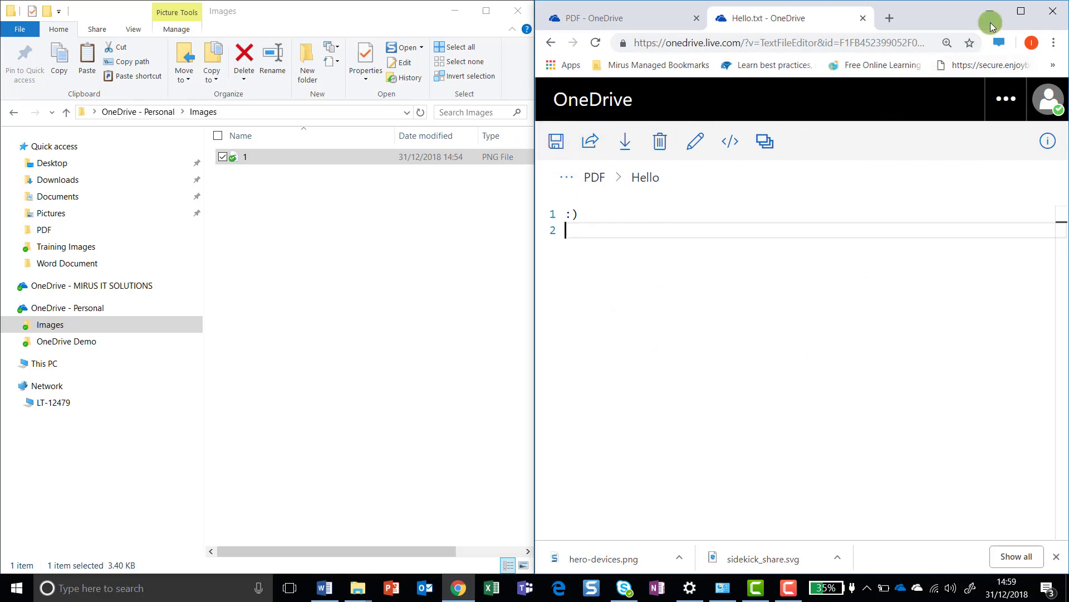
{"action": "mouse_move", "coordinate": [886, 20]}
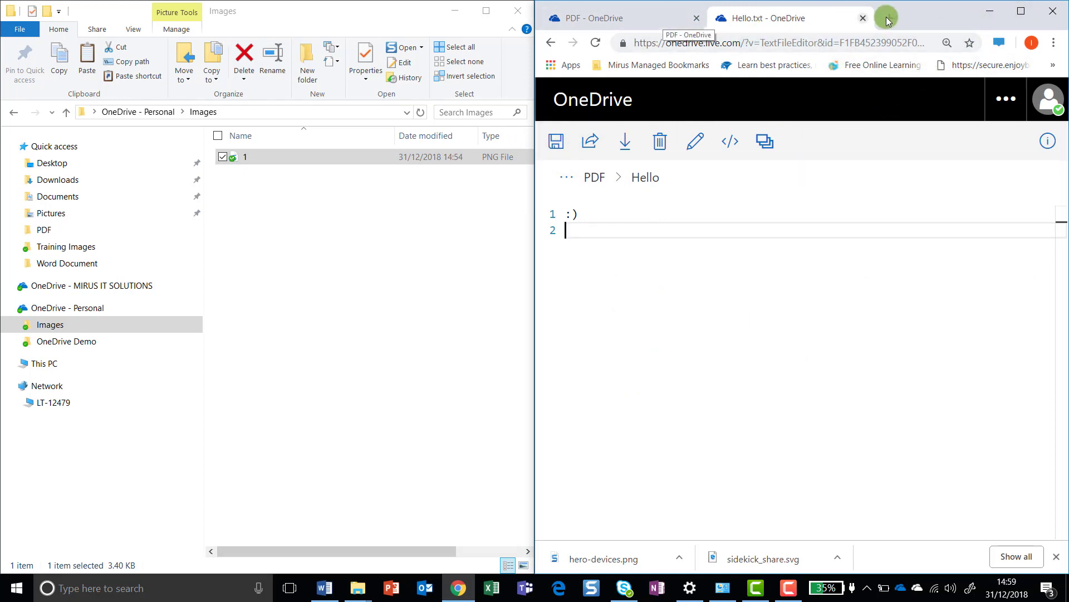
- Close the Hello.txt editor in the browser
{"action": "left_click", "coordinate": [862, 18]}
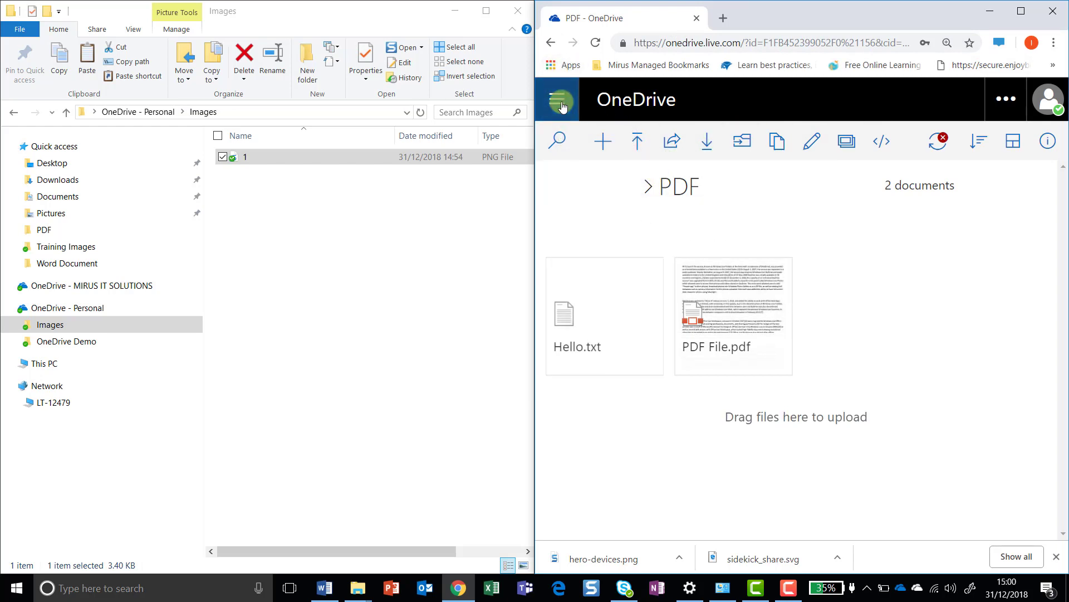
- Return to the Files list online and show the Images folder with its new OneDrive Images subfolder
{"action": "left_click", "coordinate": [557, 100]}
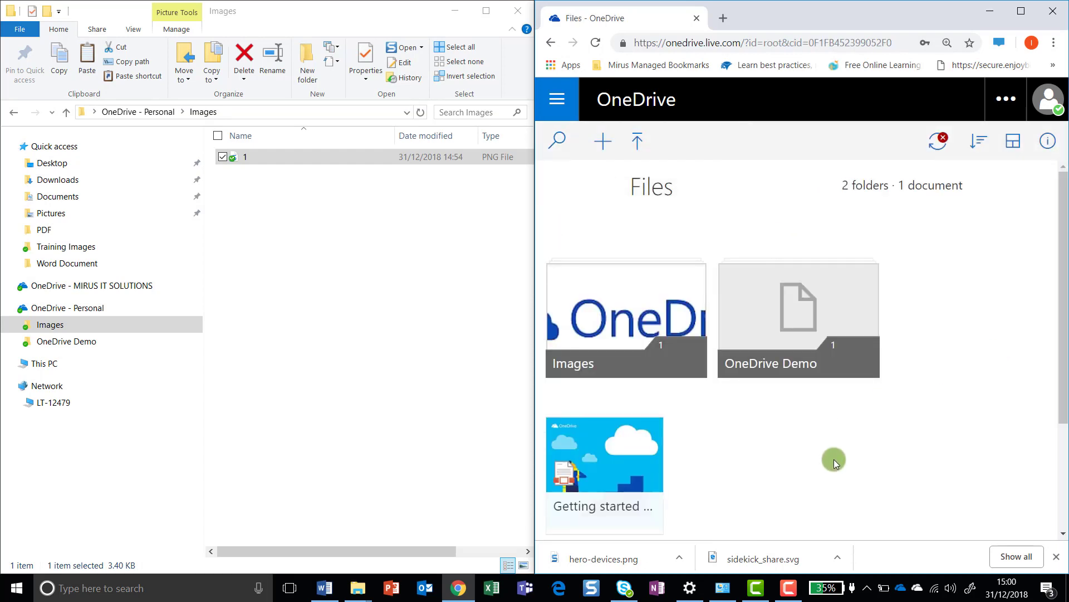
{"action": "mouse_move", "coordinate": [613, 309]}
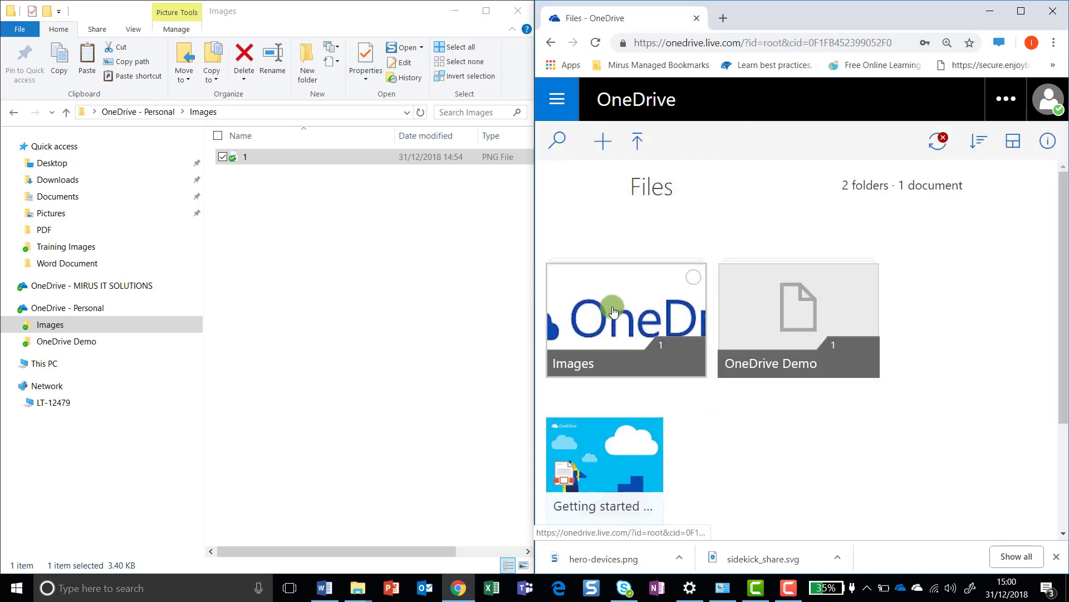
{"action": "double_click", "coordinate": [612, 309]}
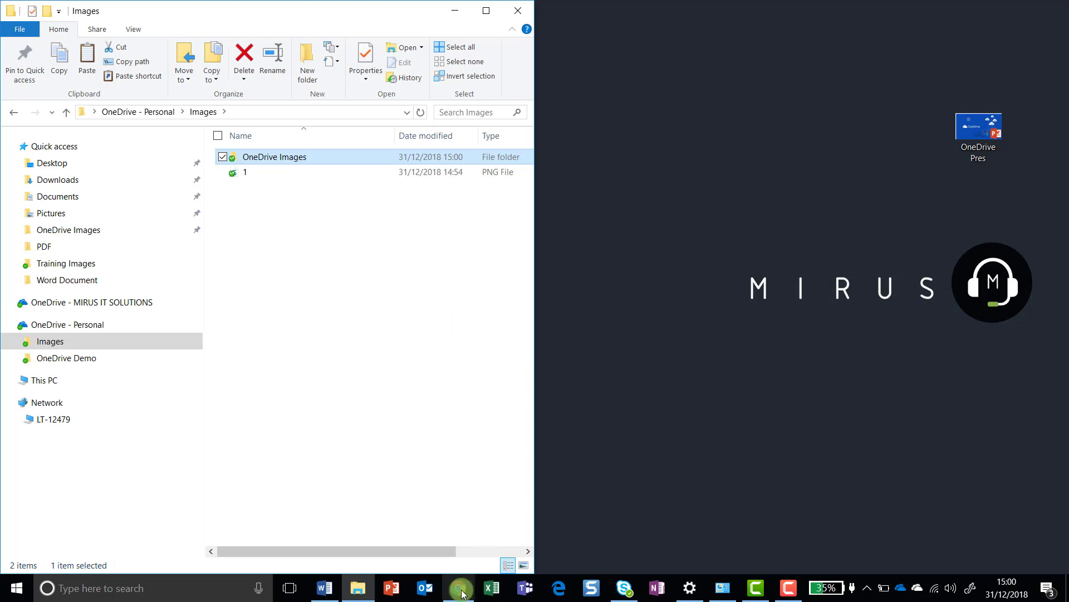
{"action": "left_click", "coordinate": [458, 588]}
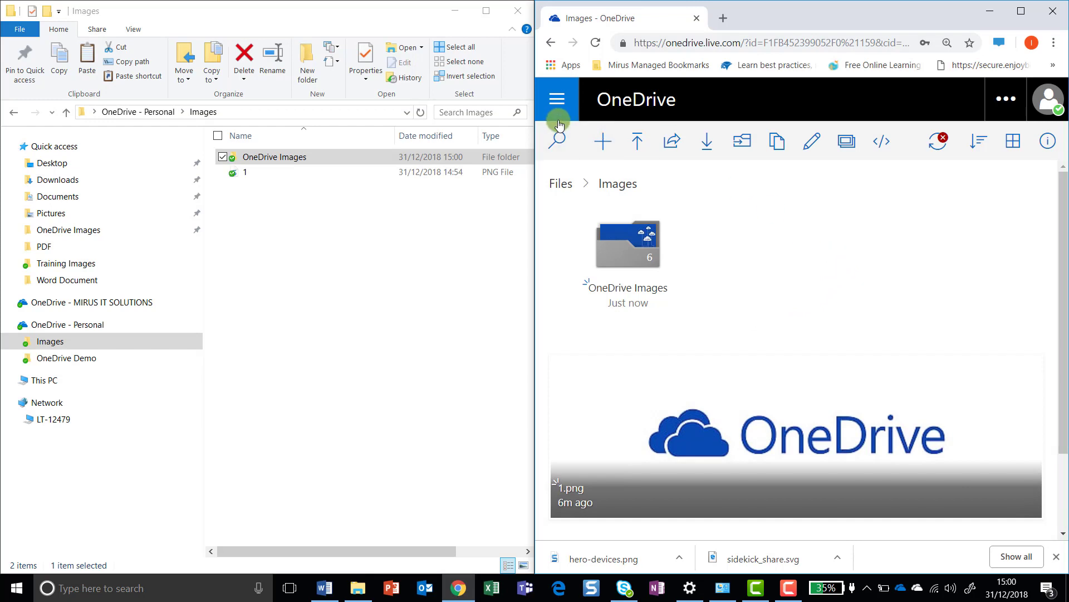
- Browse the synced pictures inside Images › OneDrive Images in the OneDrive web view
{"action": "left_click", "coordinate": [557, 99]}
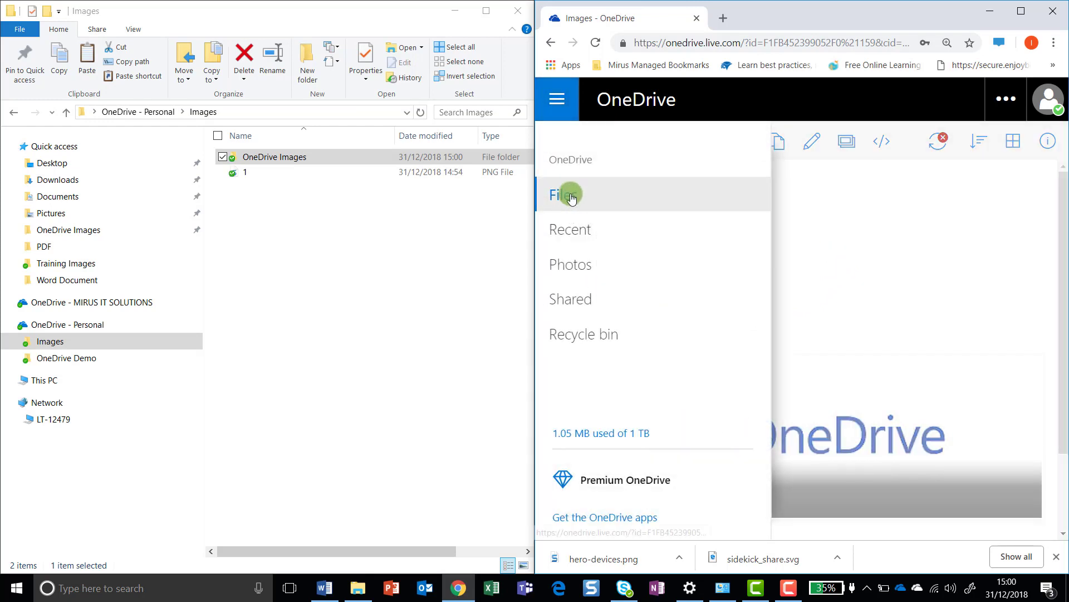
{"action": "left_click", "coordinate": [566, 194]}
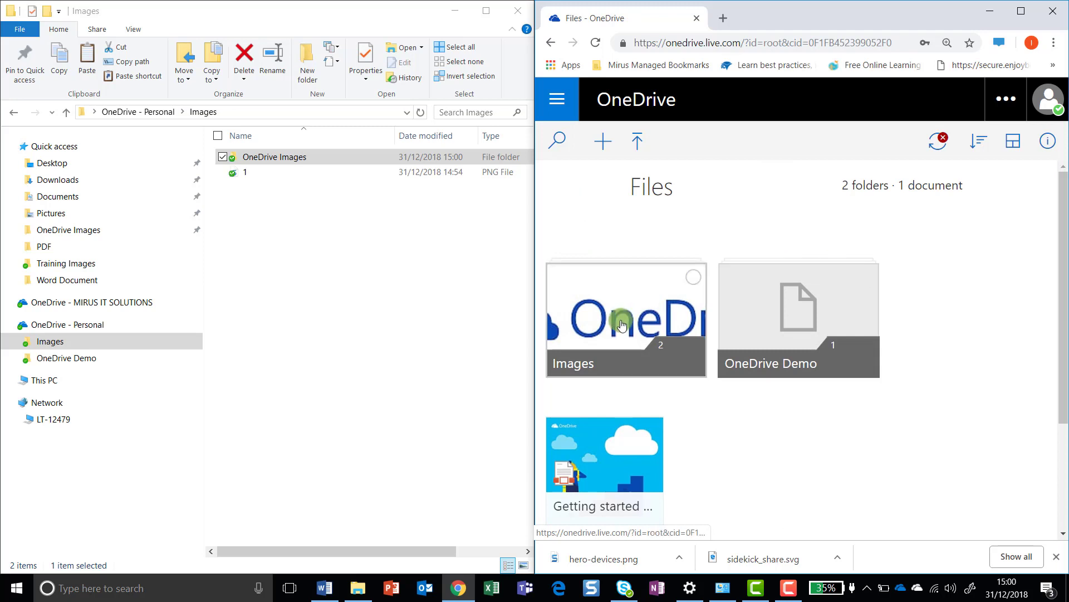
{"action": "double_click", "coordinate": [622, 325]}
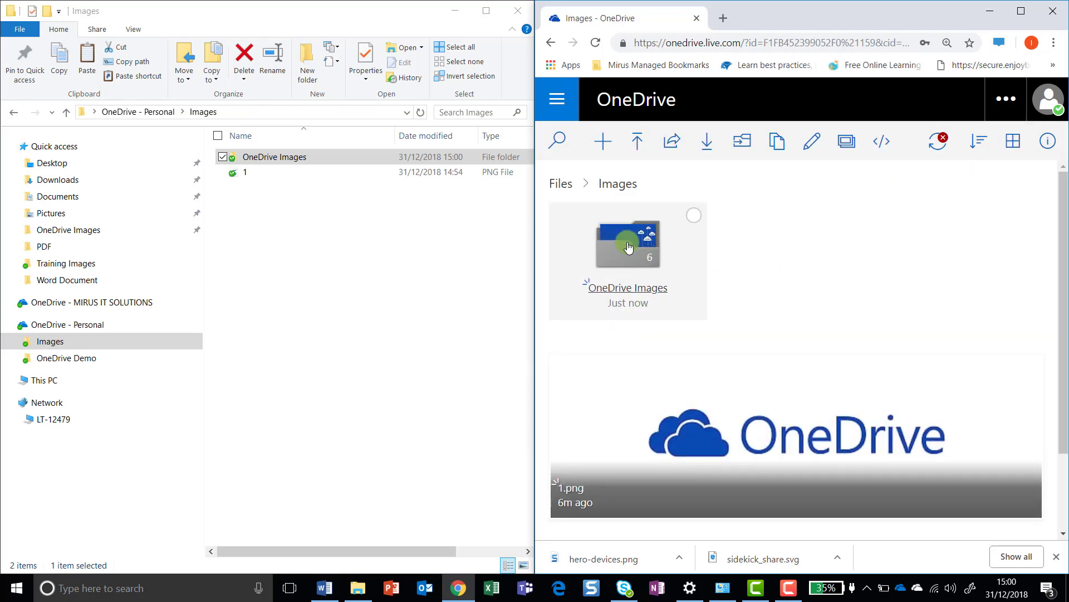
{"action": "double_click", "coordinate": [629, 244]}
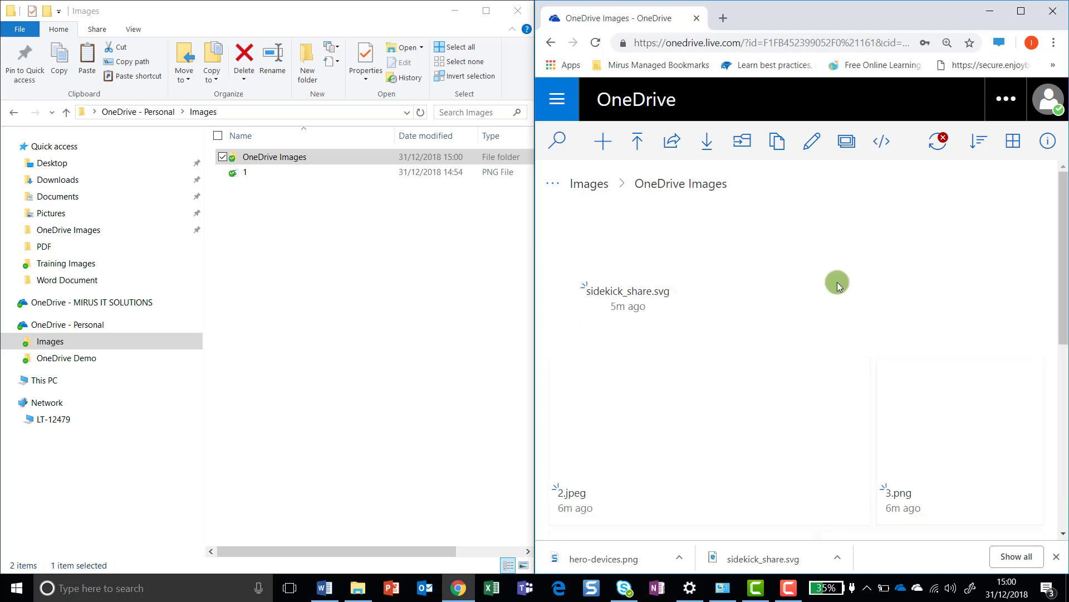
{"action": "scroll", "scroll_direction": "down", "scroll_amount": 3}
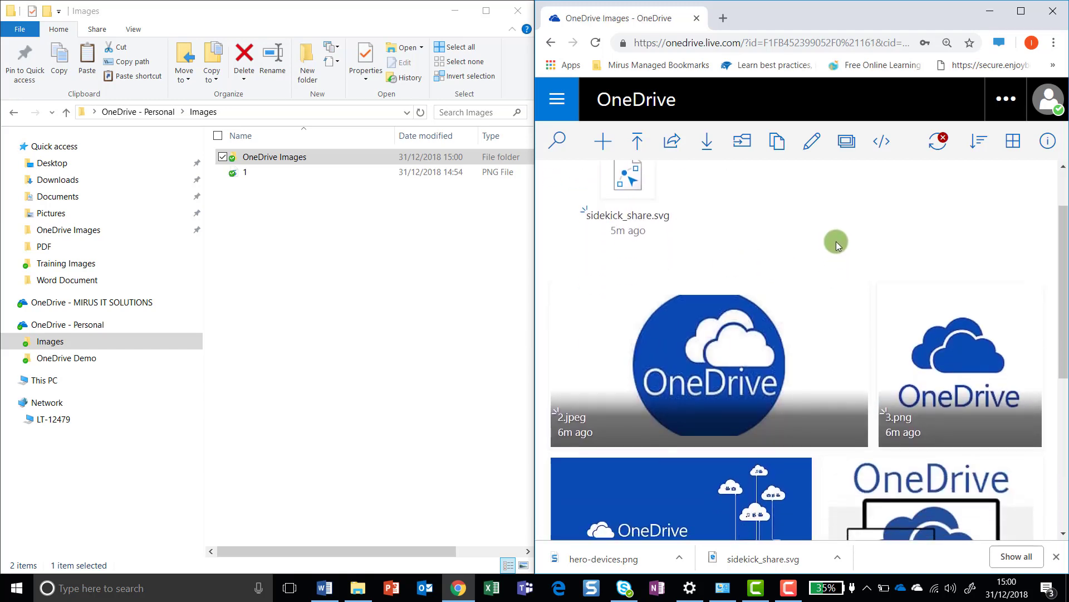
{"action": "scroll", "scroll_direction": "down", "scroll_amount": 3}
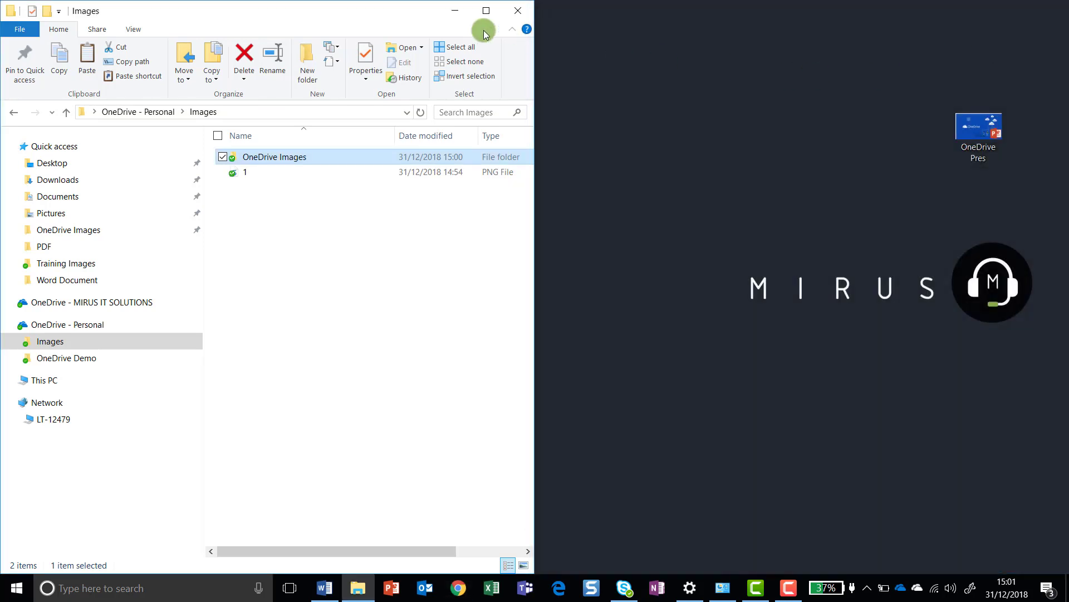
- Maximise File Explorer so it fills the screen showing the Images folder
{"action": "left_click", "coordinate": [486, 11]}
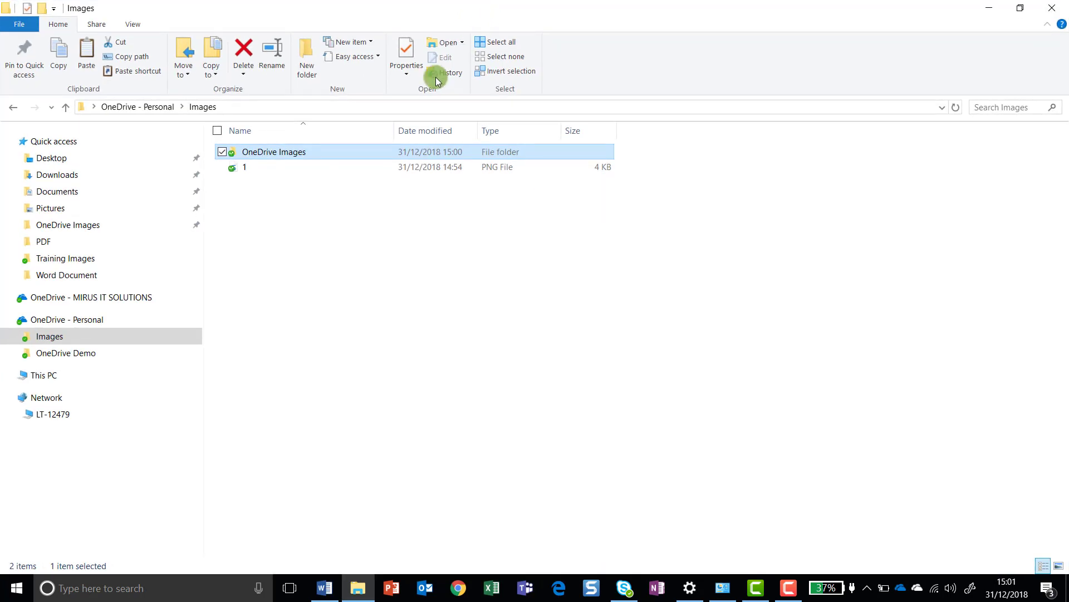